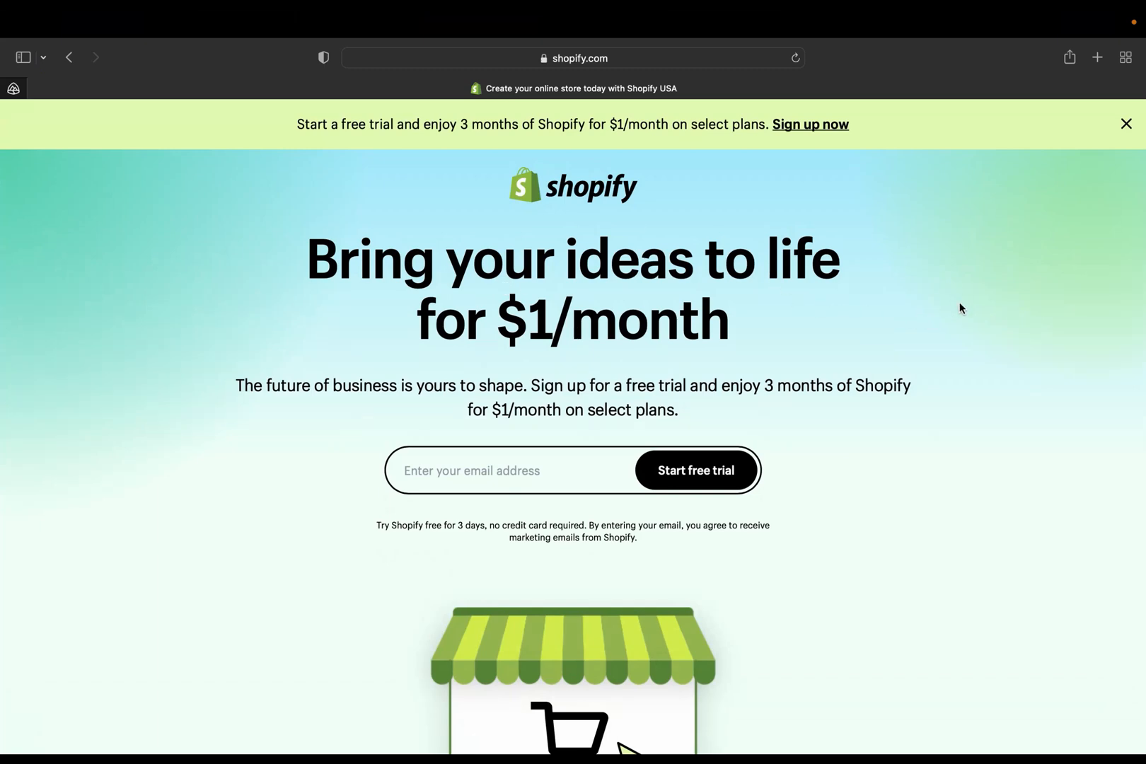
# - Enter the email address in the signup field and submit Start free trial
pyautogui.scroll(-3)
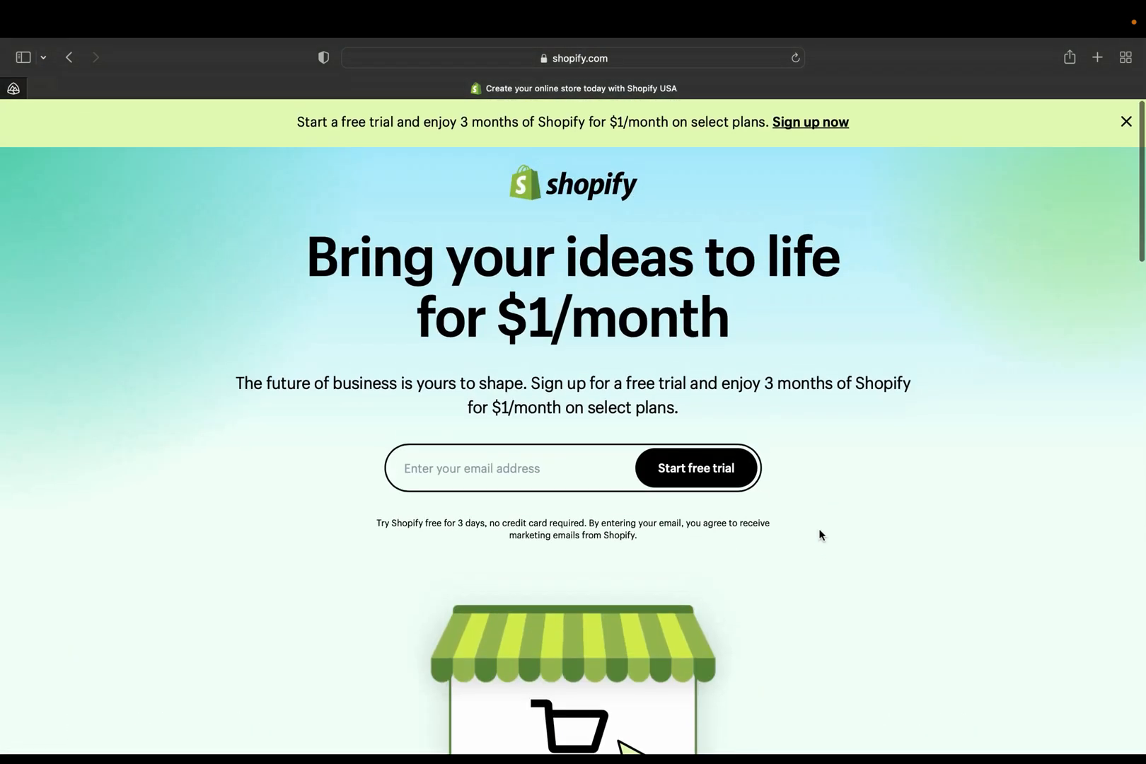
pyautogui.moveTo(370, 204)
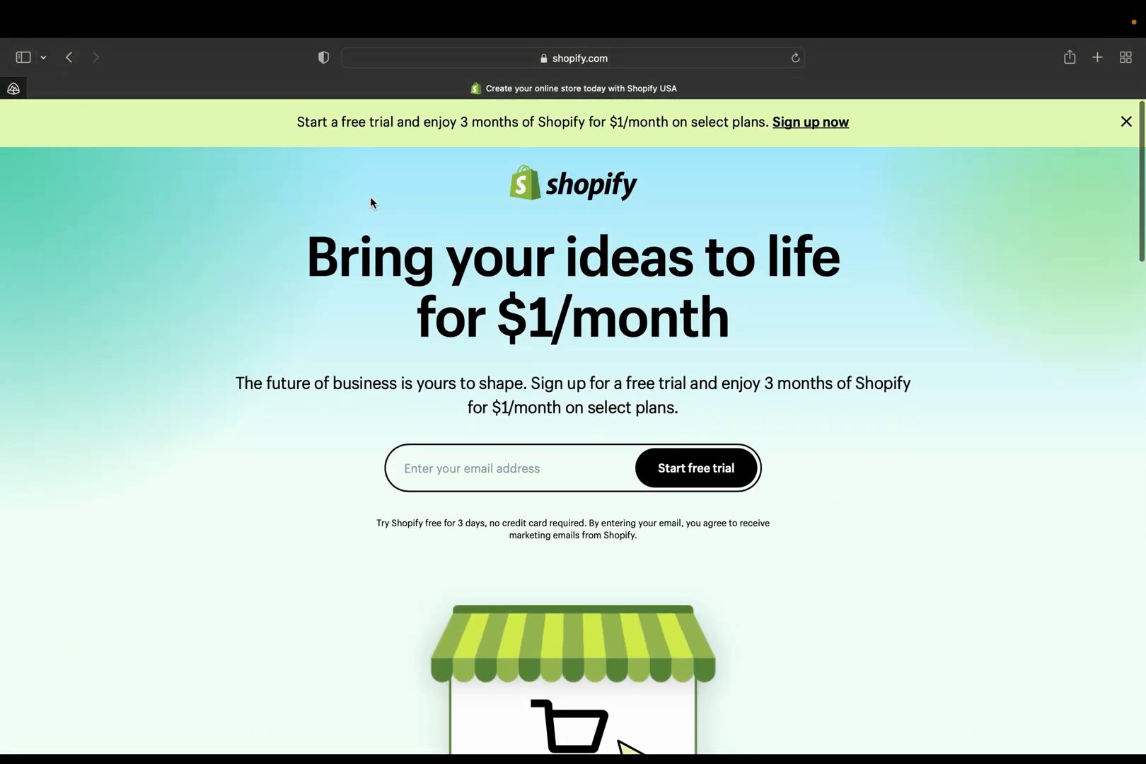
pyautogui.moveTo(343, 392)
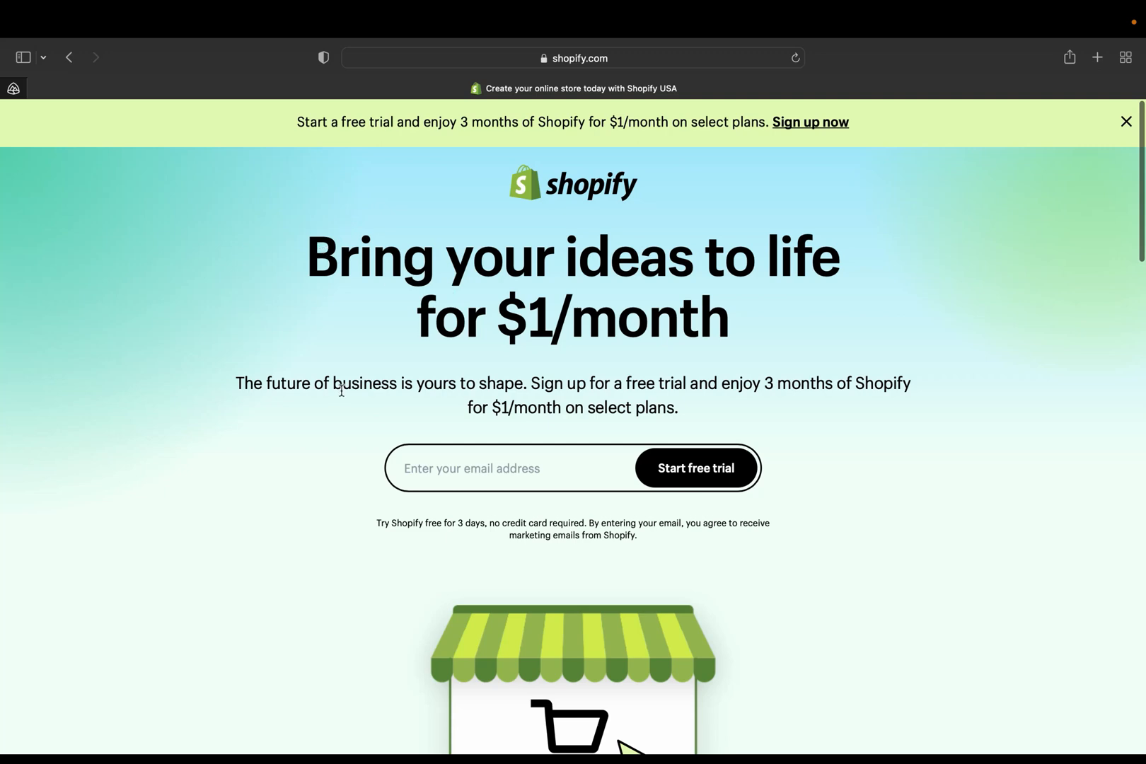
pyautogui.moveTo(352, 399)
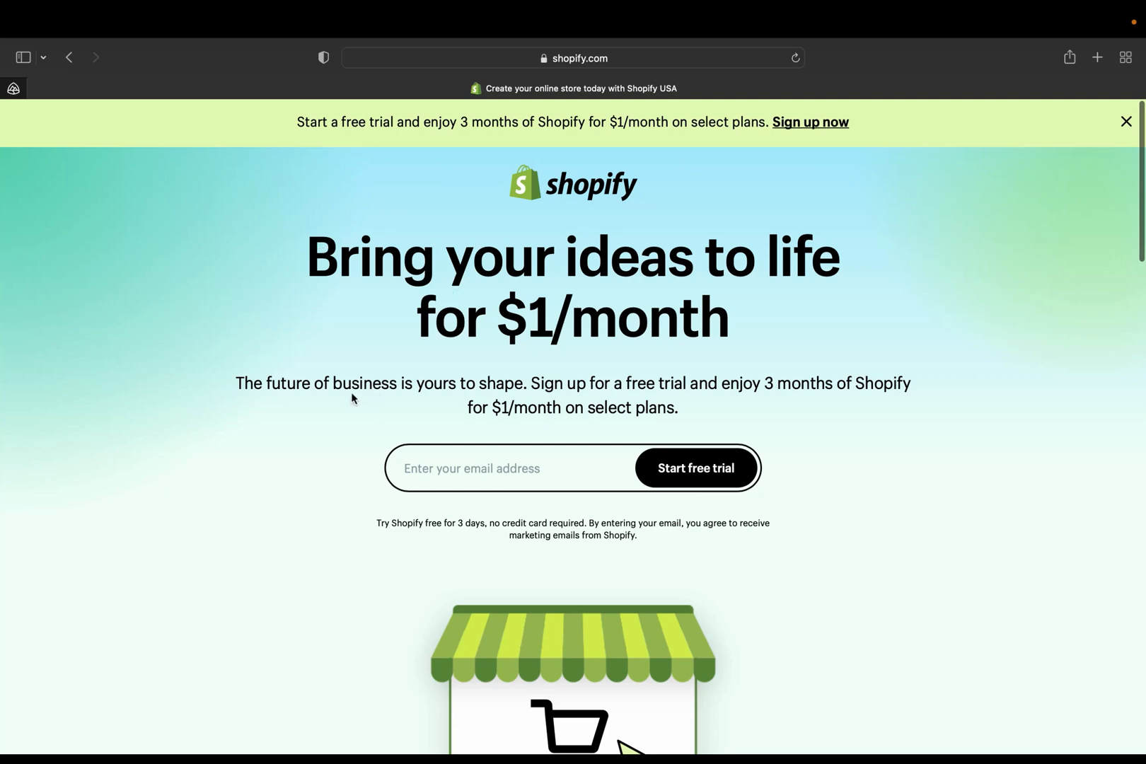
pyautogui.moveTo(369, 164)
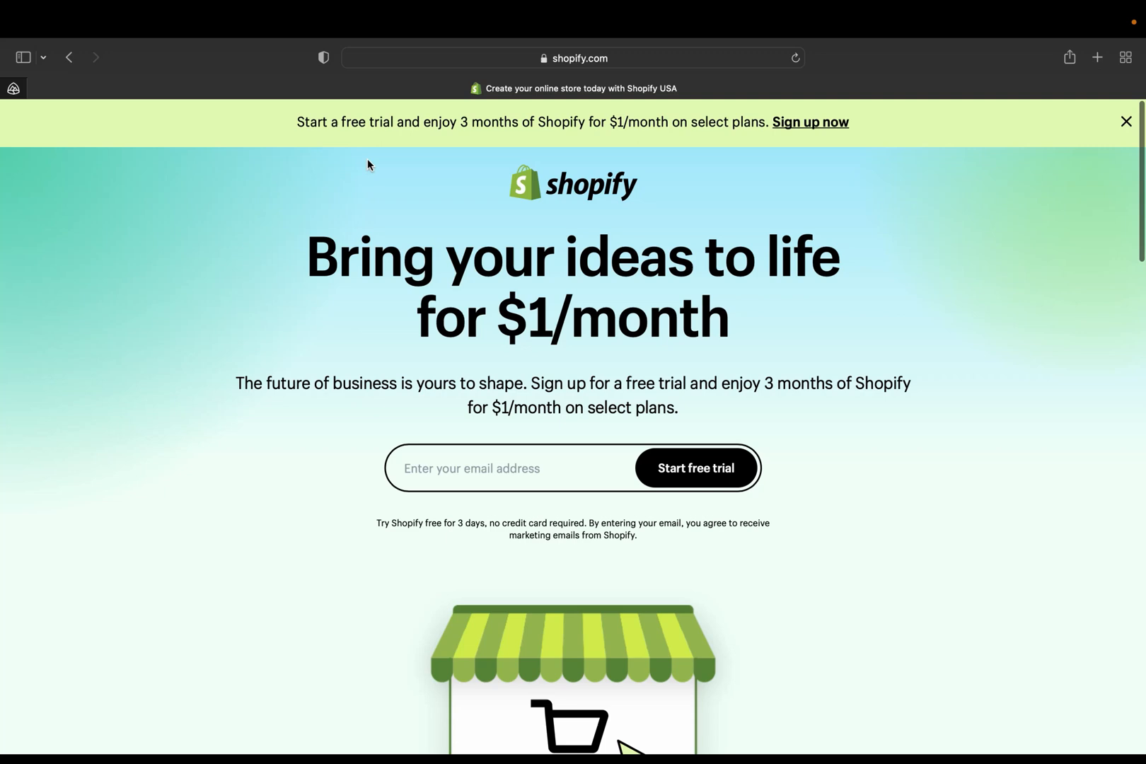
pyautogui.moveTo(458, 138)
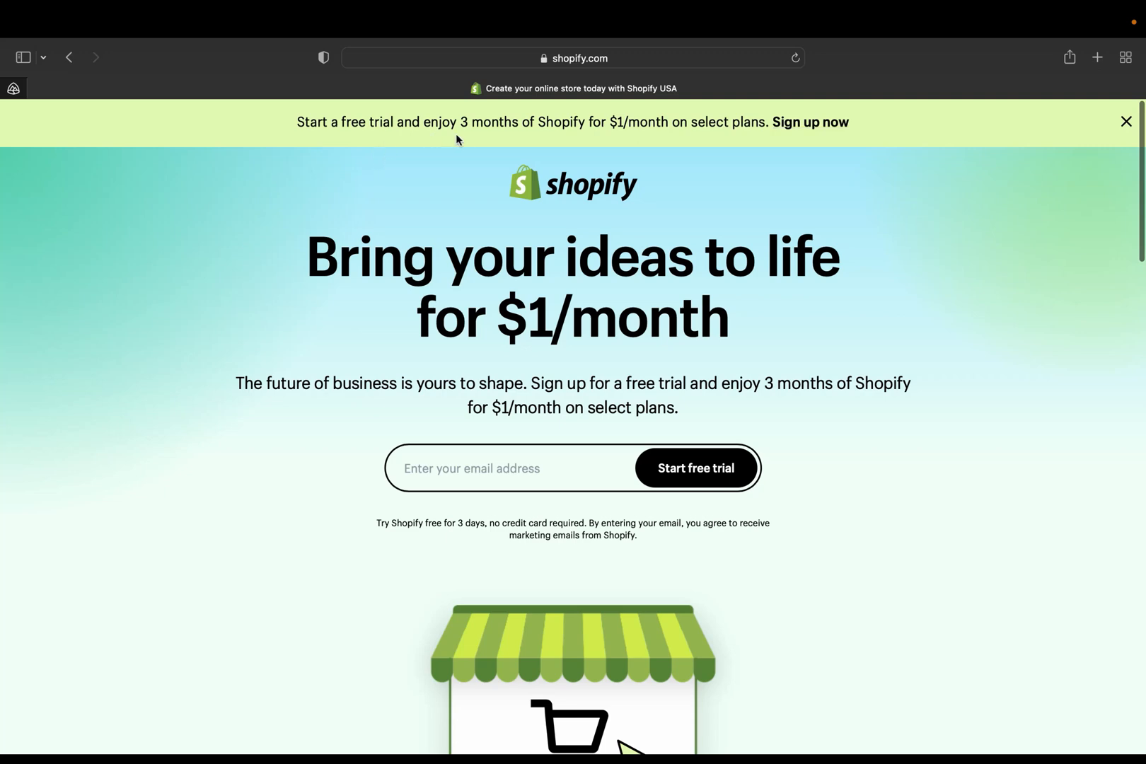
pyautogui.moveTo(613, 141)
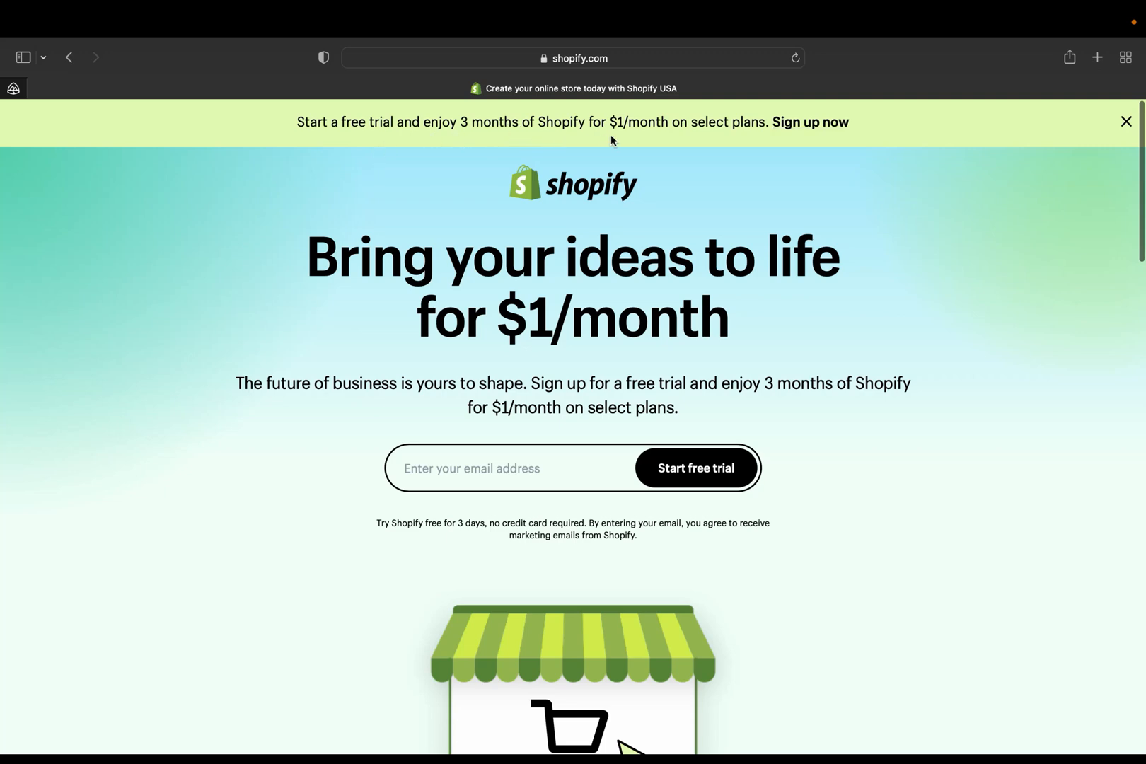
pyautogui.moveTo(678, 143)
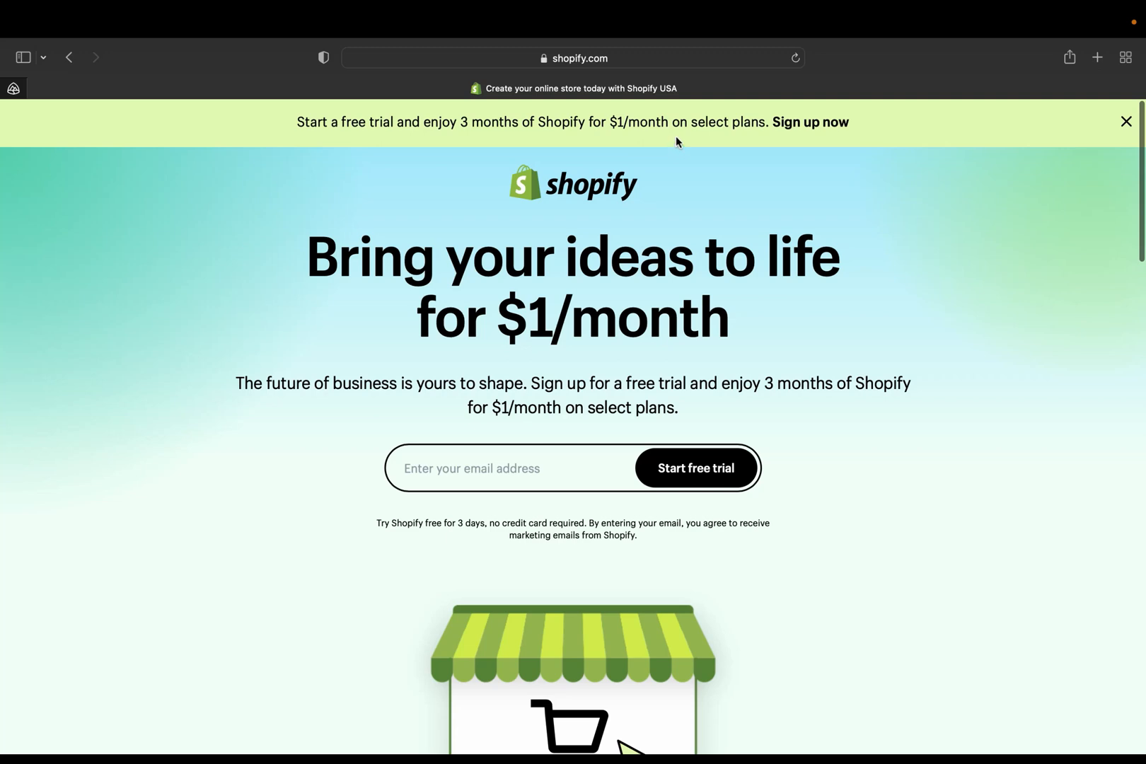
pyautogui.moveTo(725, 139)
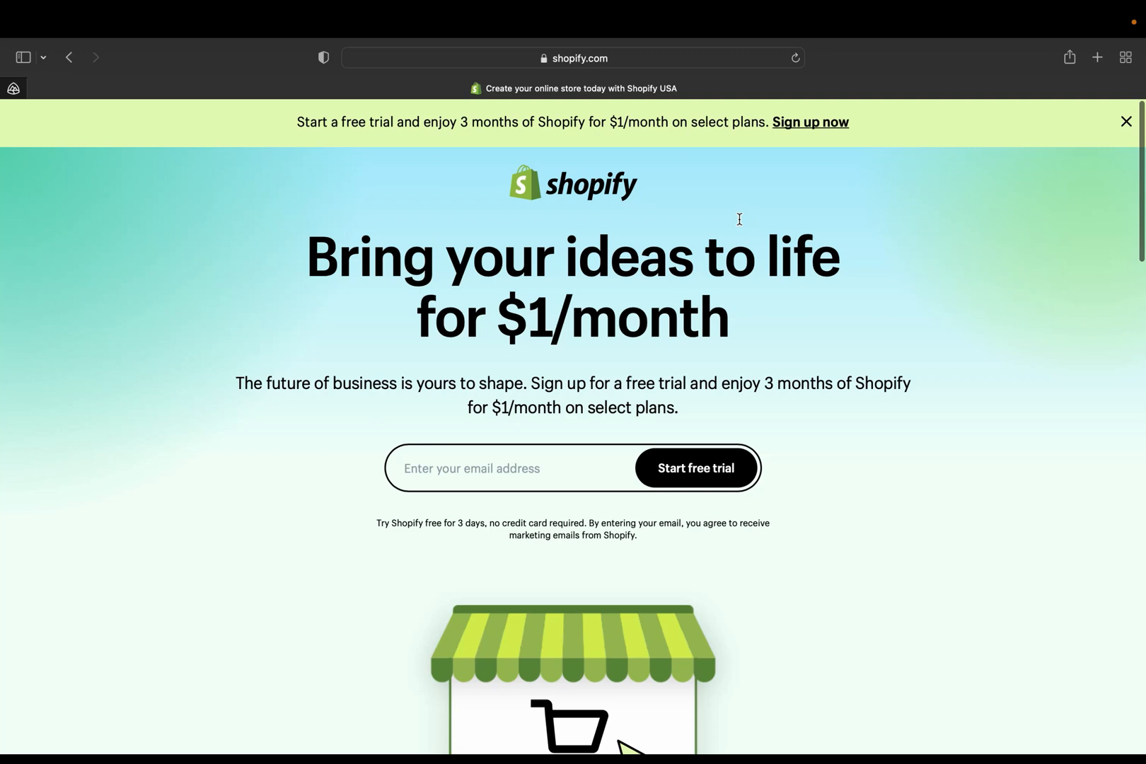
pyautogui.moveTo(614, 234)
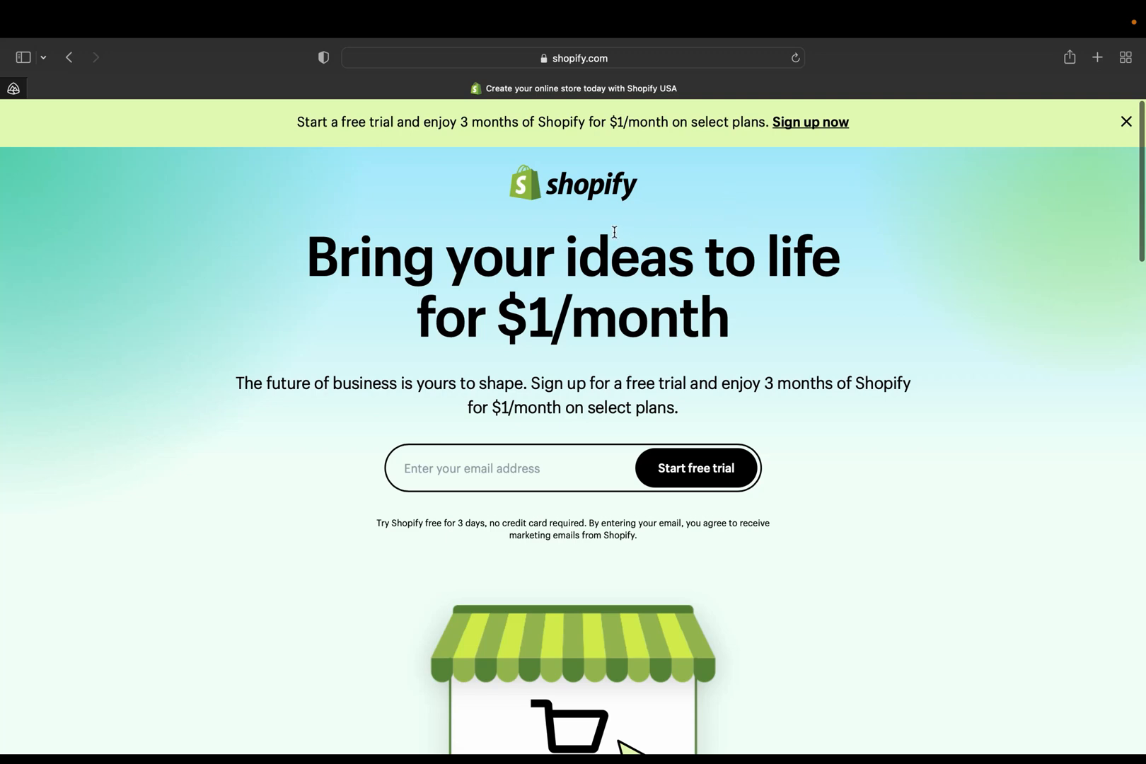
pyautogui.moveTo(388, 485)
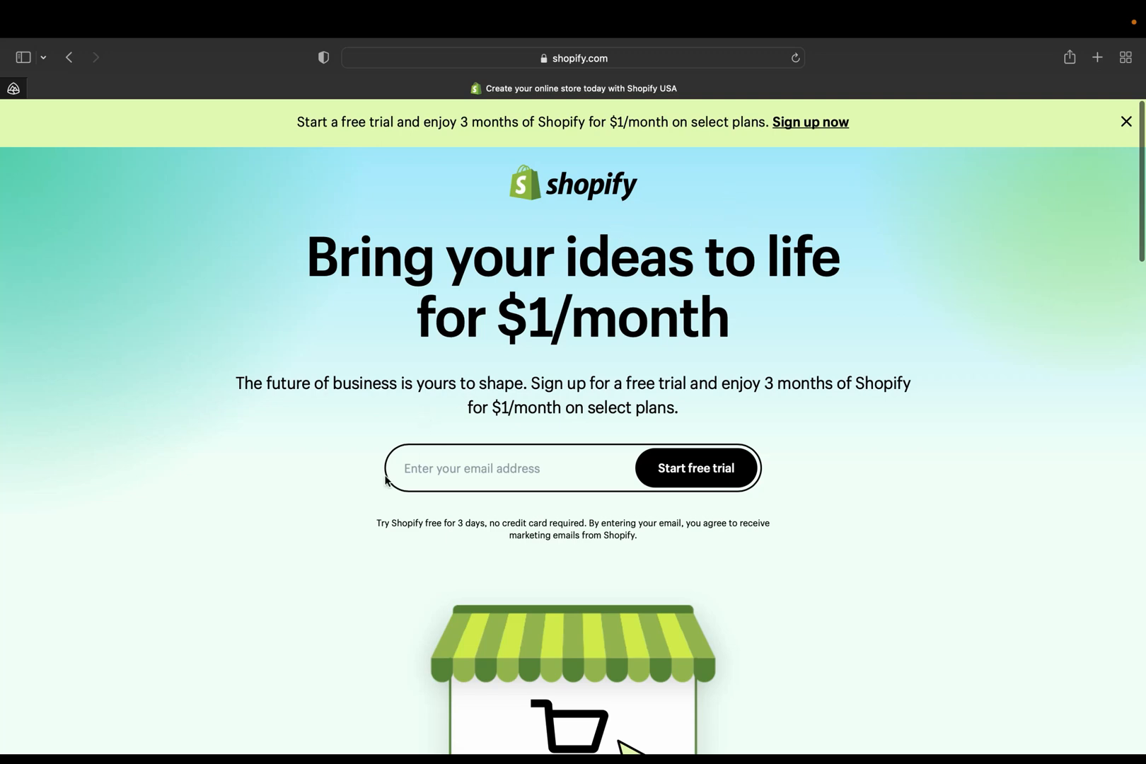
pyautogui.moveTo(402, 538)
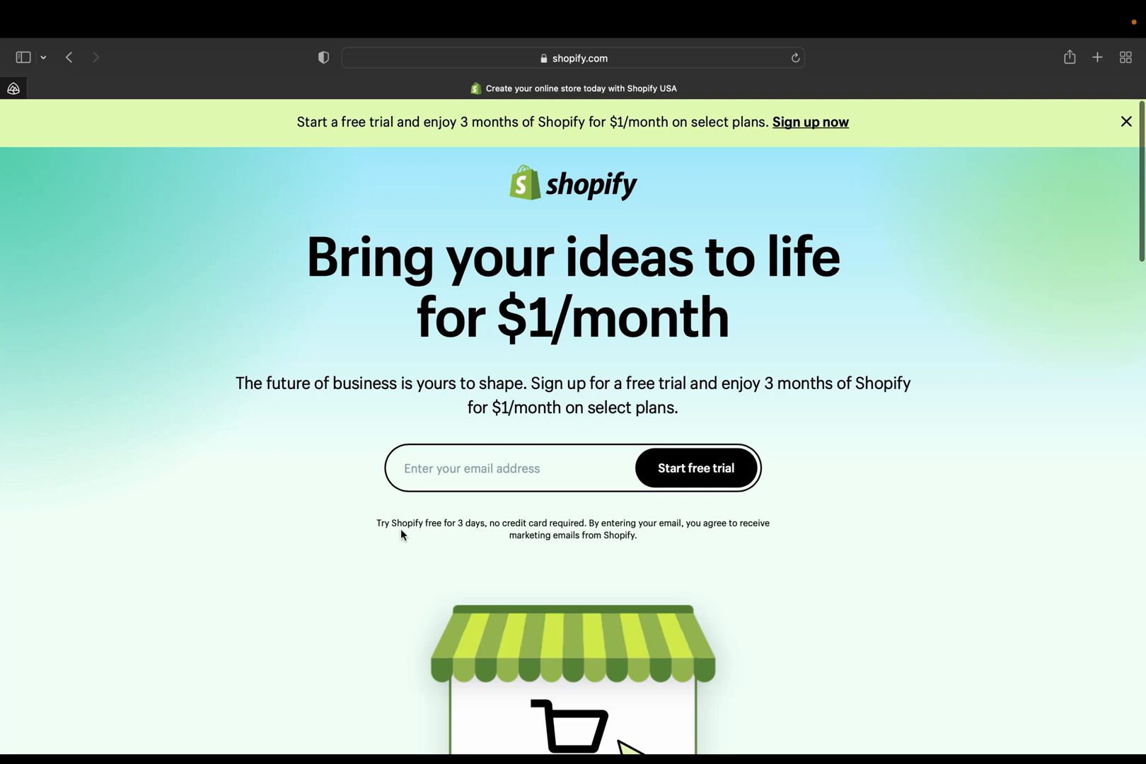
pyautogui.moveTo(439, 537)
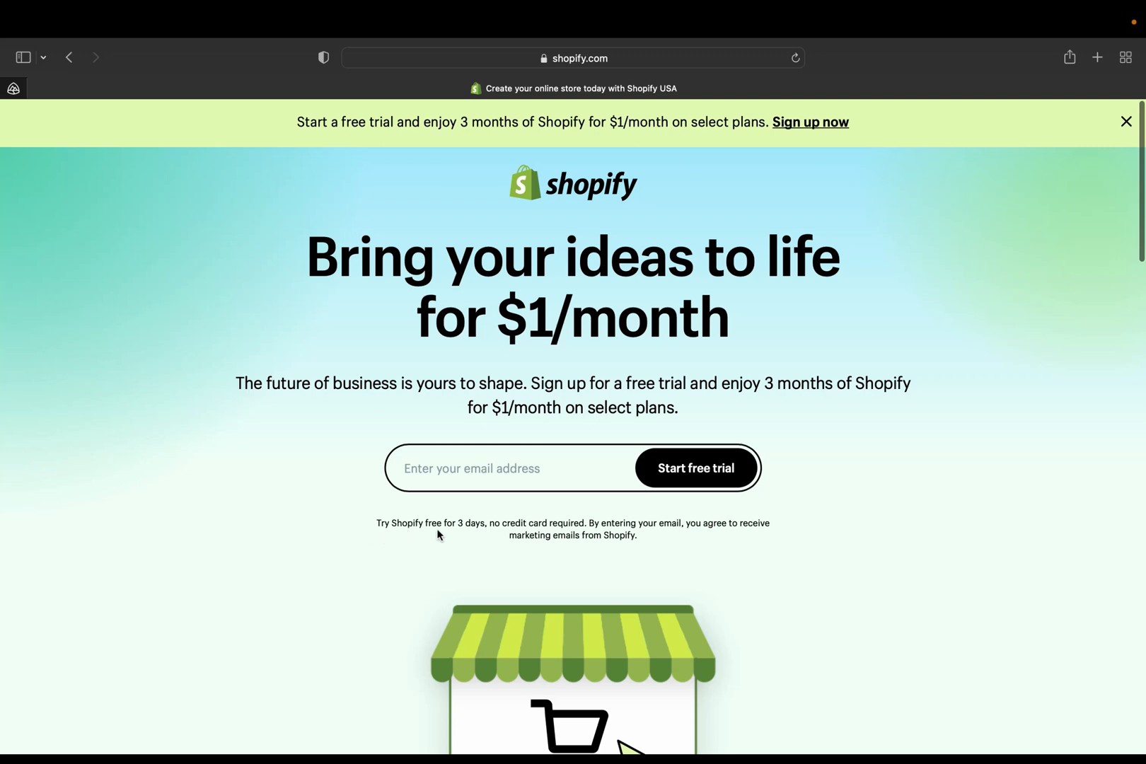
pyautogui.moveTo(483, 558)
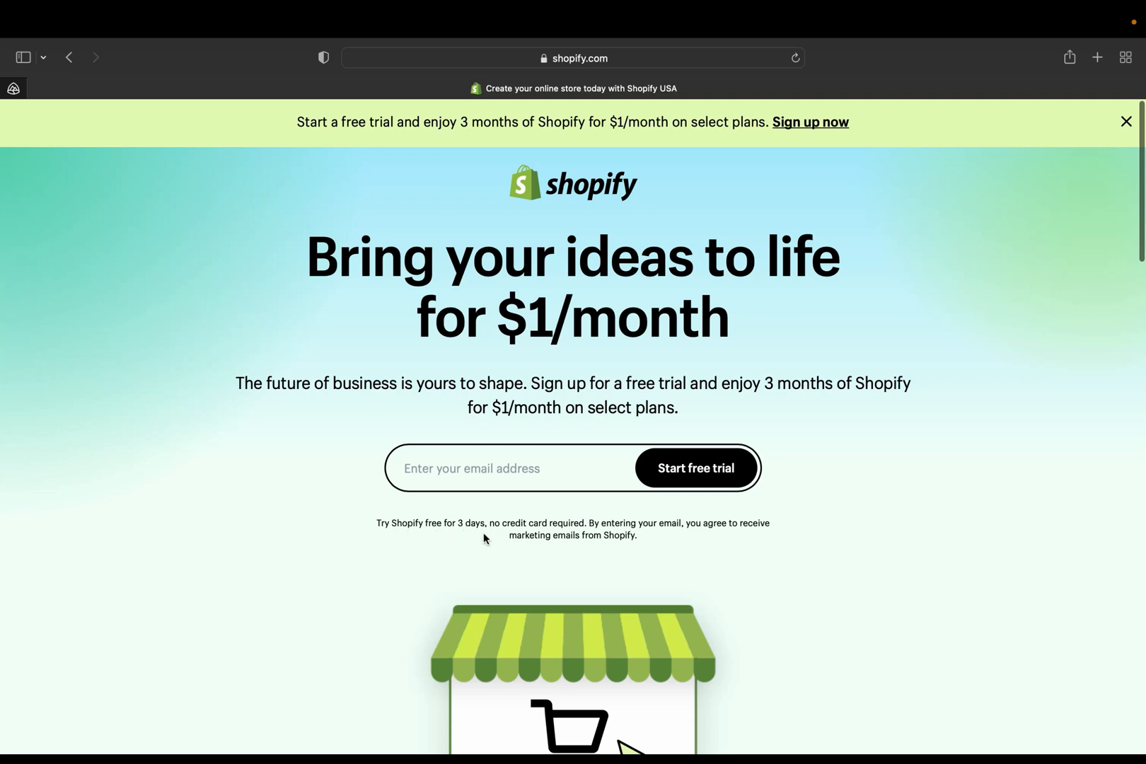
pyautogui.moveTo(559, 536)
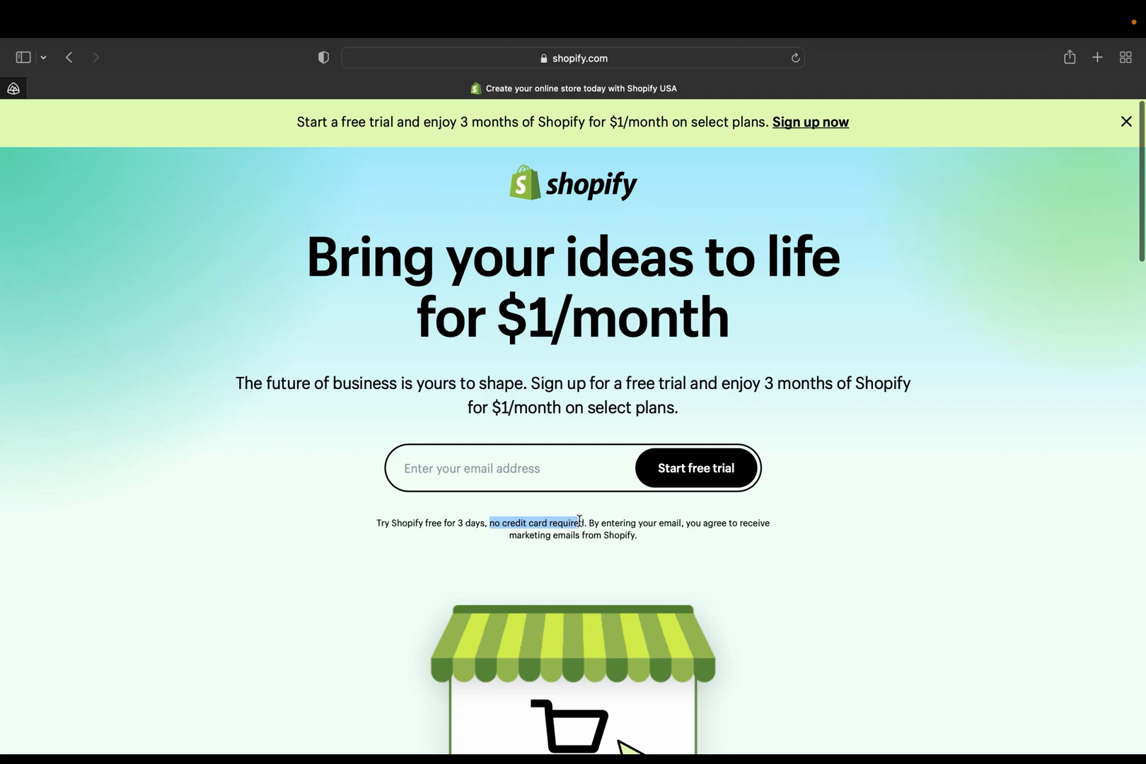
pyautogui.moveTo(498, 523)
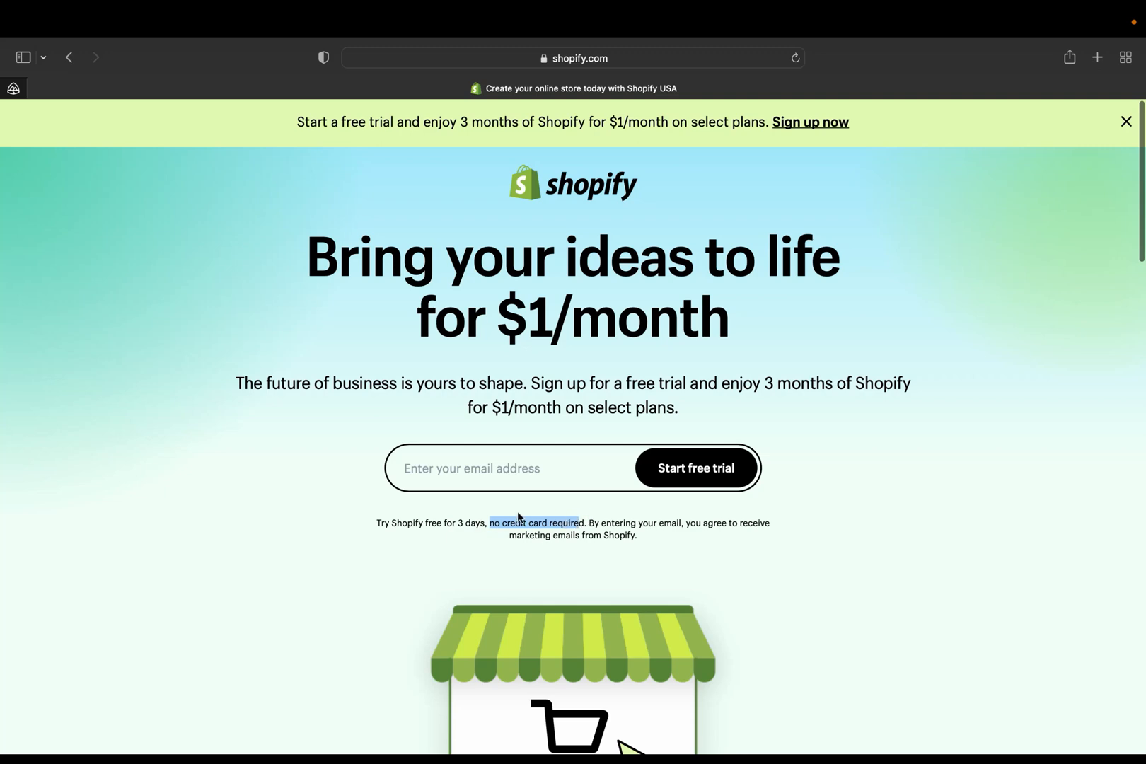
pyautogui.moveTo(498, 546)
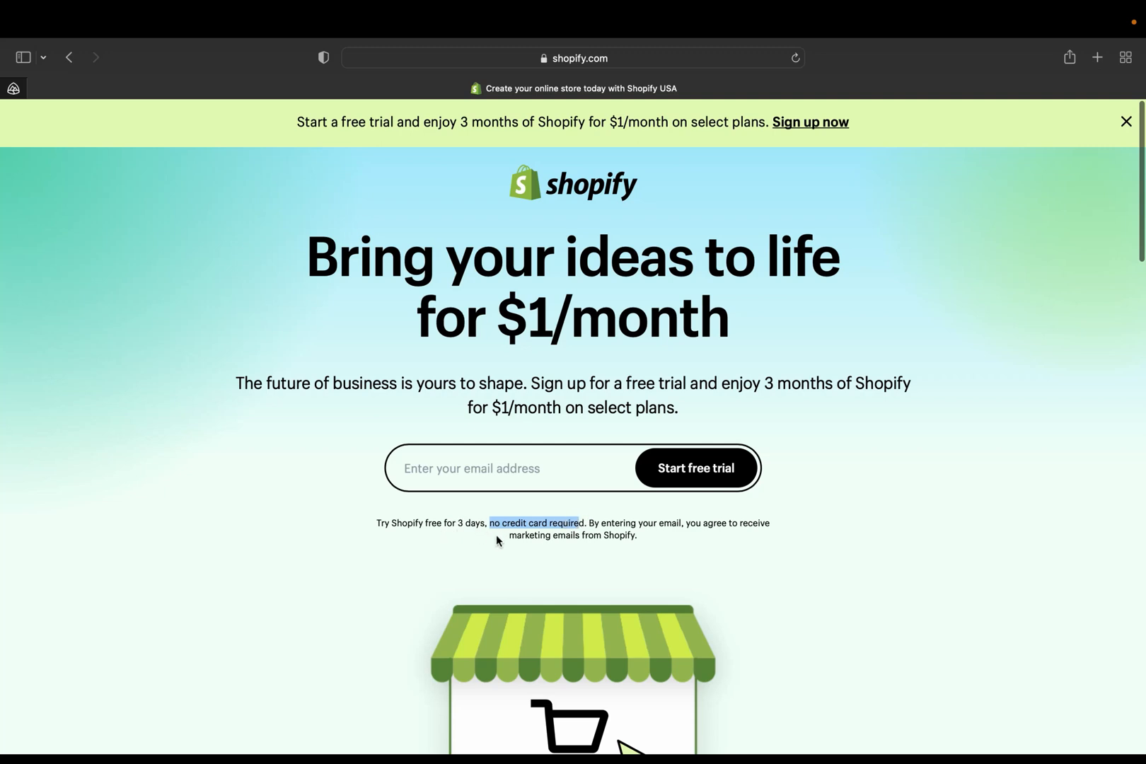
pyautogui.moveTo(683, 552)
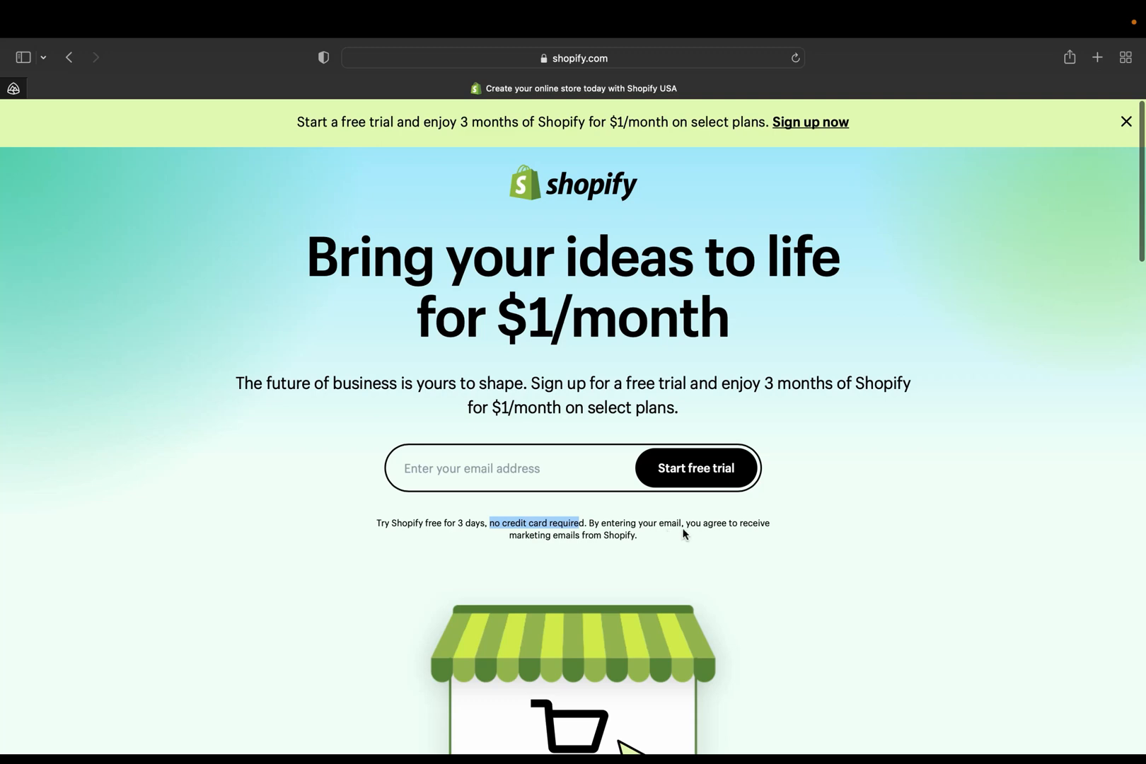
pyautogui.moveTo(677, 556)
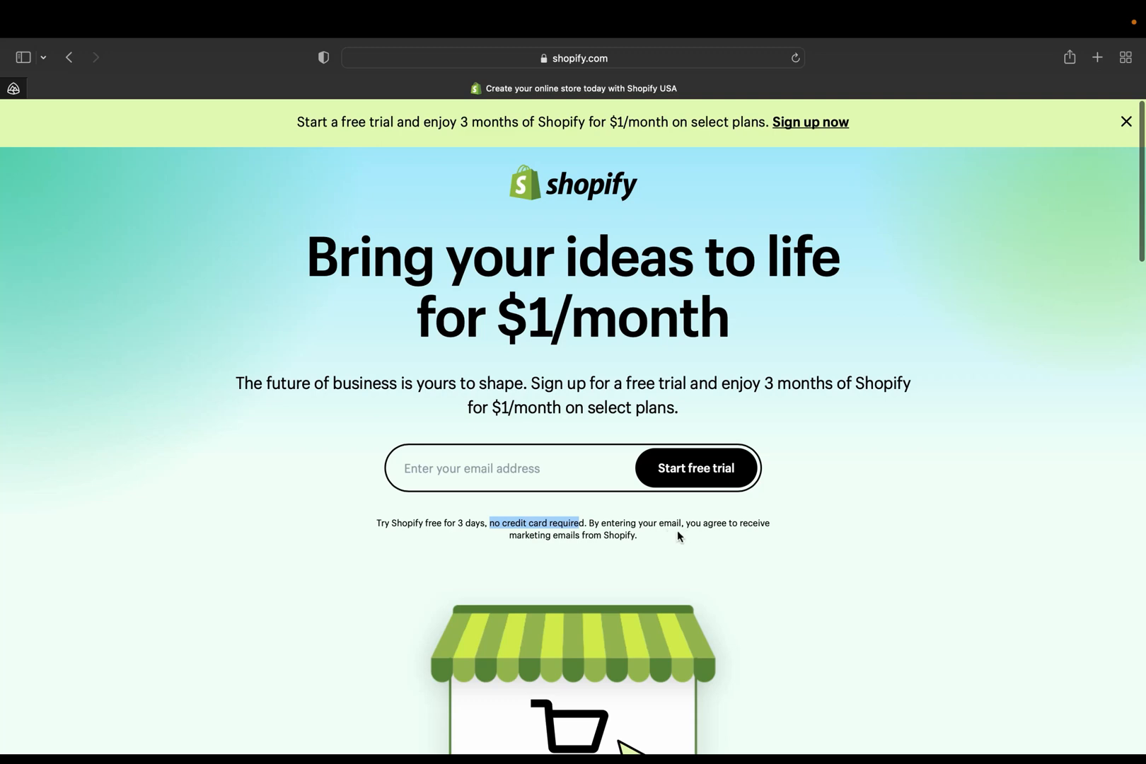
pyautogui.moveTo(722, 541)
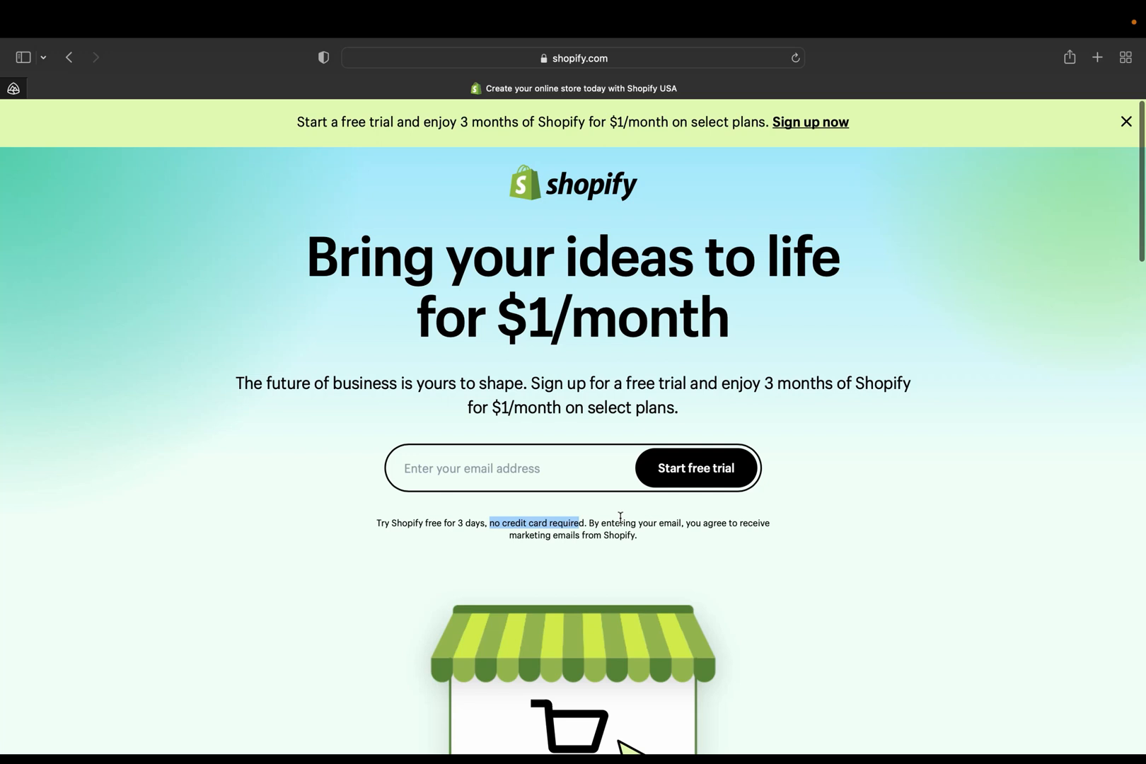
pyautogui.click(578, 469)
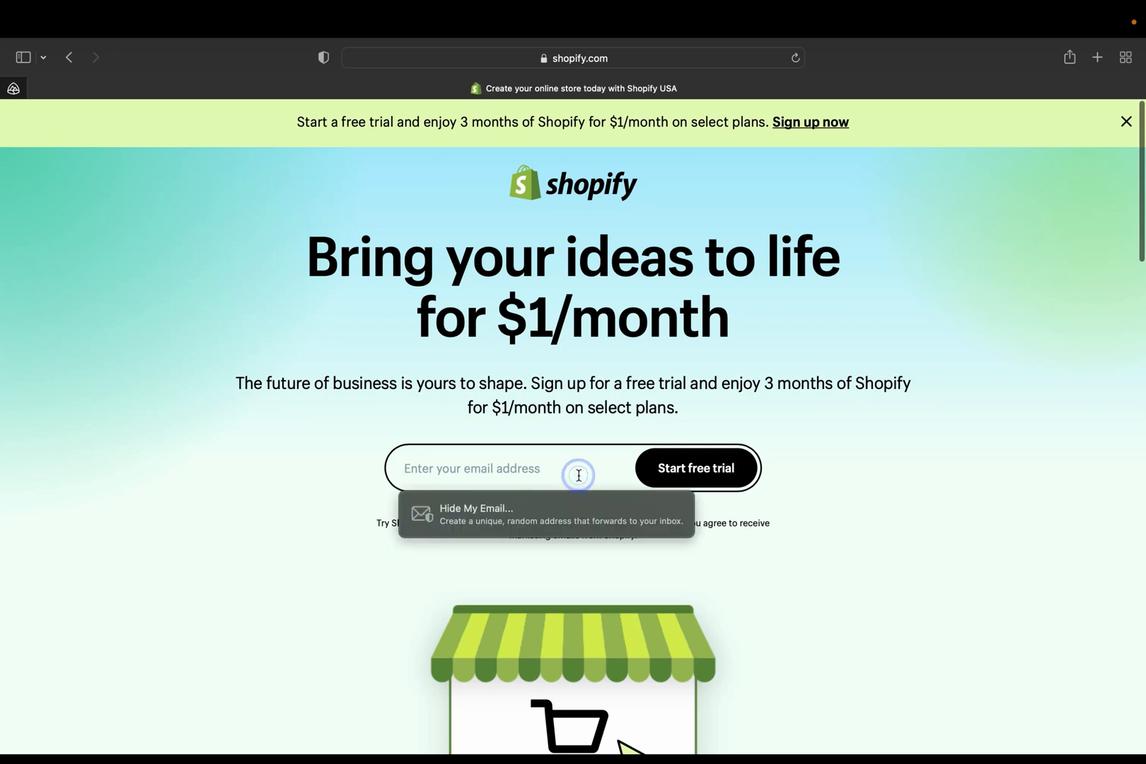
pyautogui.moveTo(477, 547)
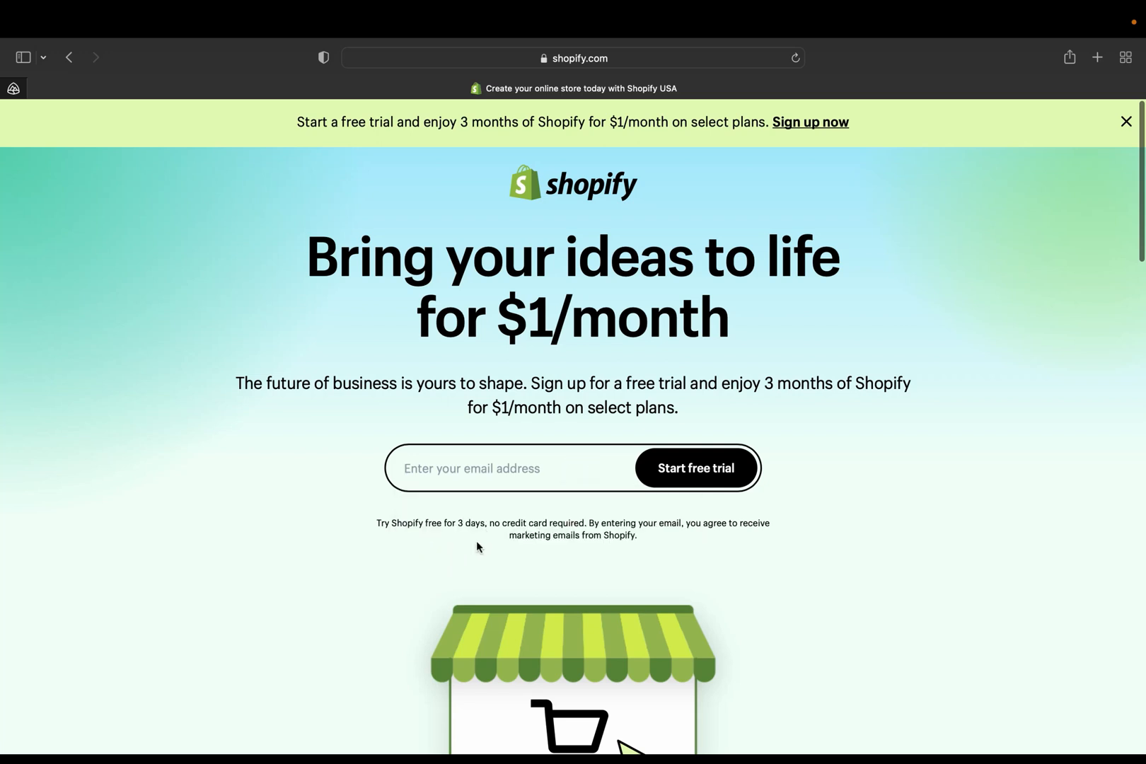
pyautogui.moveTo(467, 563)
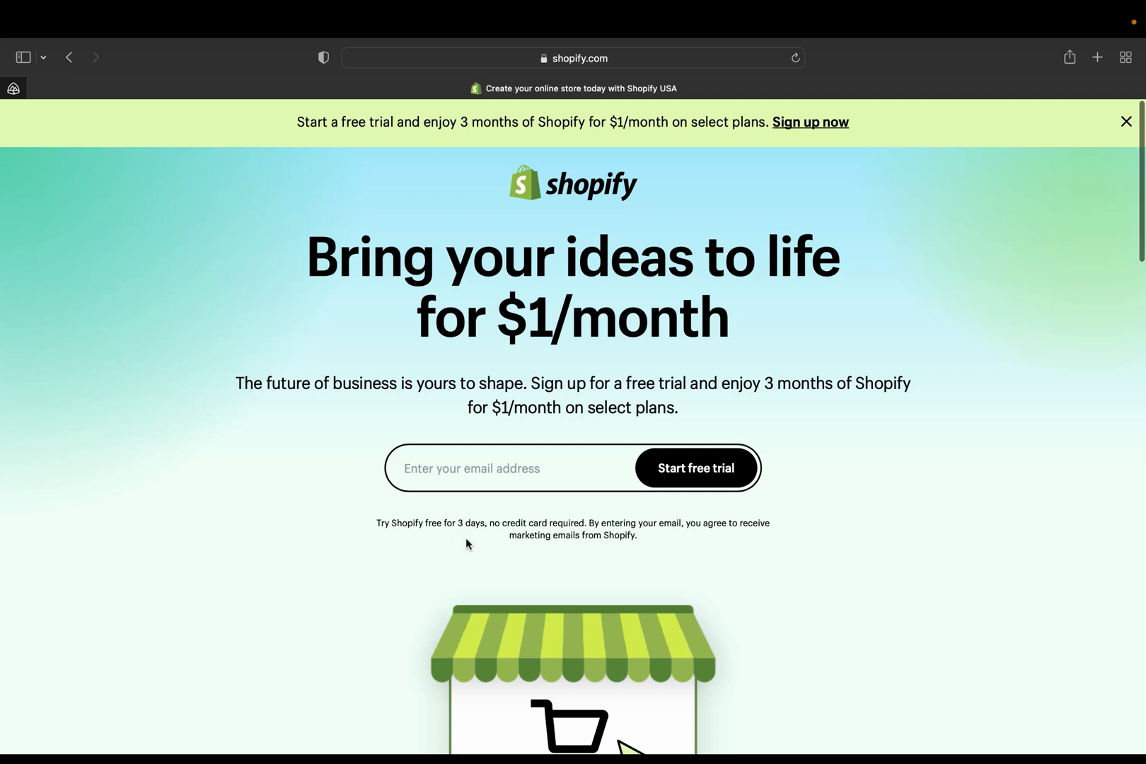
pyautogui.moveTo(459, 556)
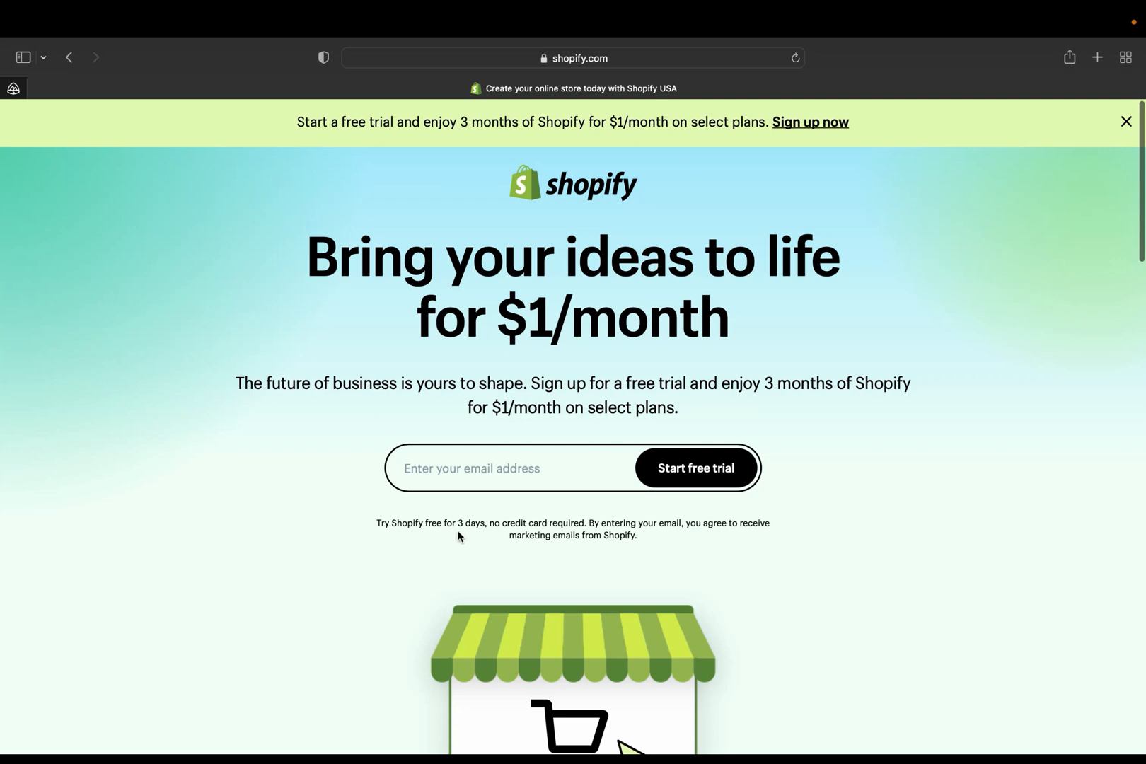
pyautogui.moveTo(480, 548)
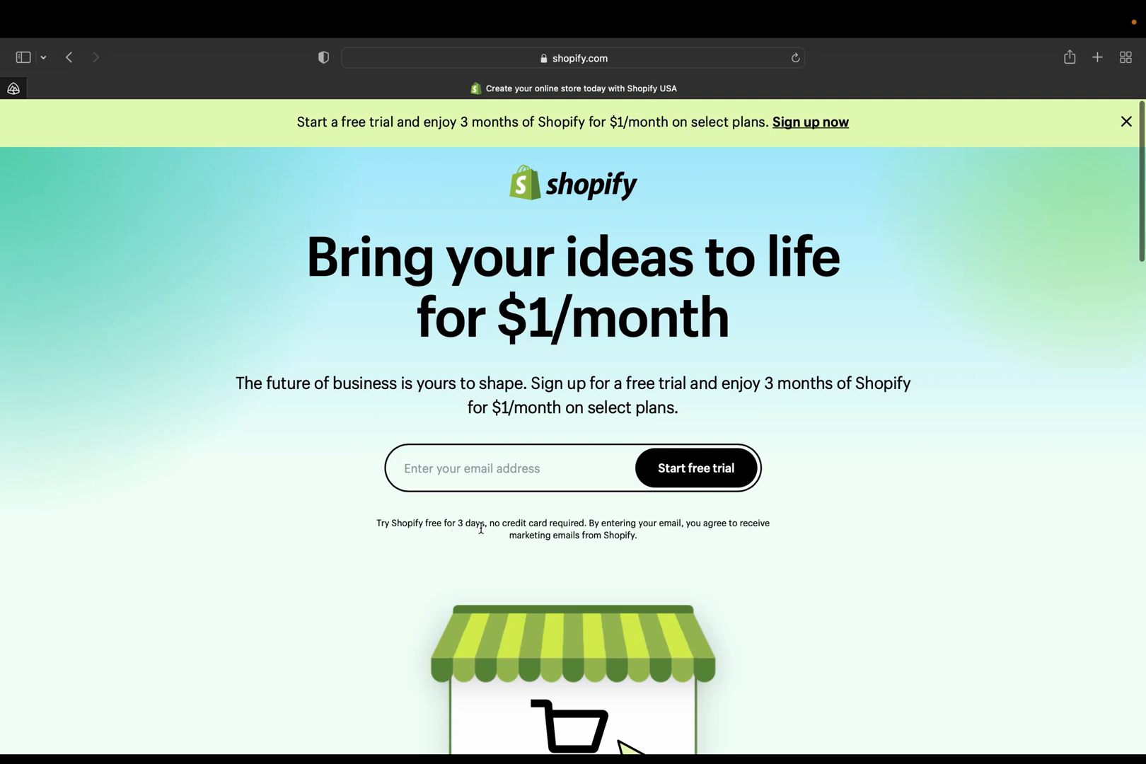
pyautogui.moveTo(570, 332)
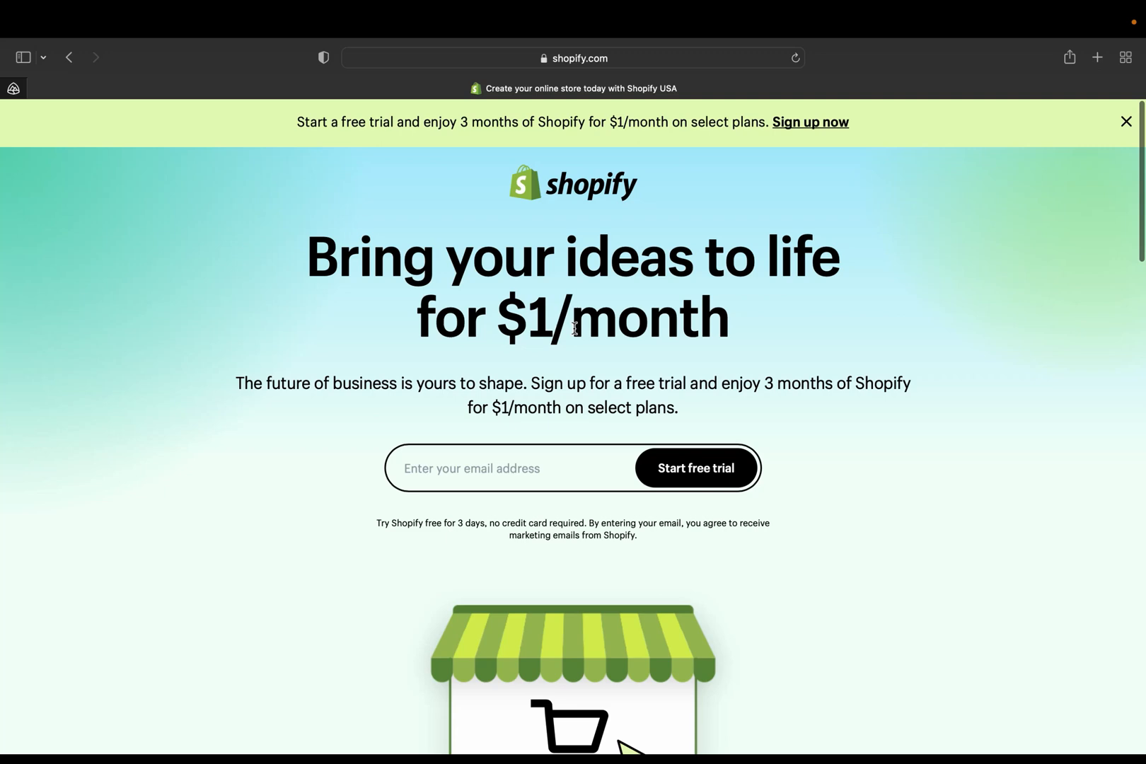
pyautogui.moveTo(667, 147)
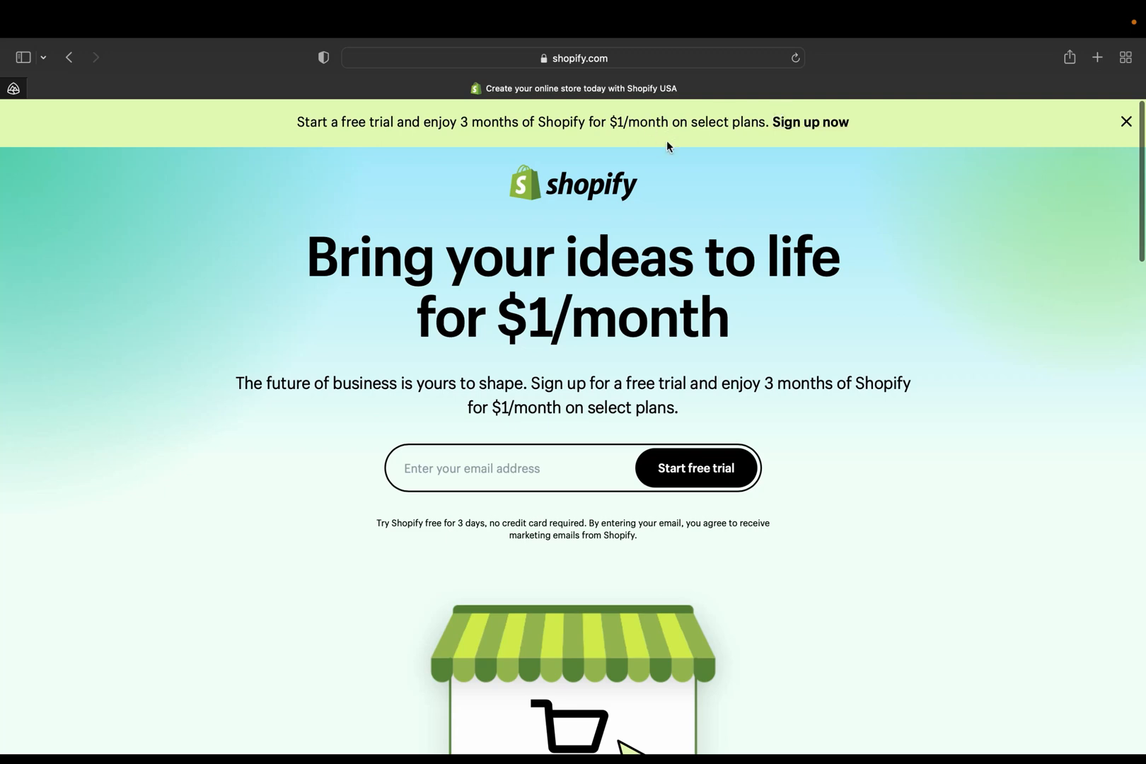
pyautogui.moveTo(625, 369)
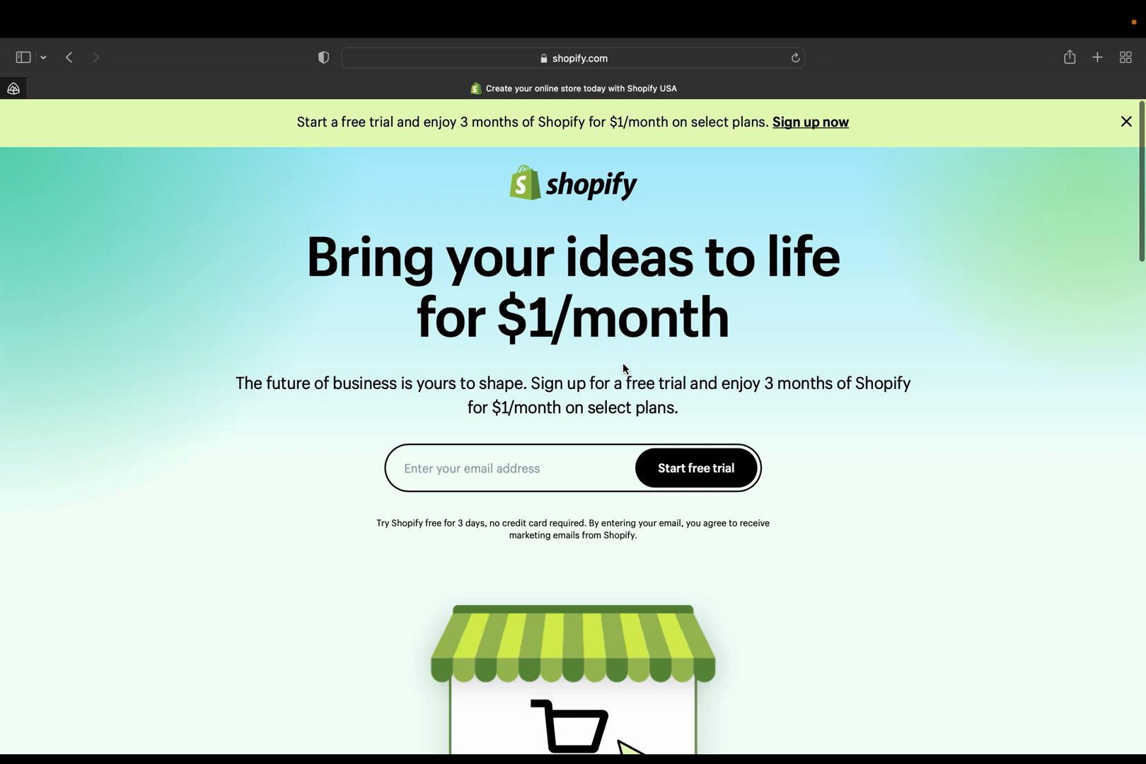
pyautogui.moveTo(829, 453)
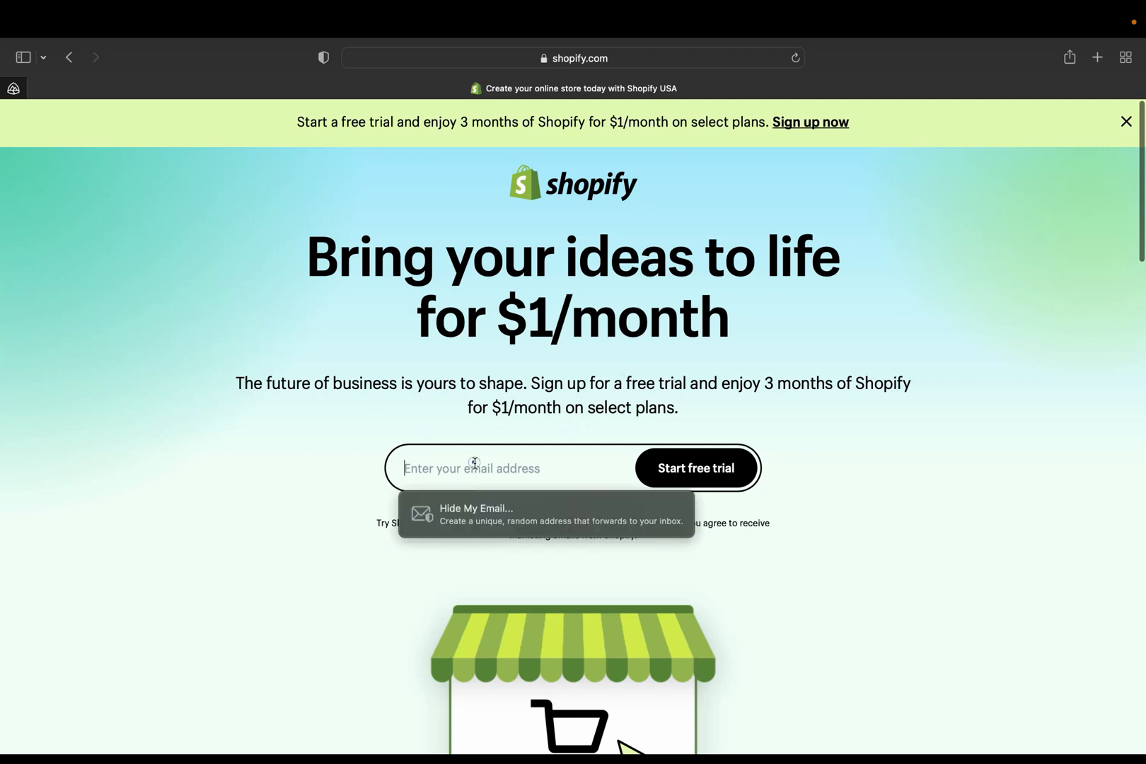
pyautogui.moveTo(472, 465)
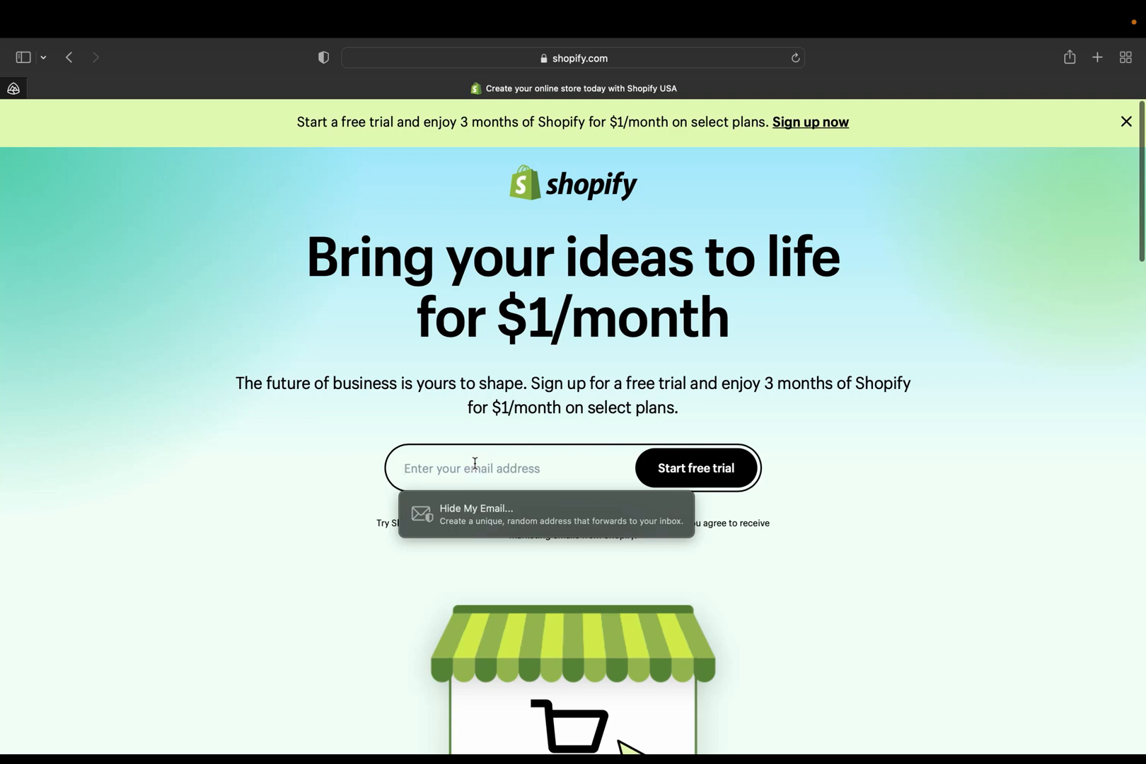
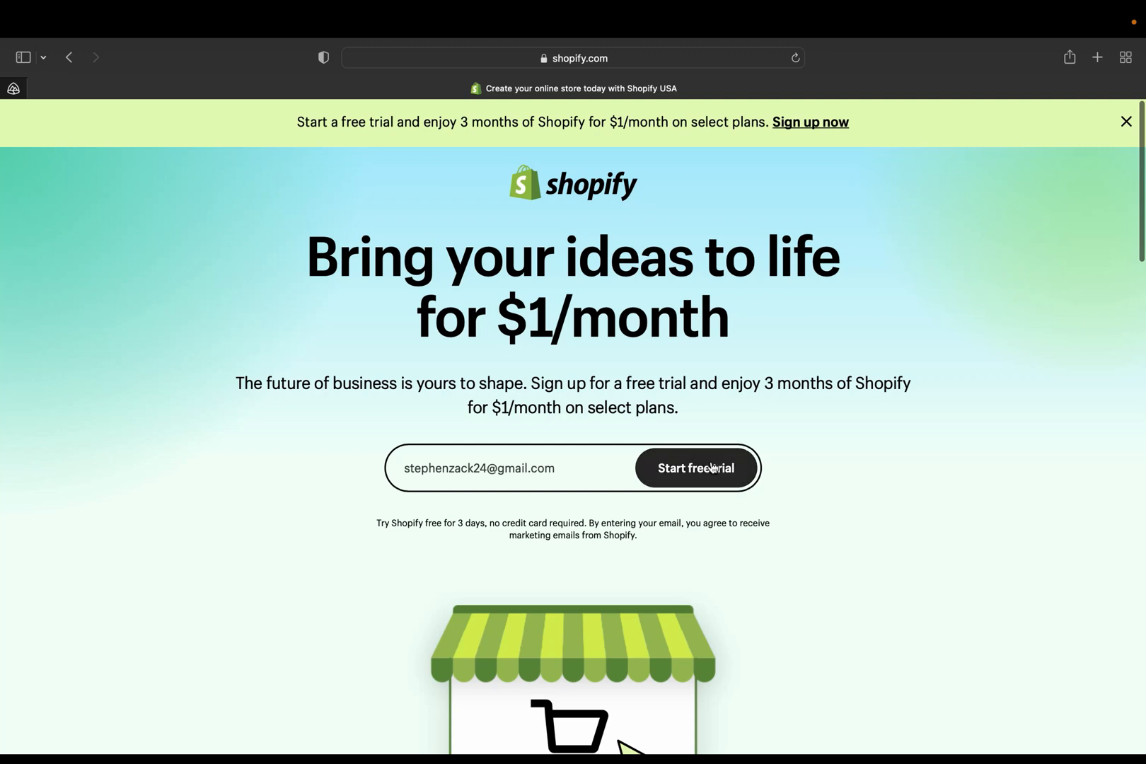
pyautogui.click(696, 468)
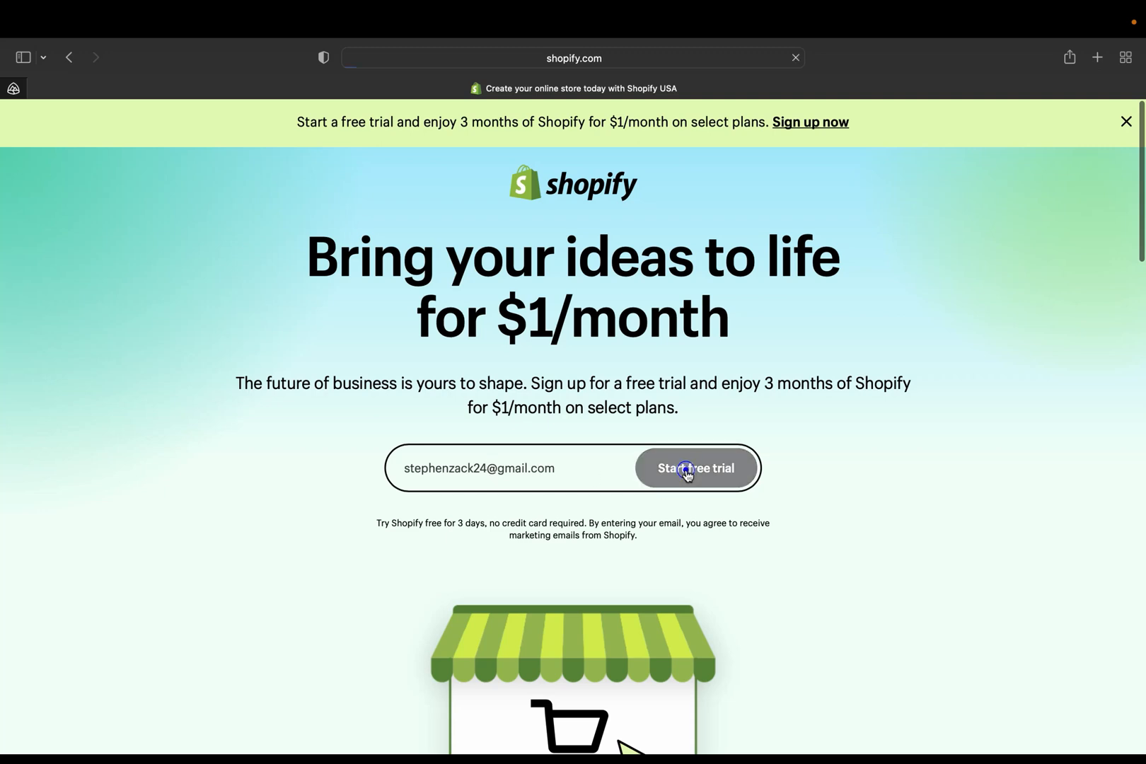
# - Choose "I'm just starting" as the business description on the setup questionnaire
pyautogui.click(696, 468)
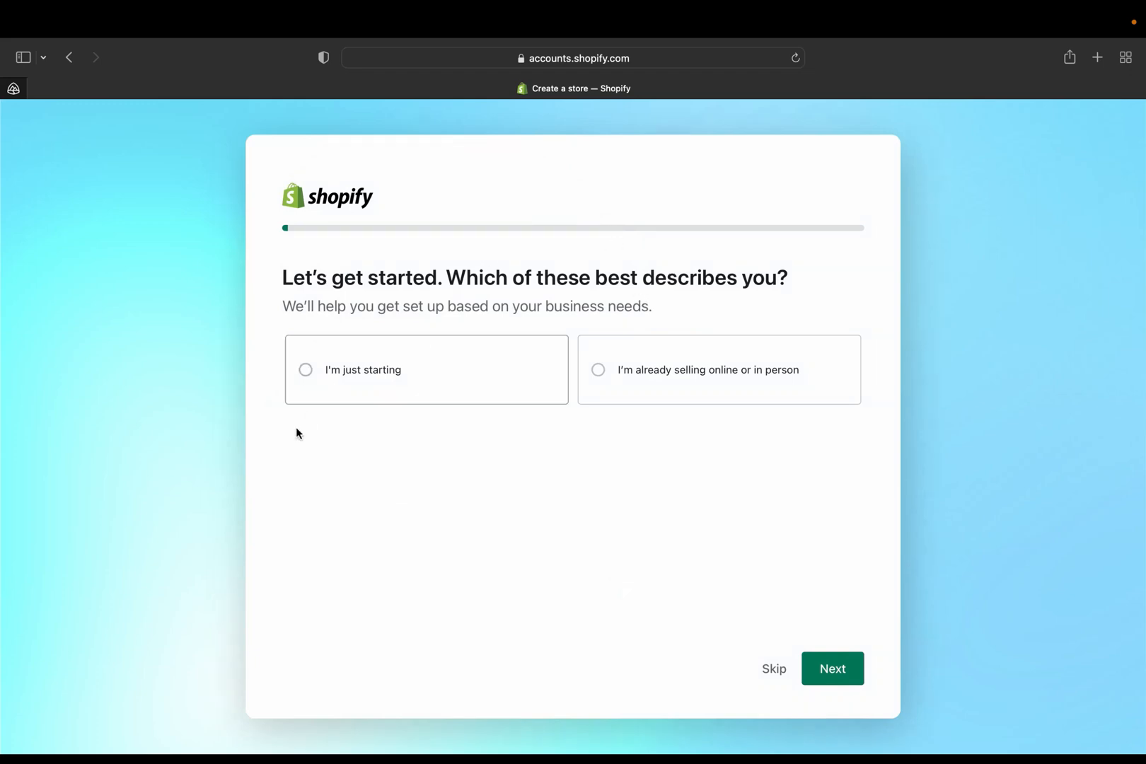
pyautogui.moveTo(349, 430)
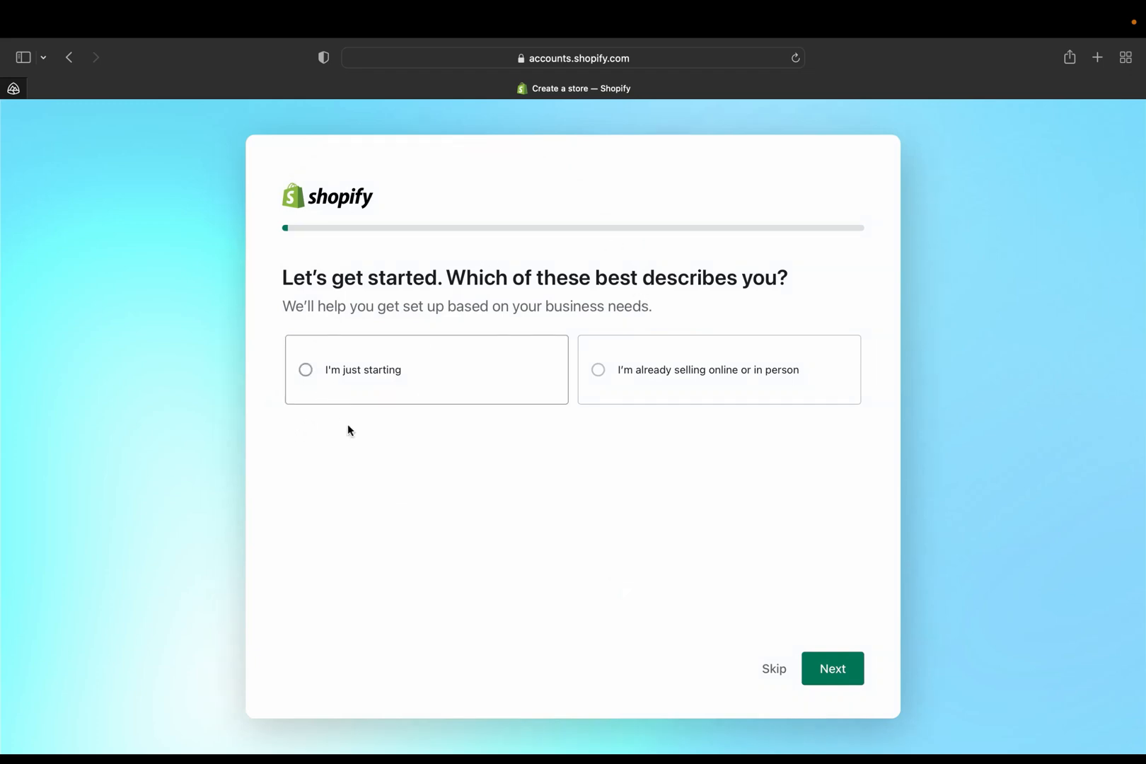
pyautogui.moveTo(774, 683)
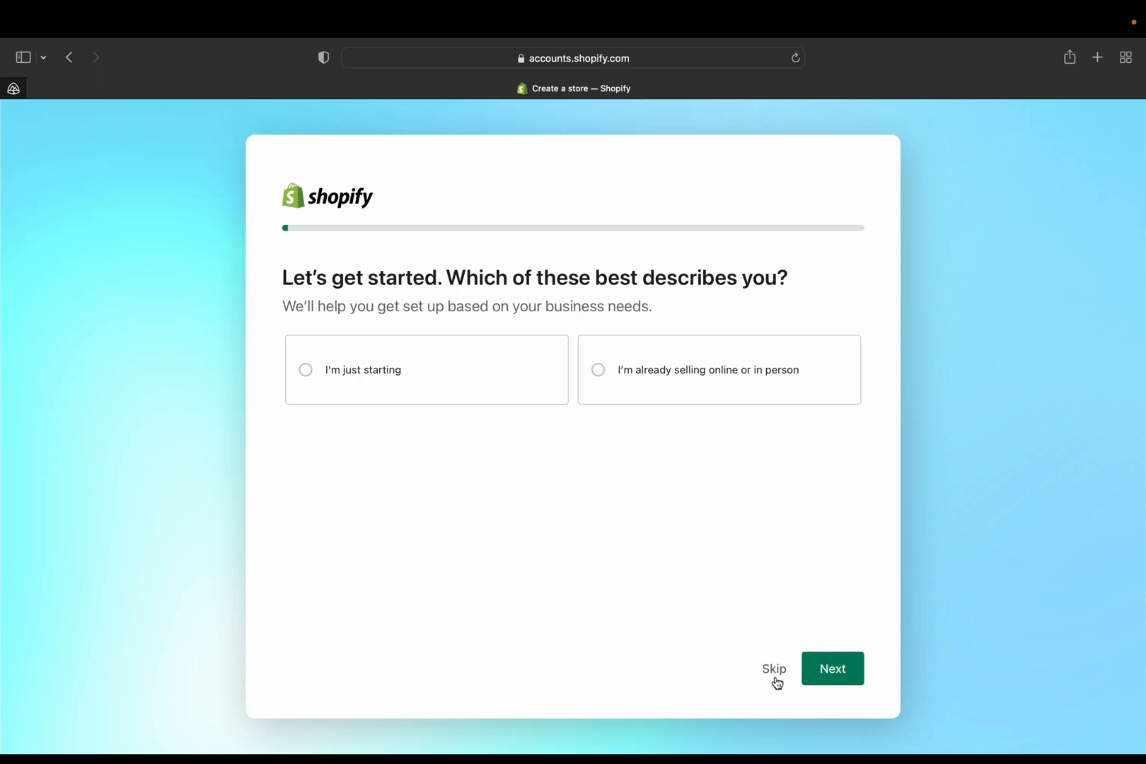
pyautogui.moveTo(628, 539)
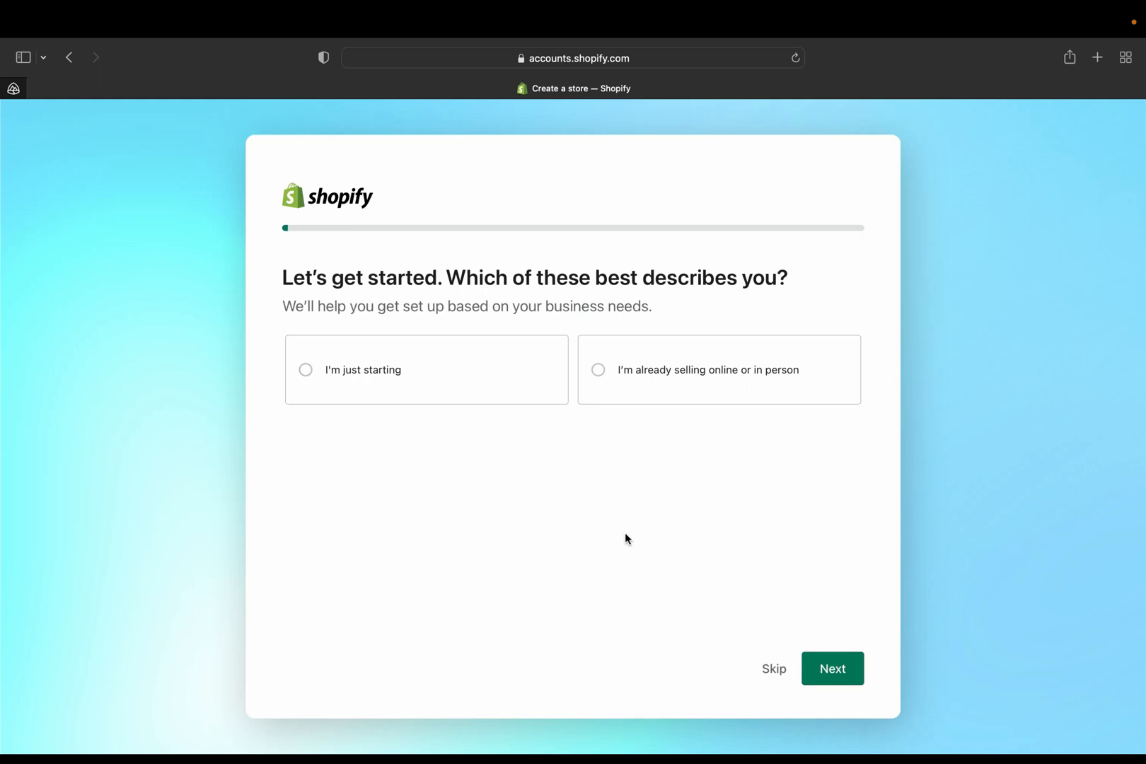
pyautogui.moveTo(506, 413)
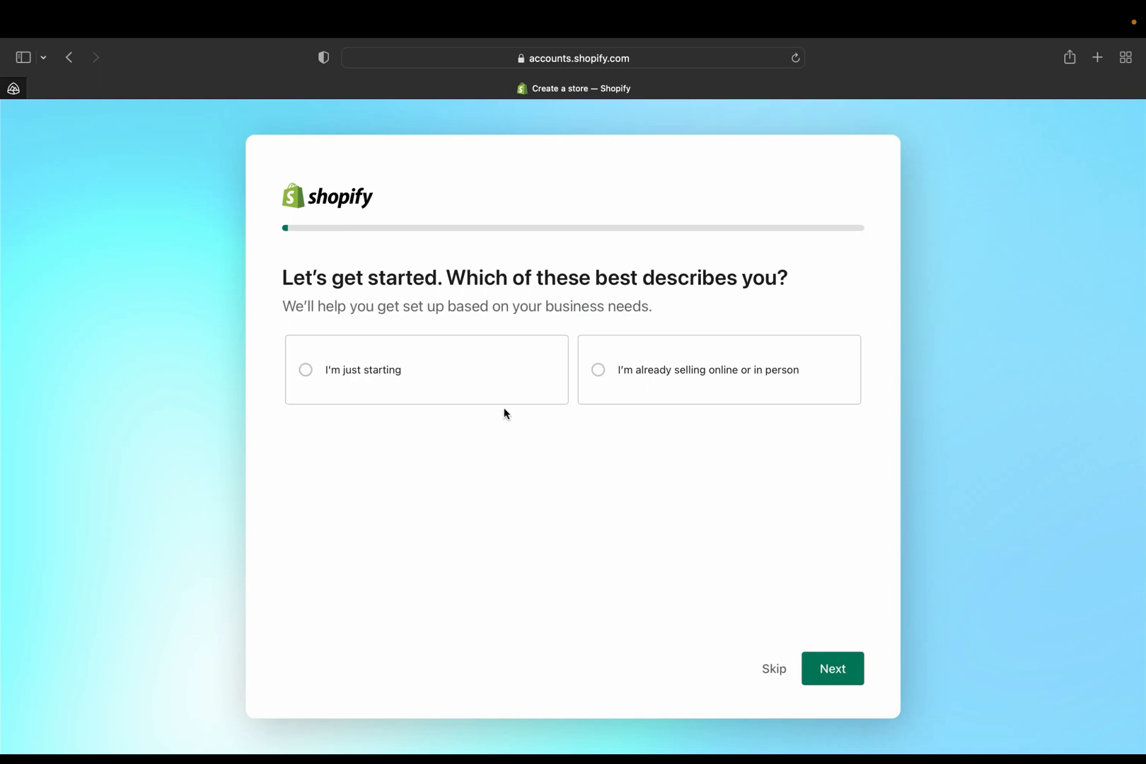
pyautogui.moveTo(498, 381)
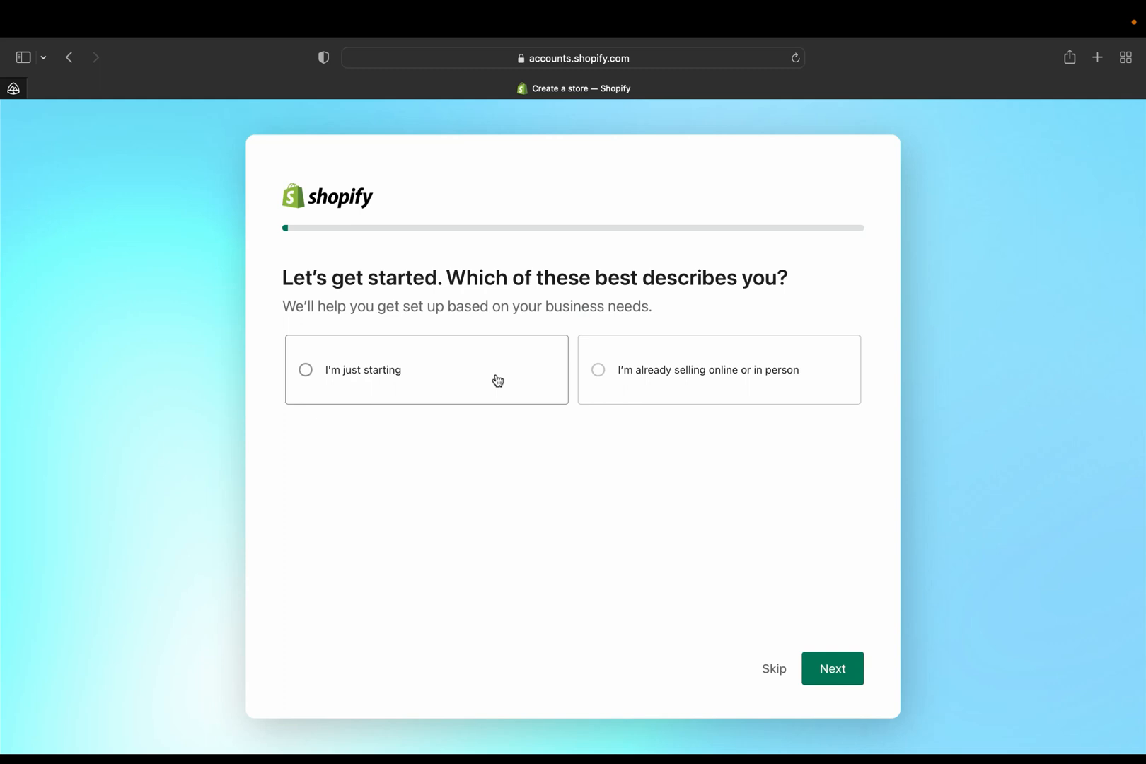
pyautogui.moveTo(510, 395)
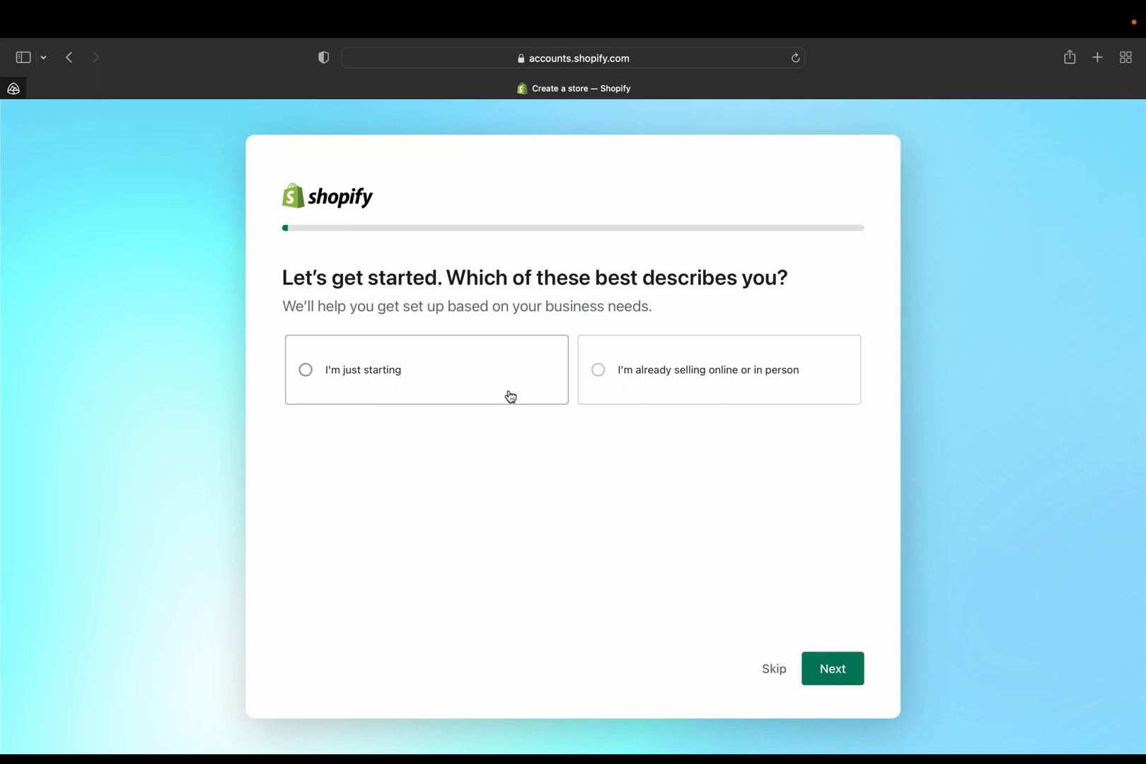
pyautogui.moveTo(546, 438)
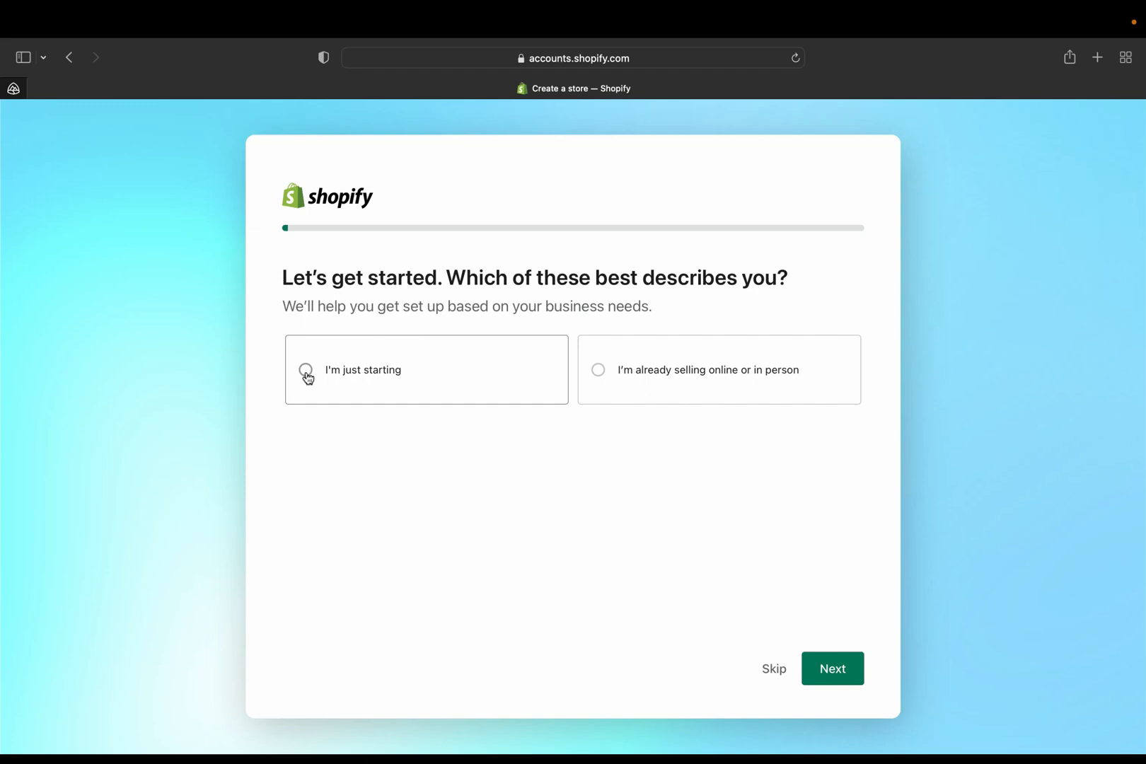
pyautogui.click(306, 371)
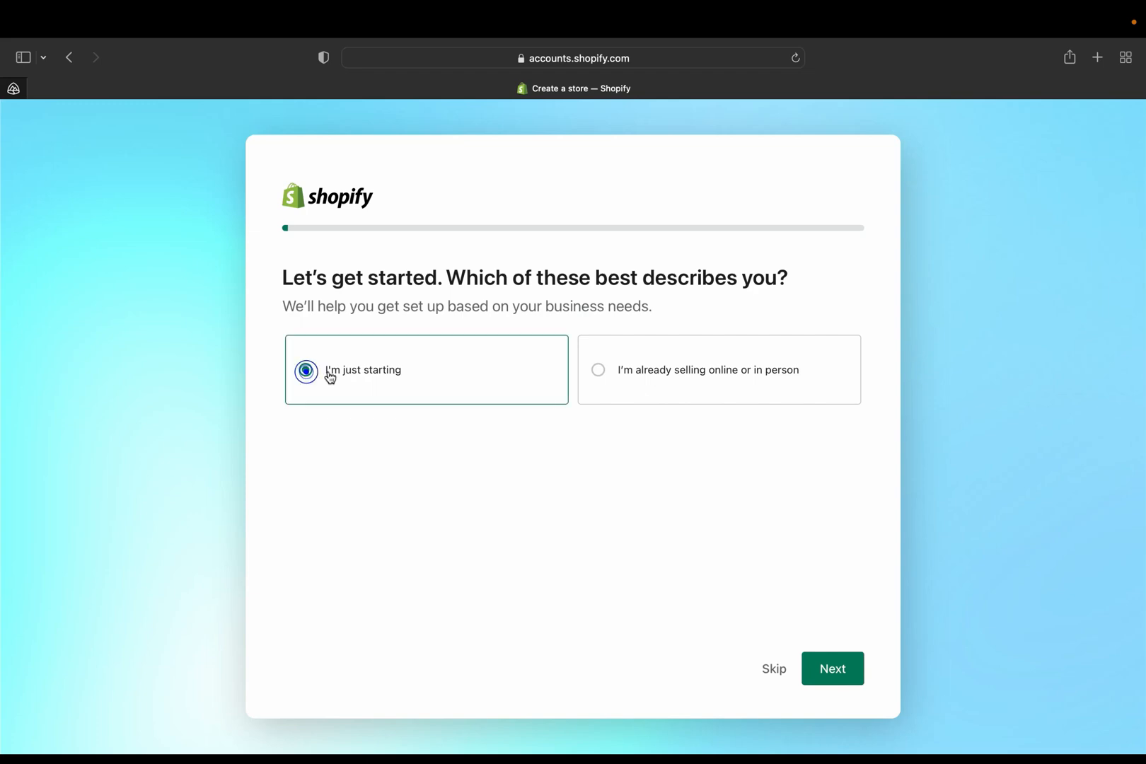
# - Advance and tick Social media, In person and An existing website or blog as selling places
pyautogui.click(832, 669)
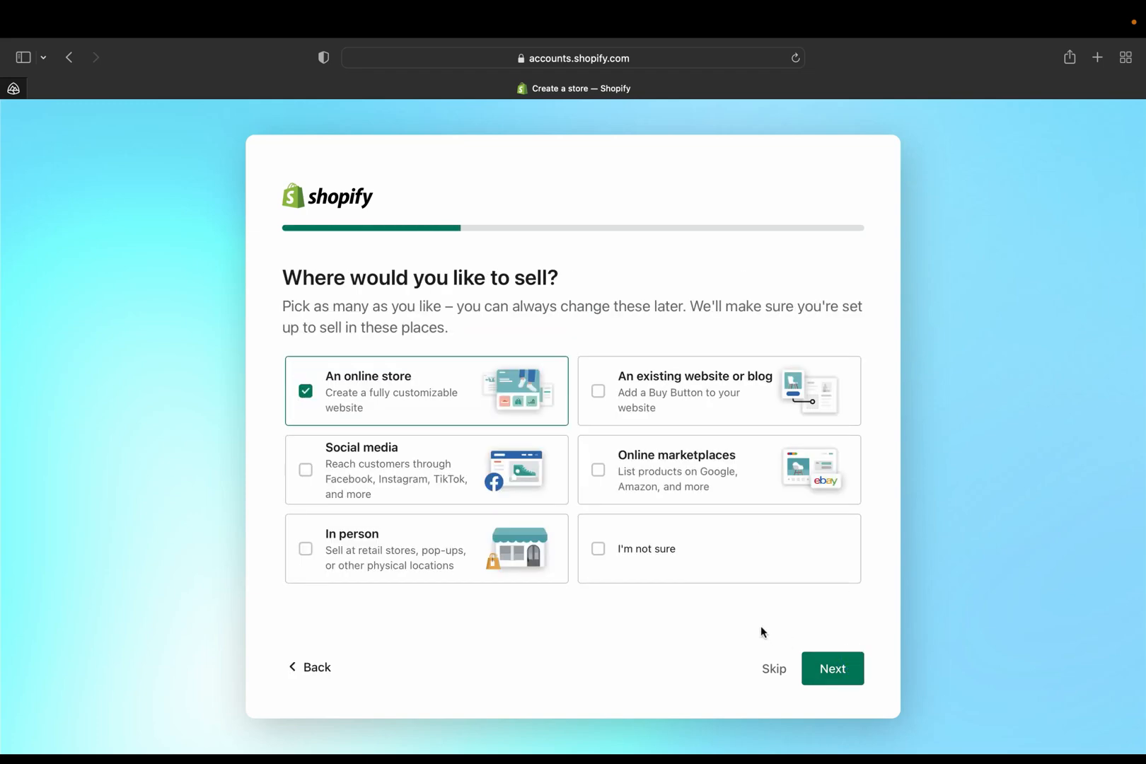
pyautogui.moveTo(441, 418)
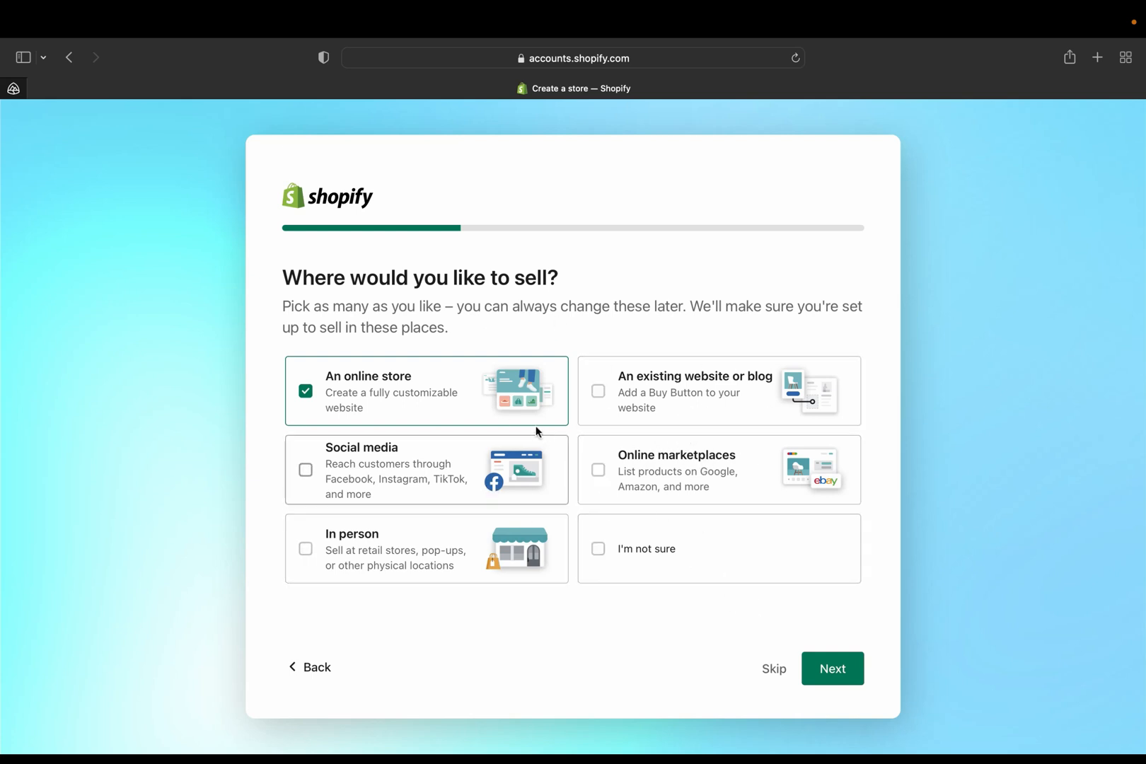
pyautogui.moveTo(653, 429)
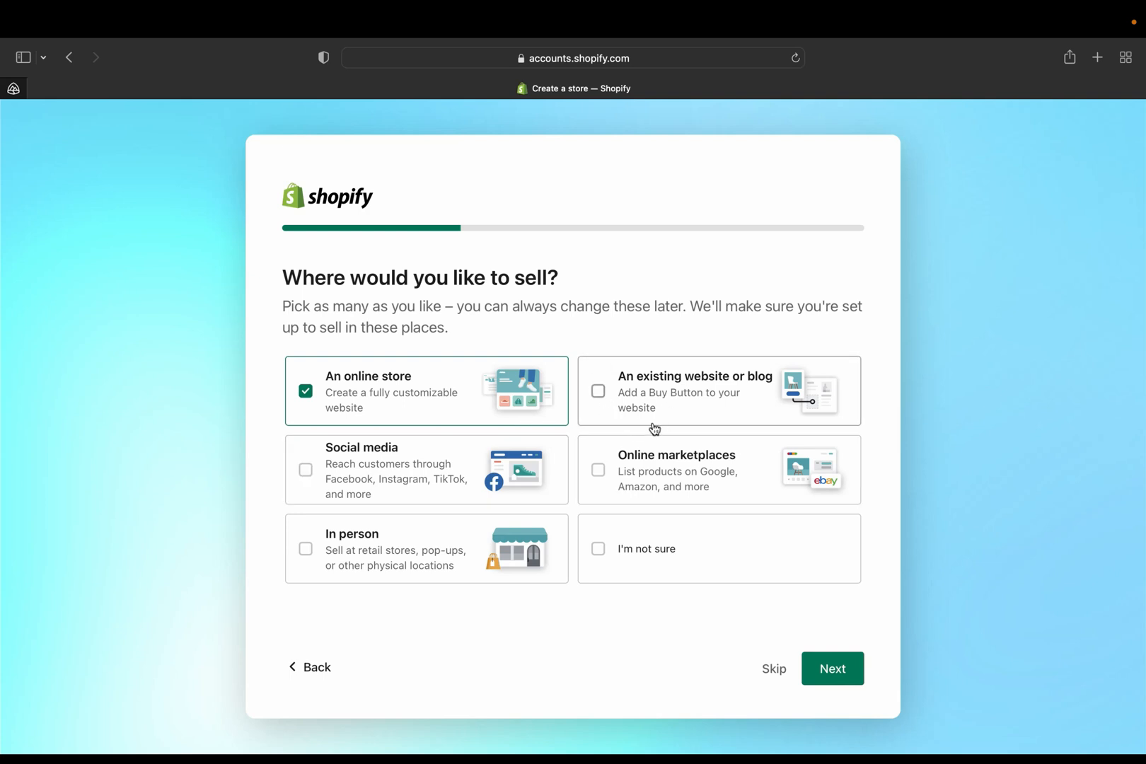
pyautogui.moveTo(506, 425)
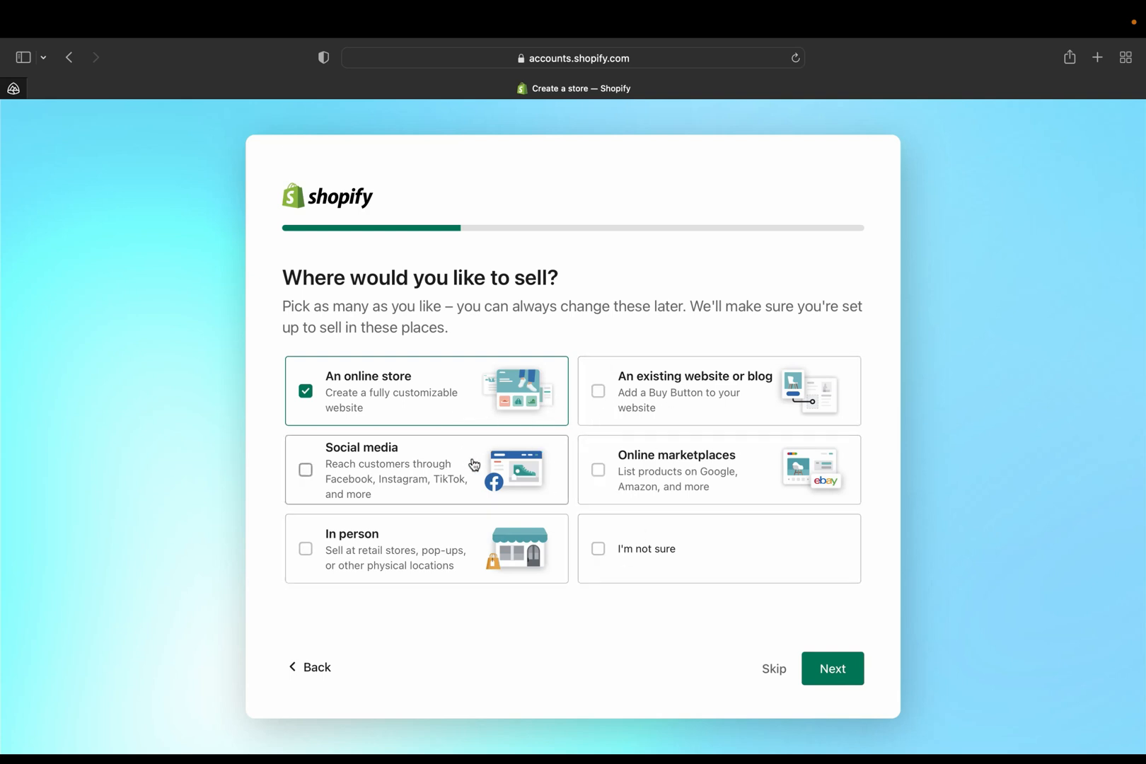
pyautogui.moveTo(317, 396)
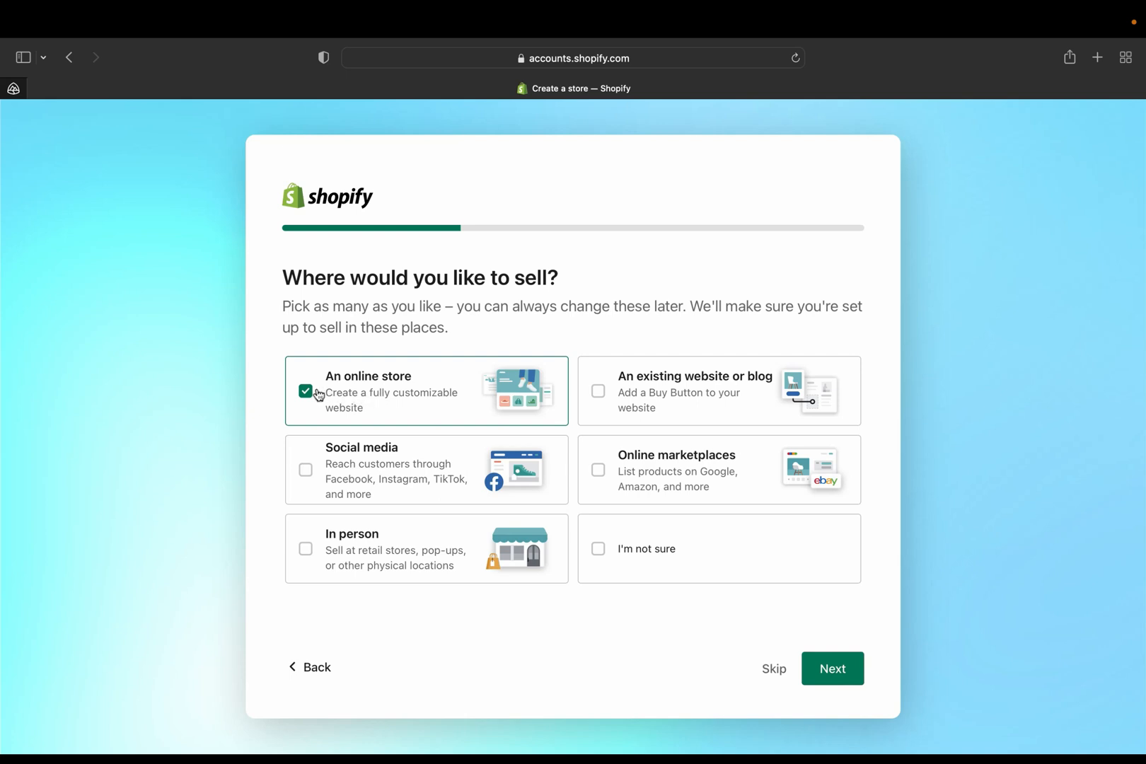
pyautogui.click(305, 470)
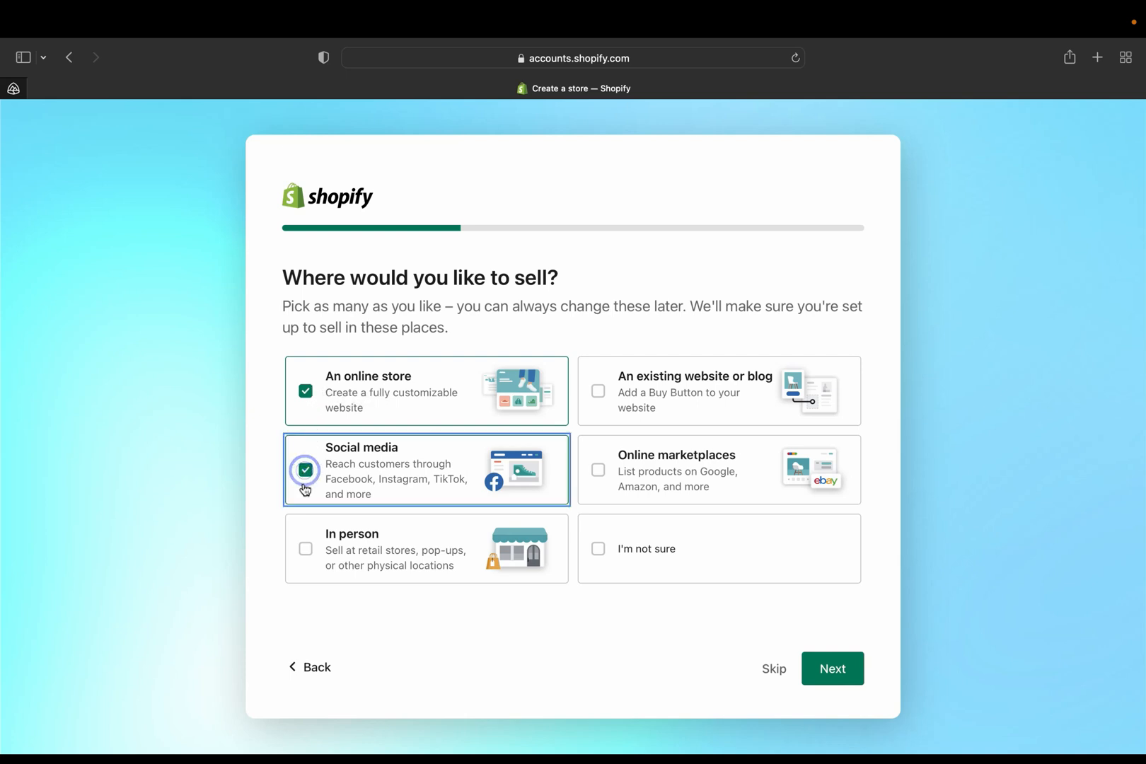
pyautogui.click(305, 549)
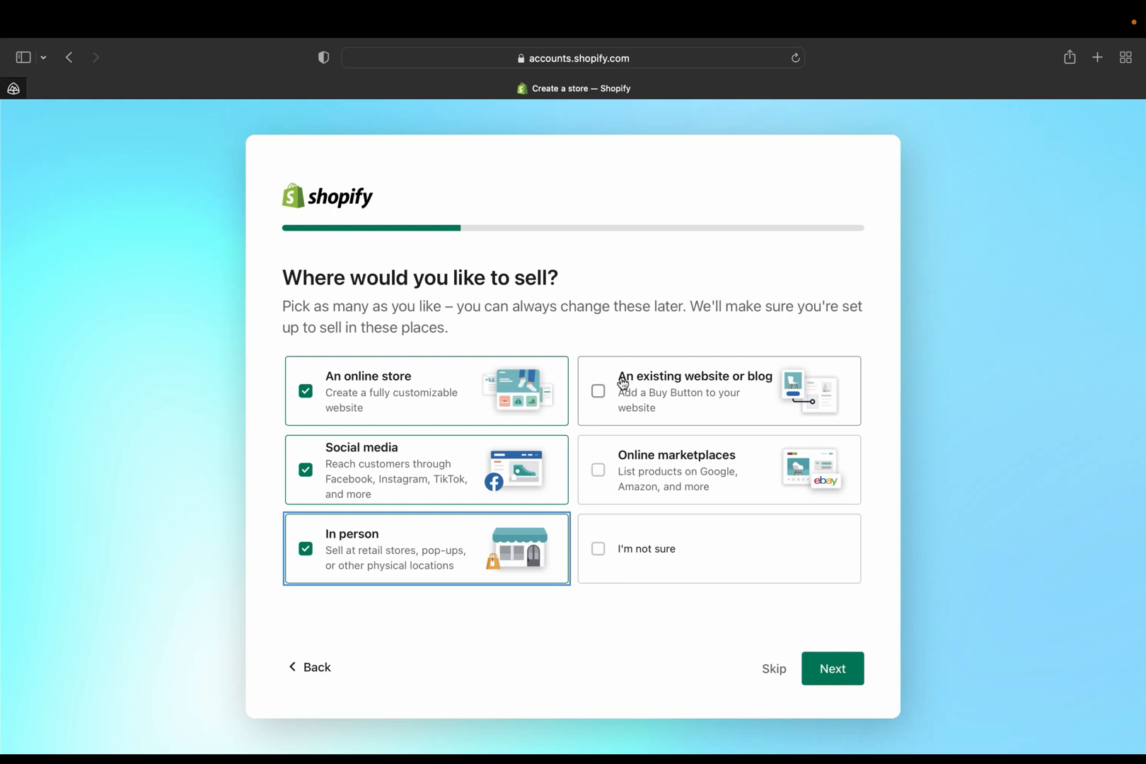
pyautogui.click(597, 392)
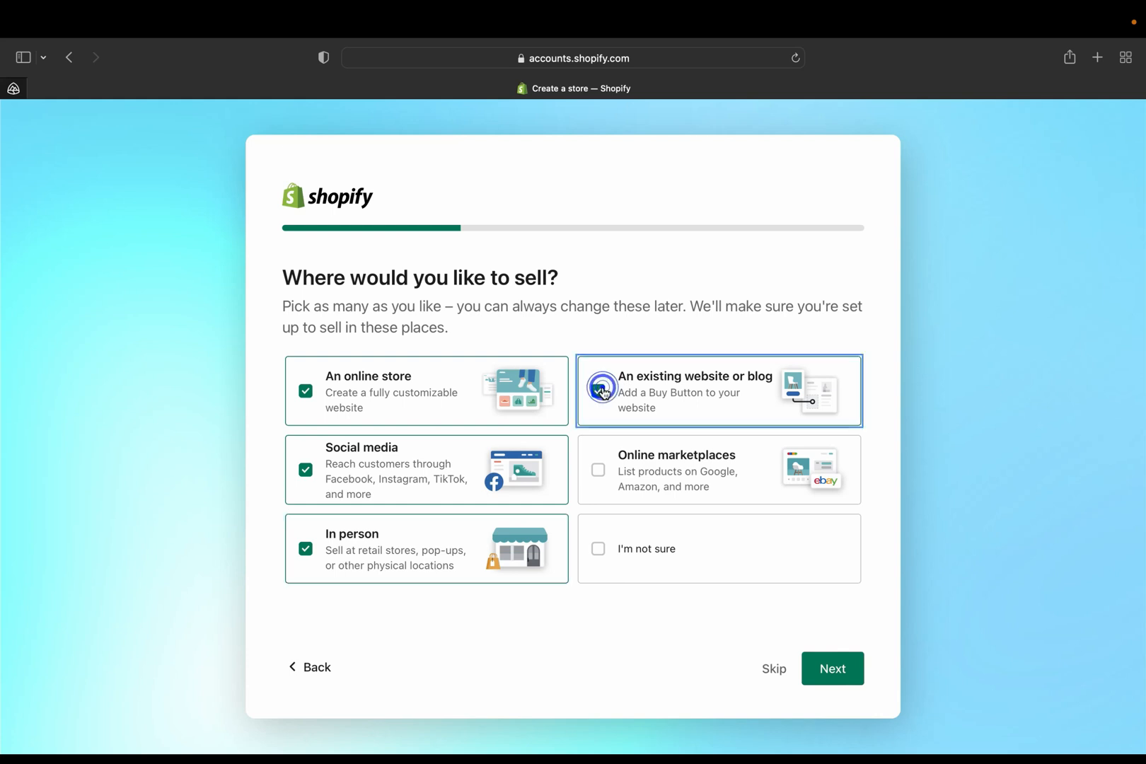
pyautogui.click(598, 388)
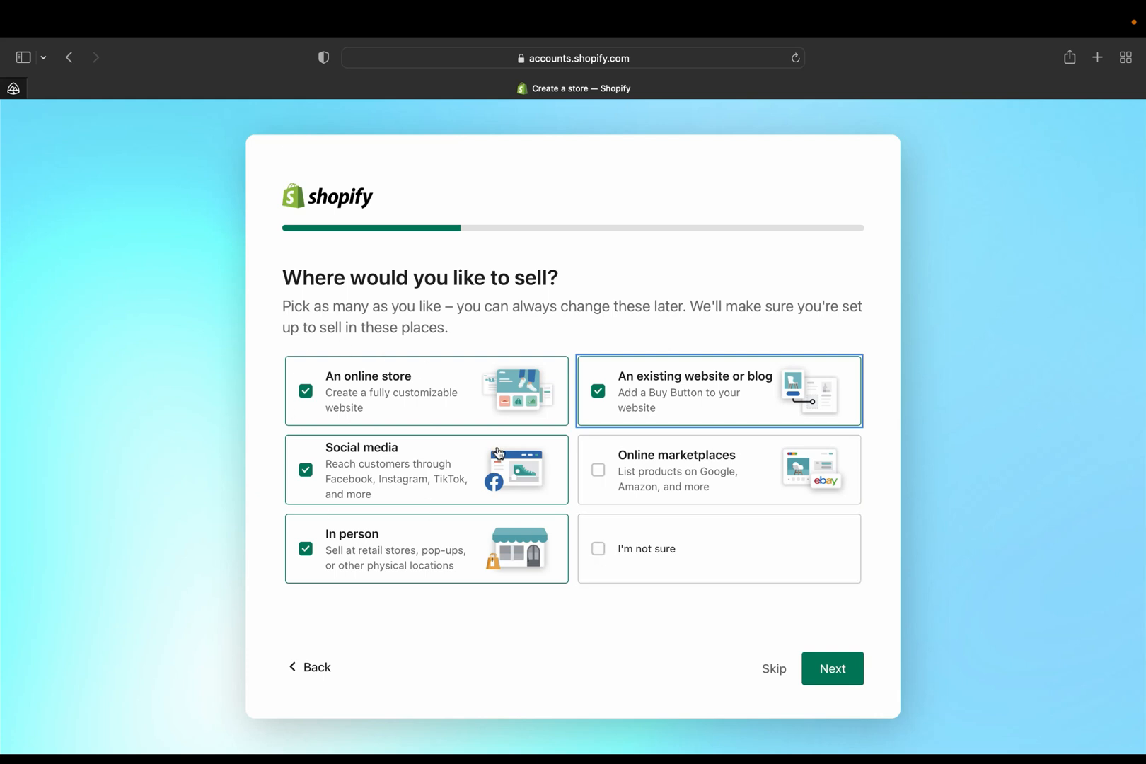
pyautogui.moveTo(462, 531)
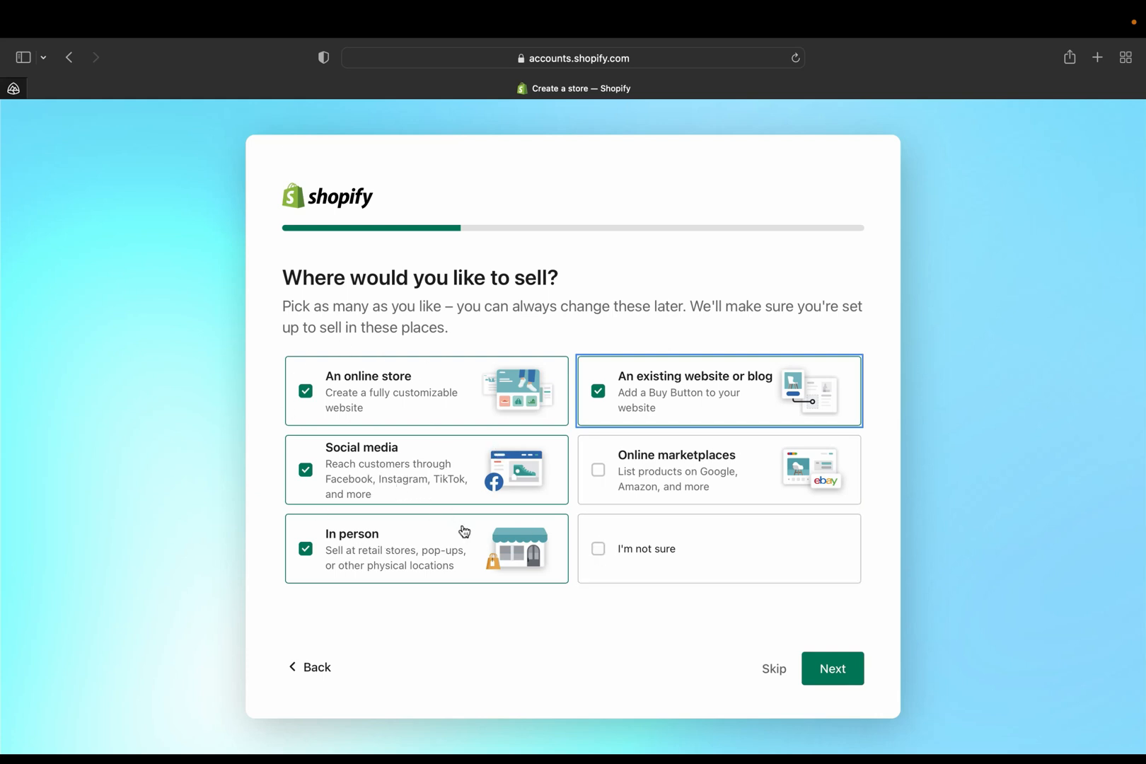
pyautogui.moveTo(857, 688)
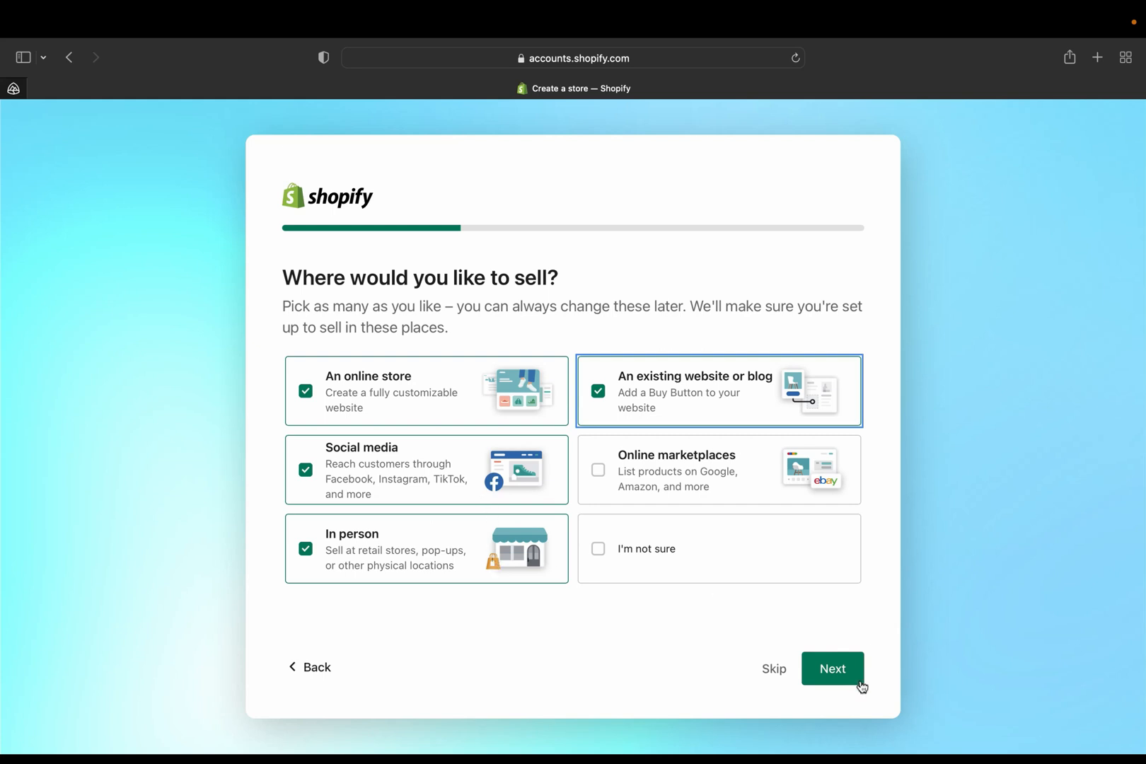
# - Advance and tick the social channels including Shopify Inbox
pyautogui.click(832, 669)
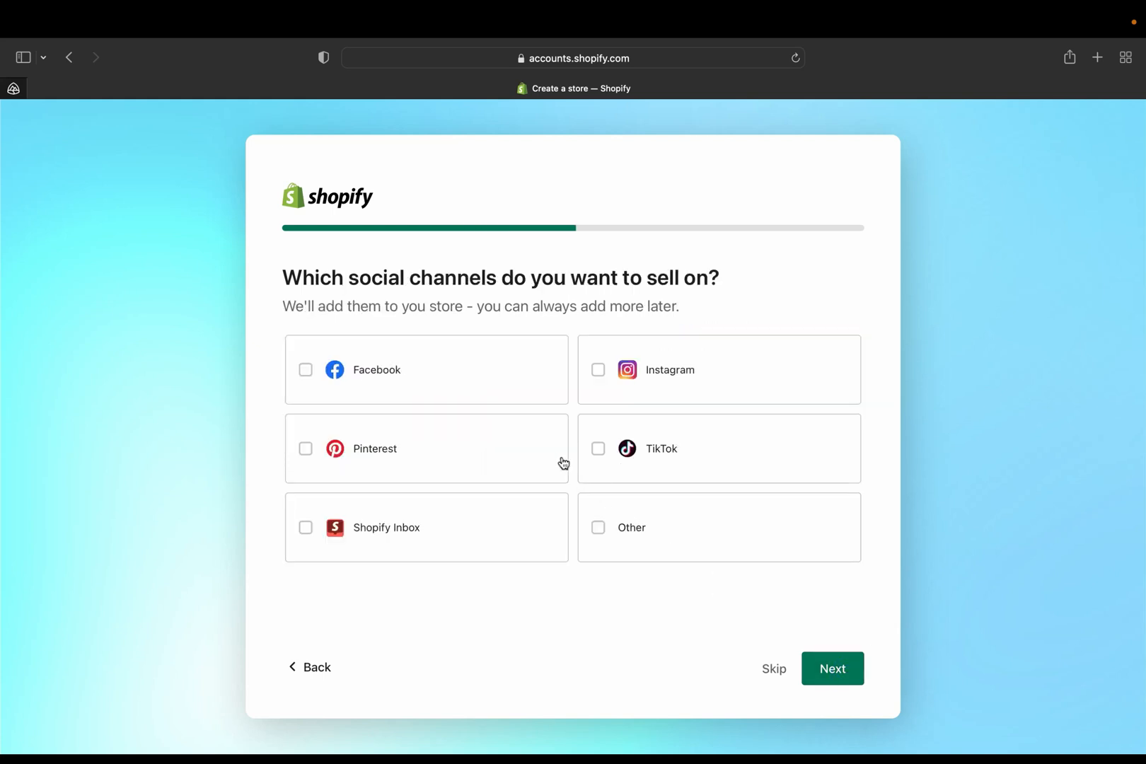
pyautogui.moveTo(520, 413)
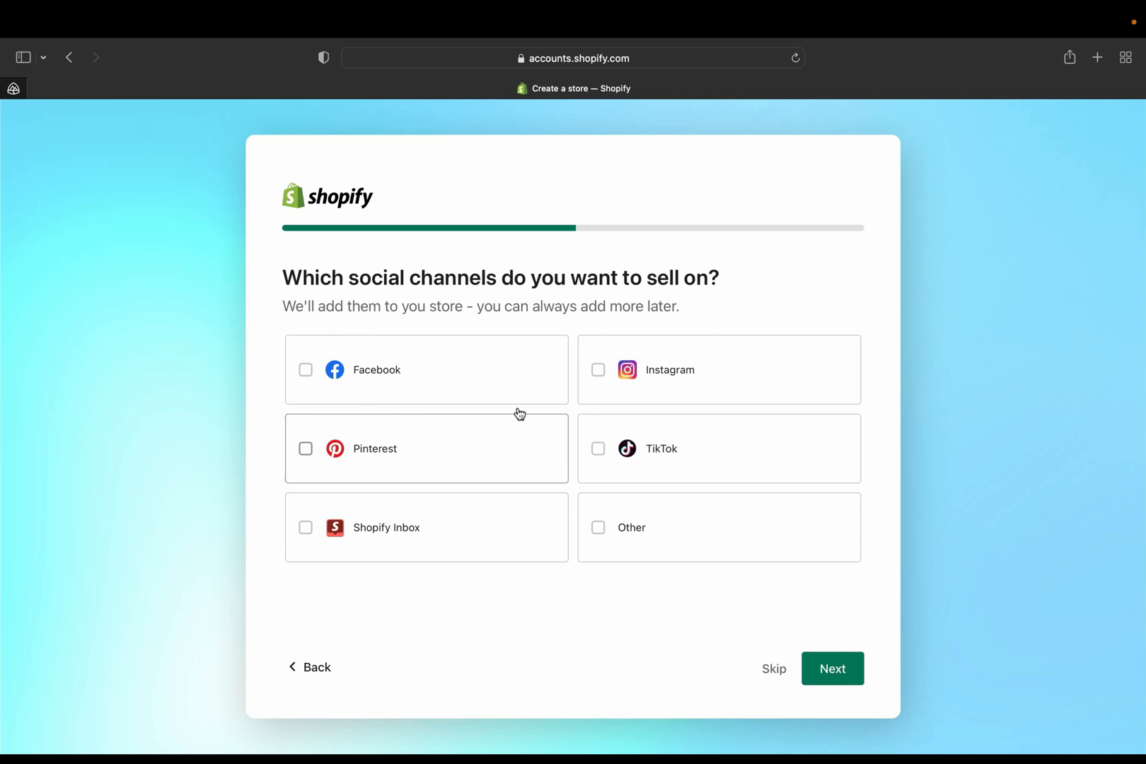
pyautogui.click(306, 369)
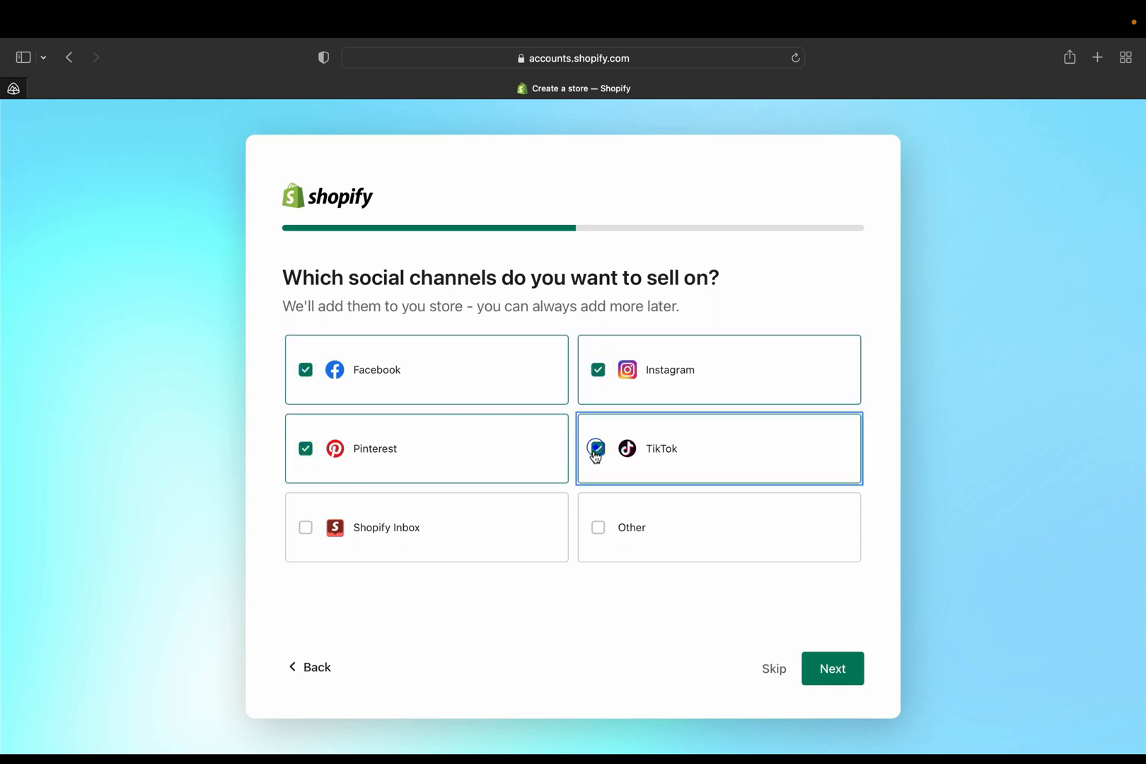
pyautogui.click(305, 528)
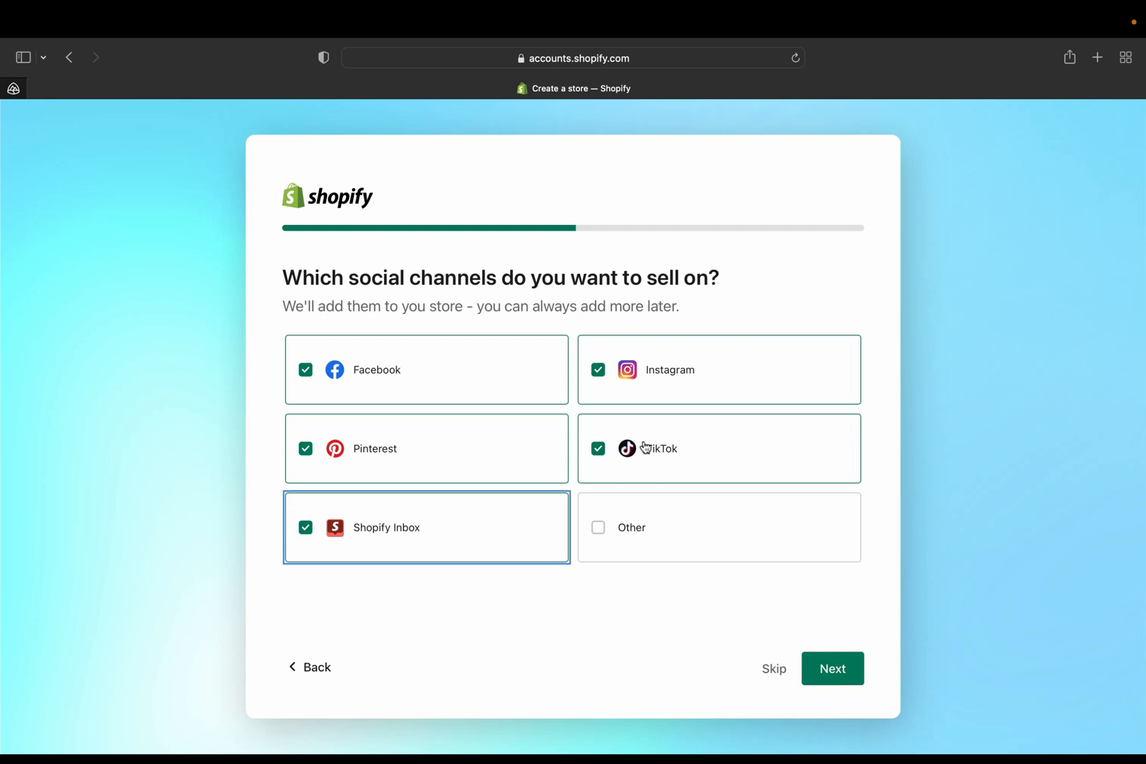
# - Select products bought or made myself and digital products, drop Services, and continue
pyautogui.click(832, 669)
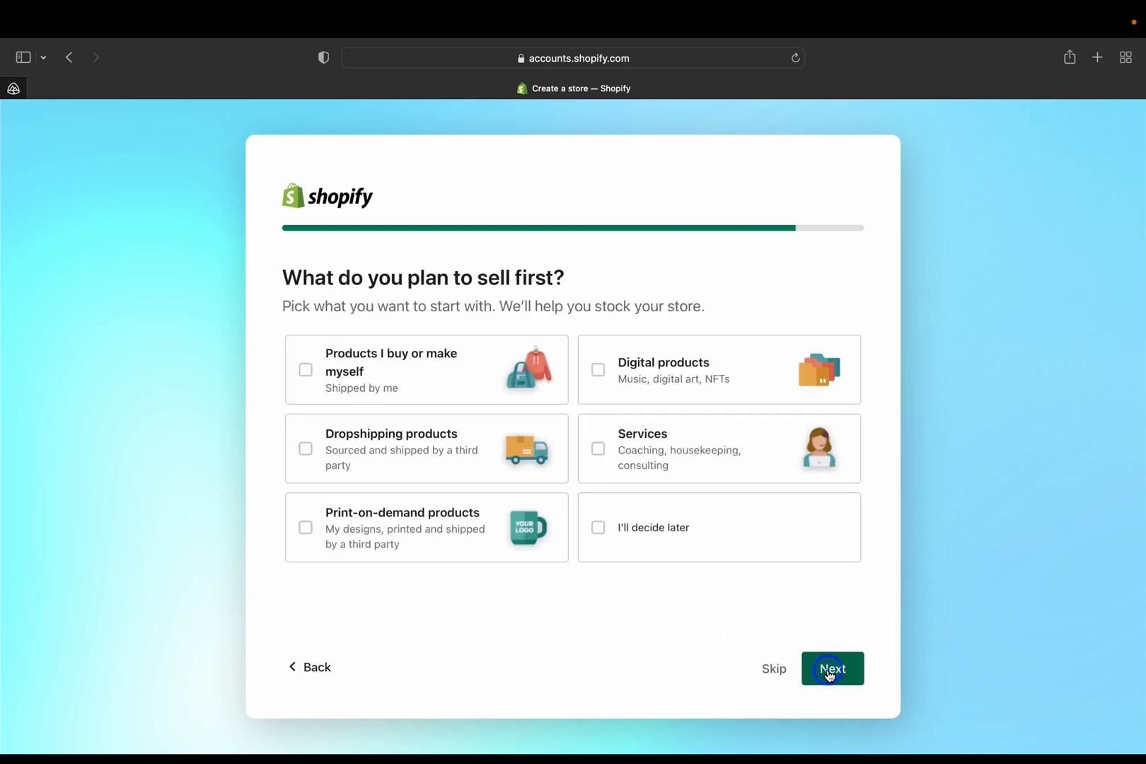
pyautogui.moveTo(555, 475)
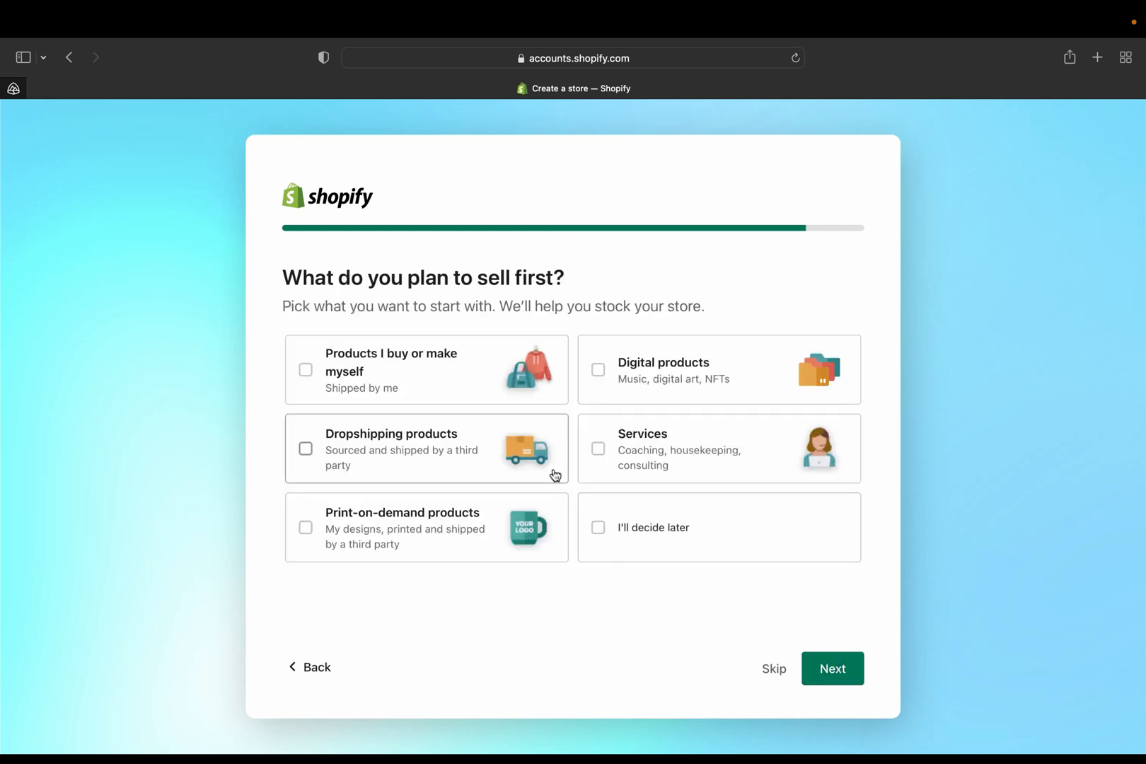
pyautogui.moveTo(320, 382)
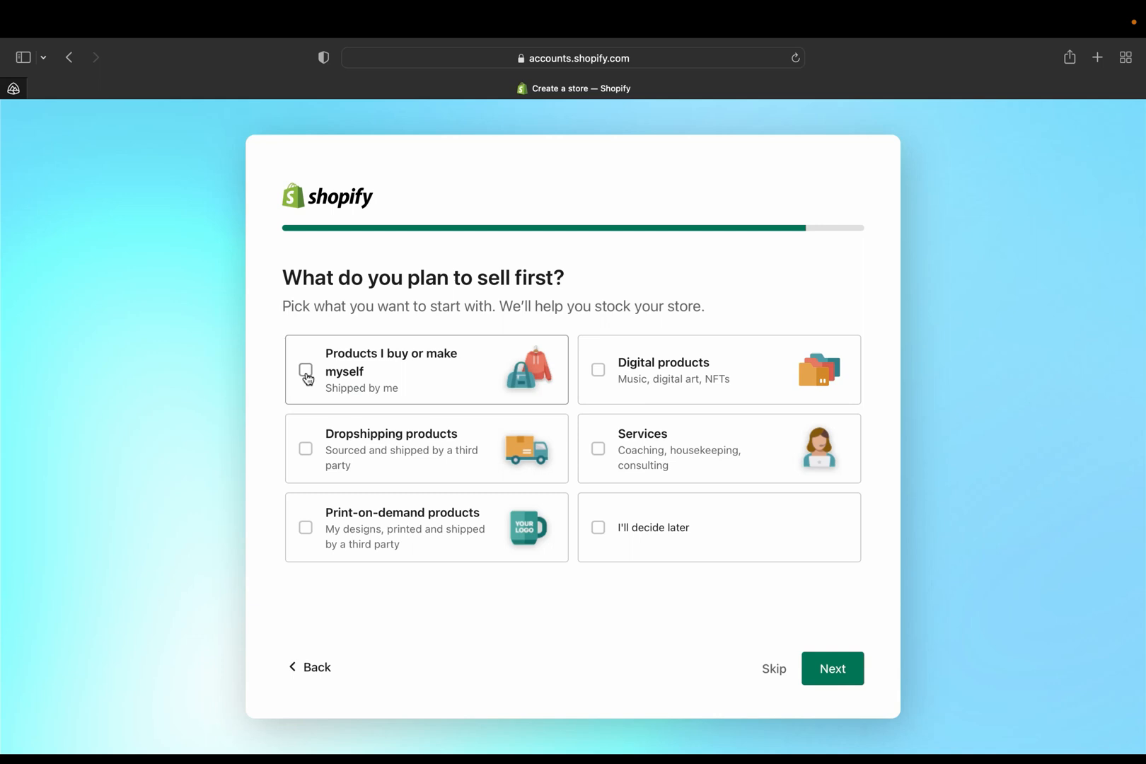
pyautogui.click(306, 448)
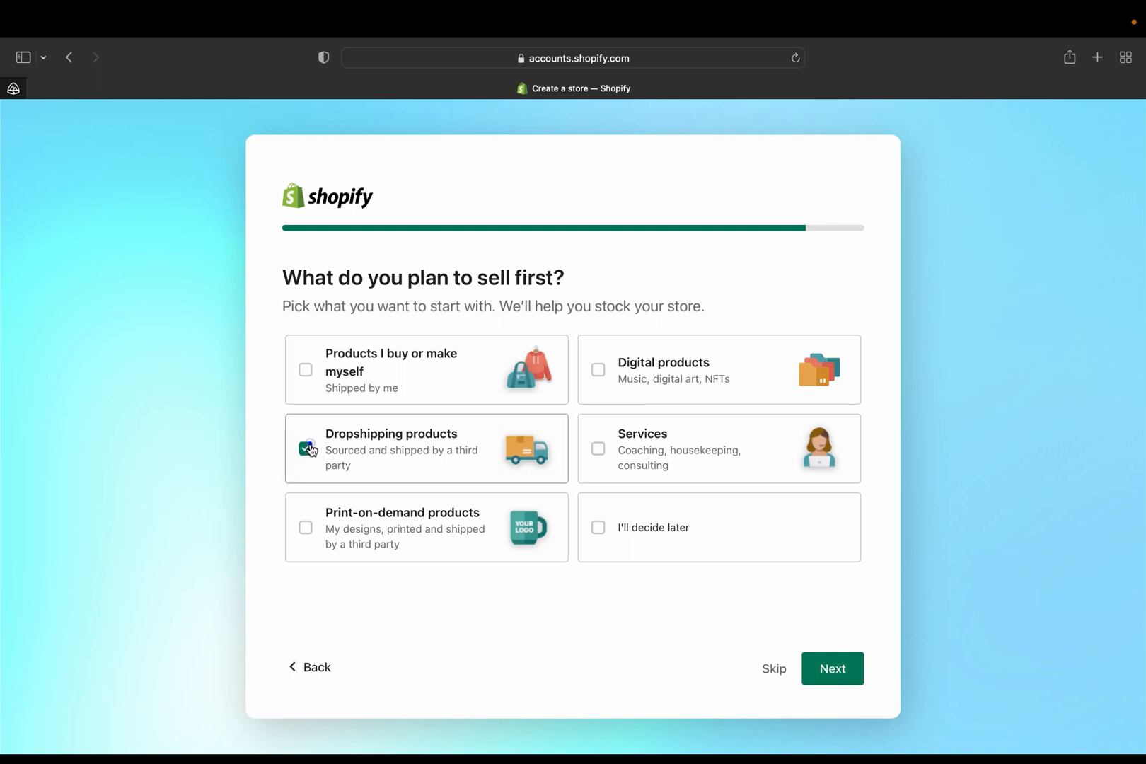
pyautogui.click(306, 528)
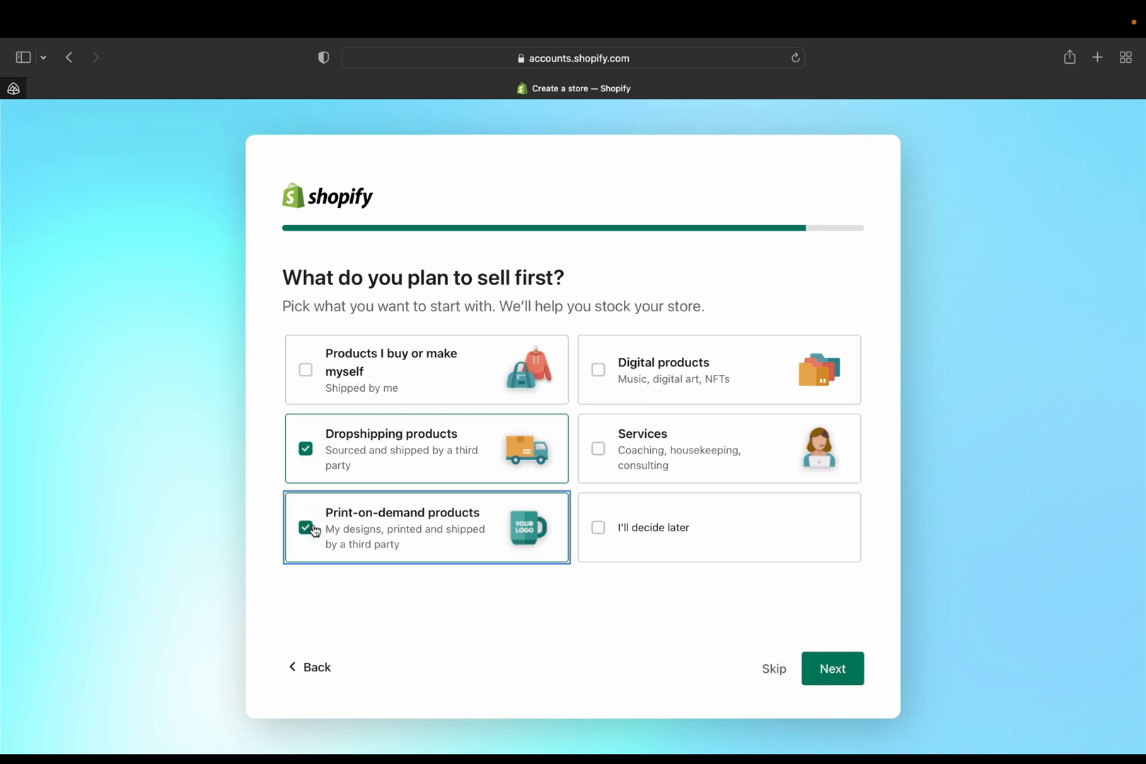
pyautogui.click(597, 371)
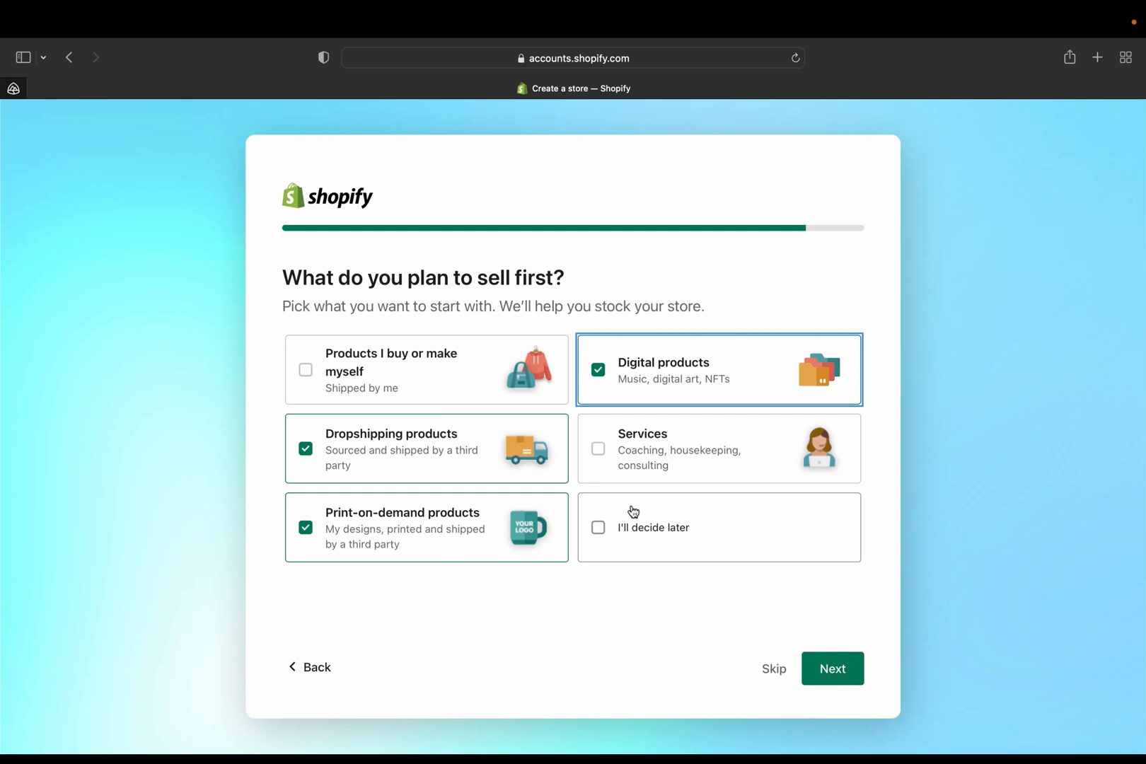
pyautogui.moveTo(684, 550)
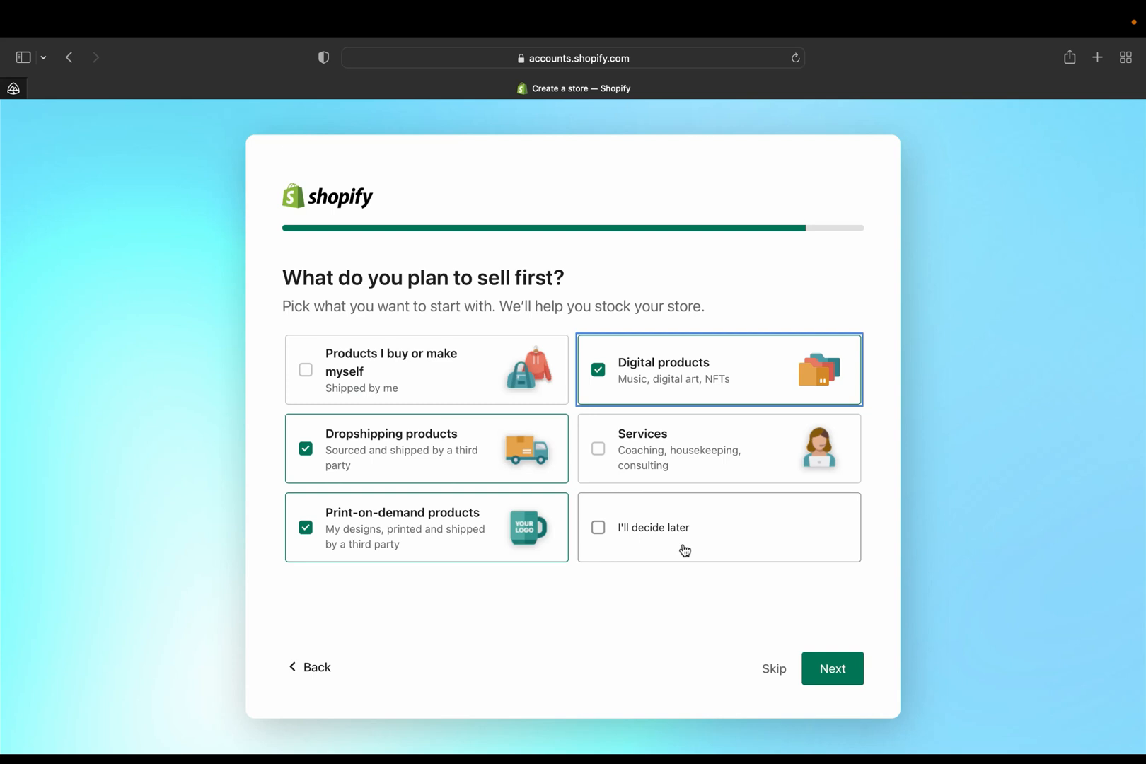
pyautogui.click(425, 370)
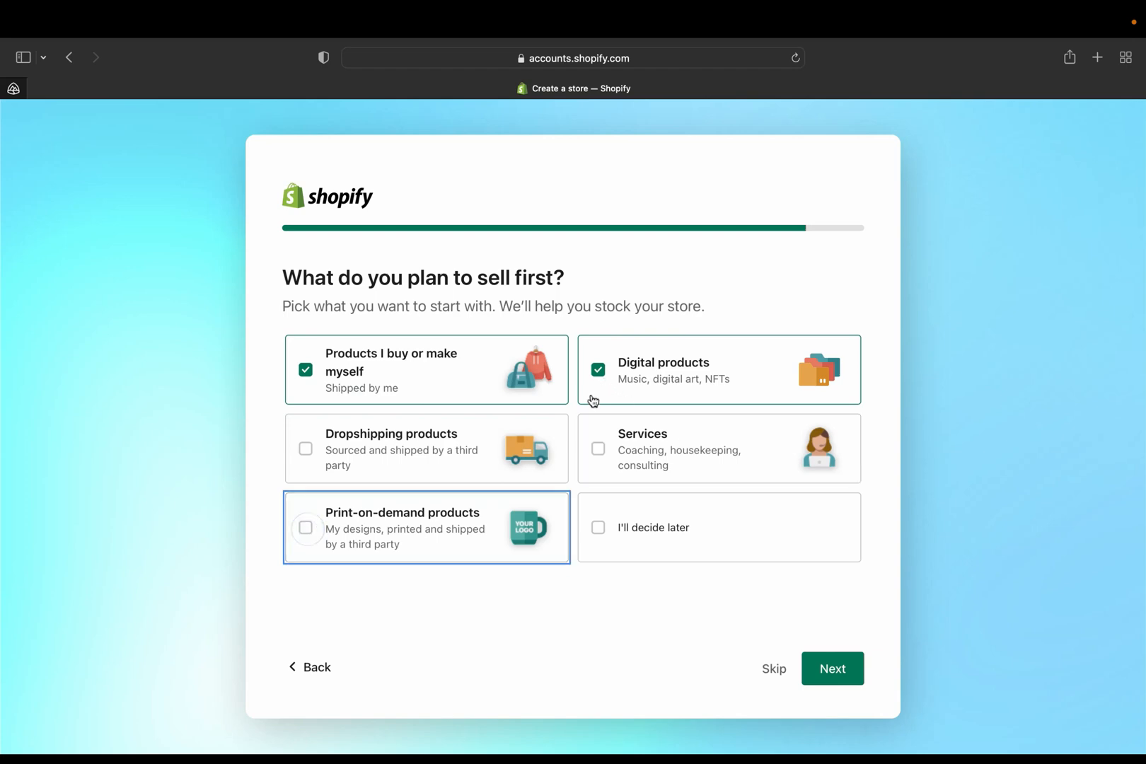
pyautogui.click(597, 449)
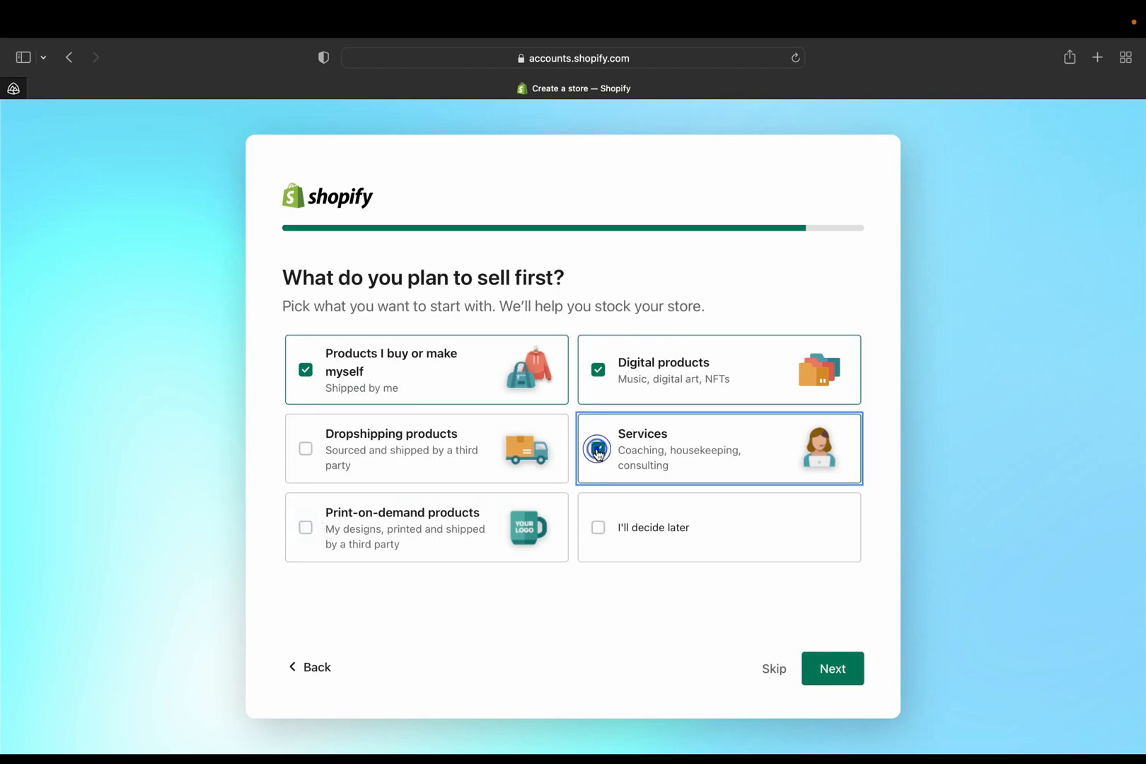
pyautogui.click(597, 449)
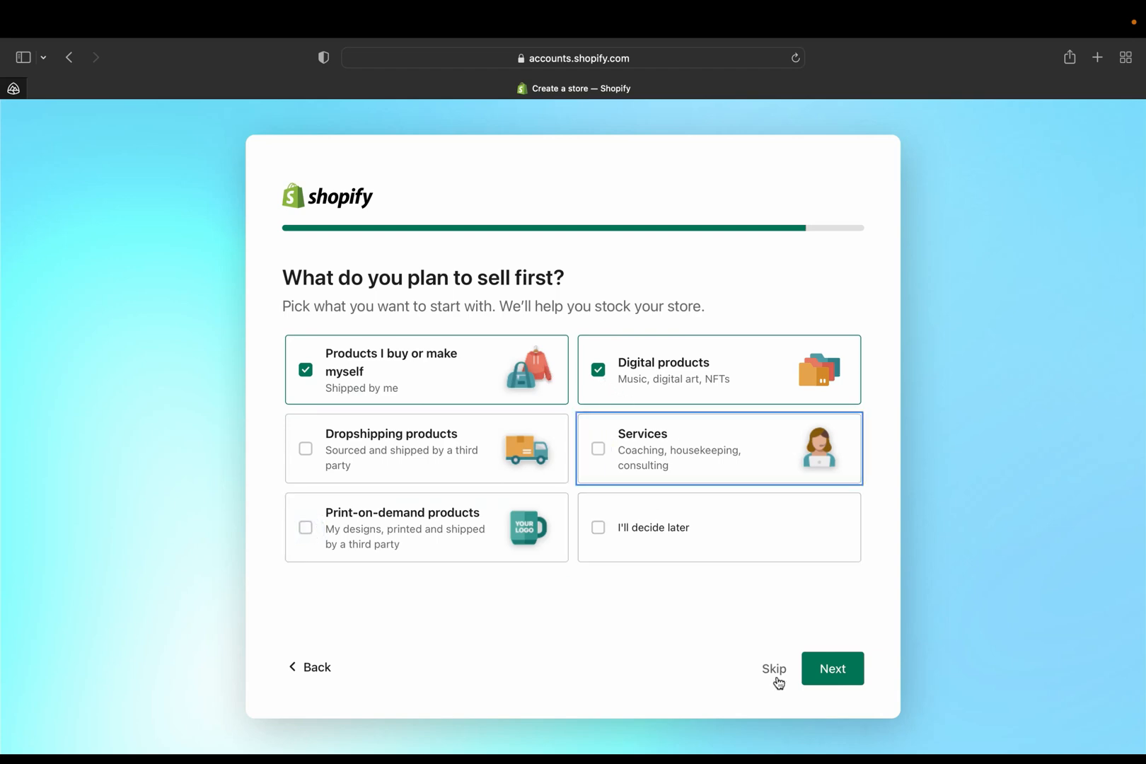
pyautogui.moveTo(831, 681)
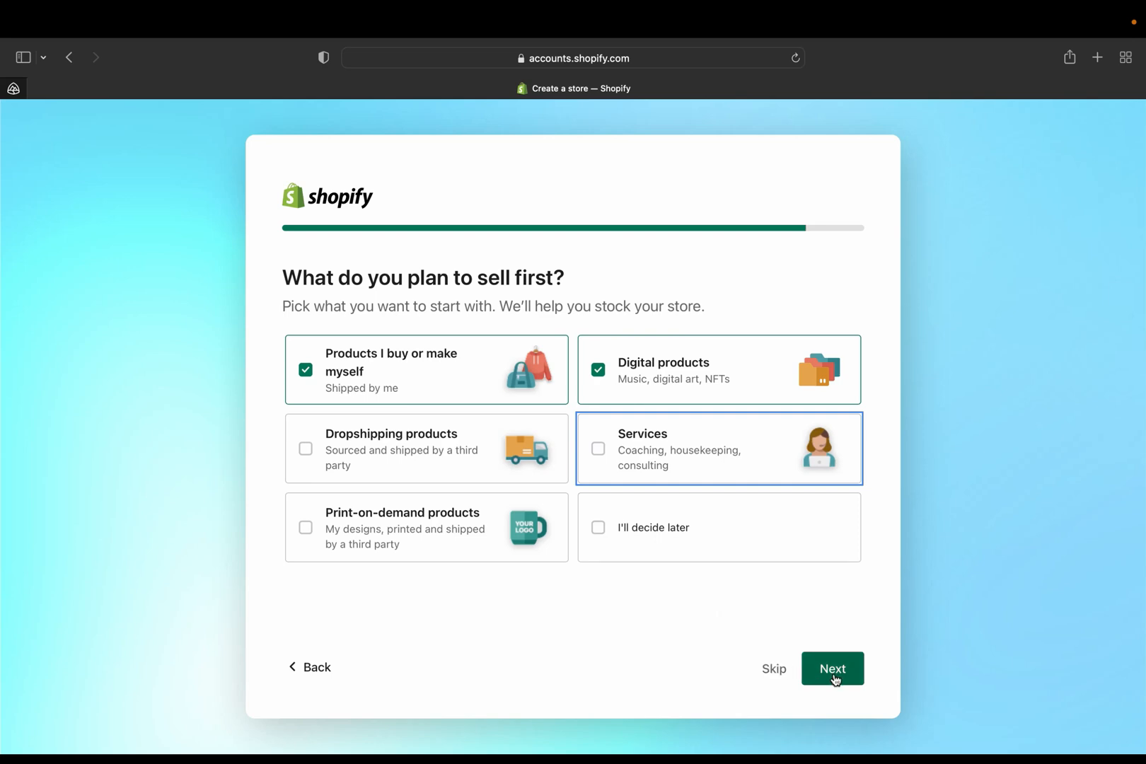
pyautogui.click(831, 669)
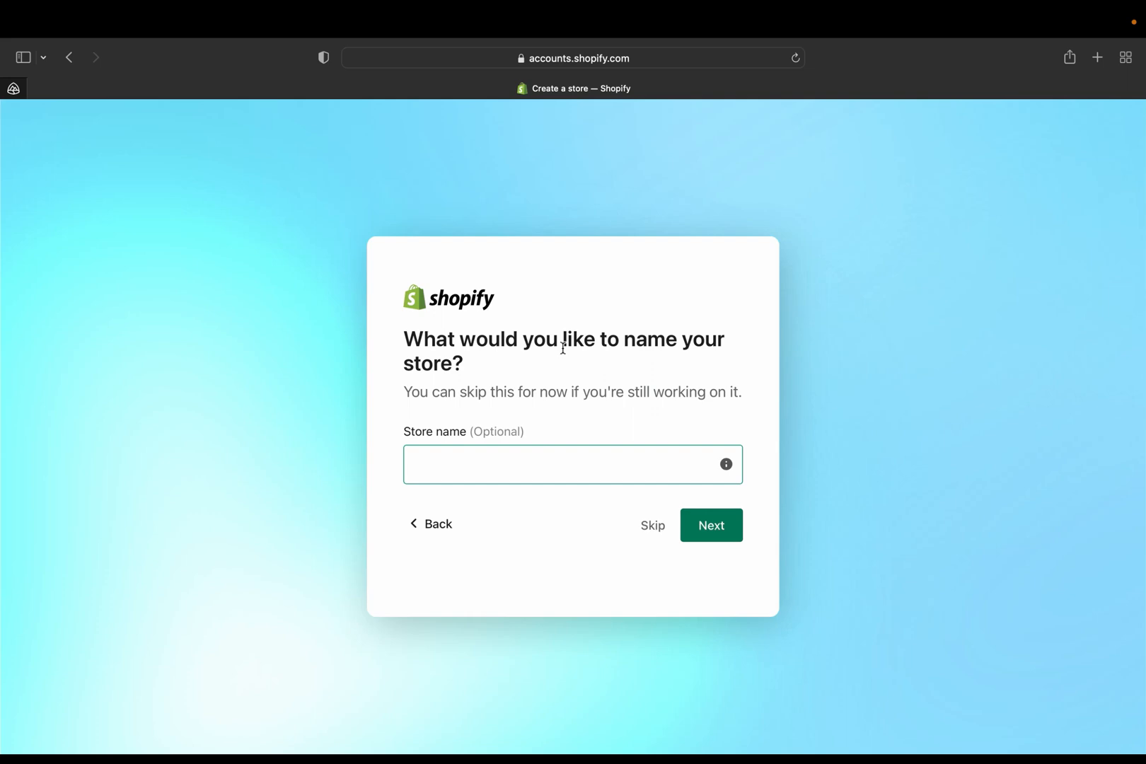
pyautogui.moveTo(563, 434)
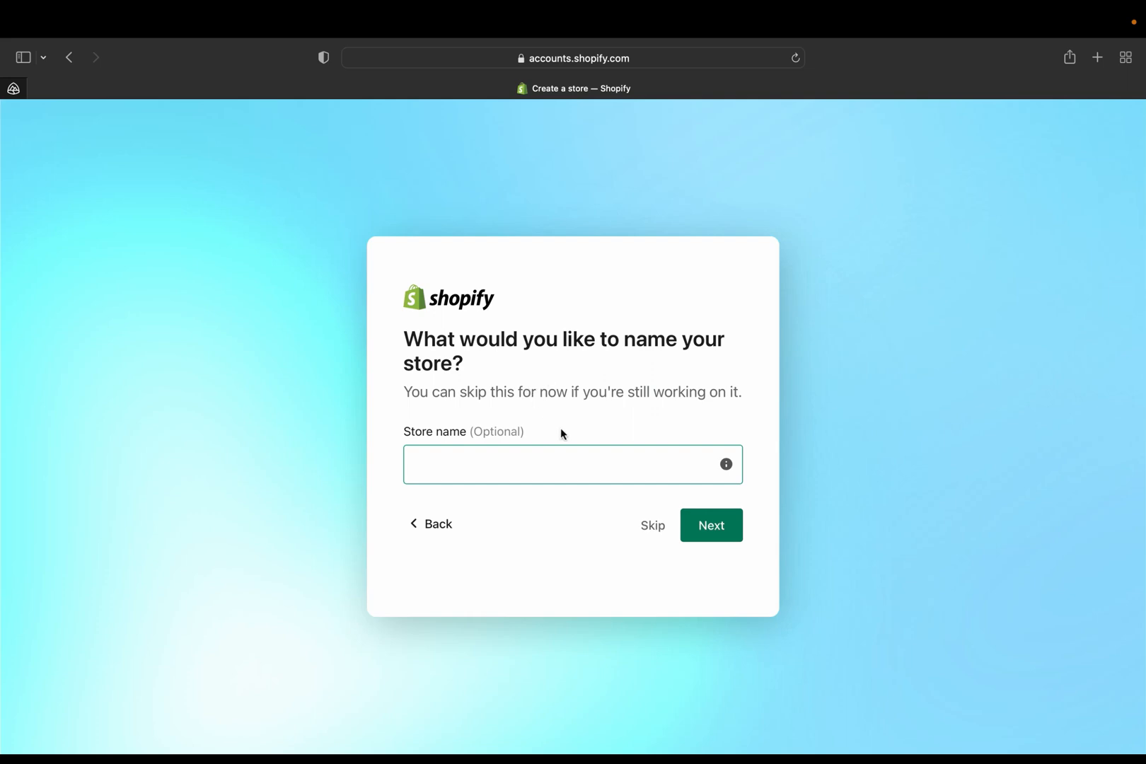
pyautogui.moveTo(609, 436)
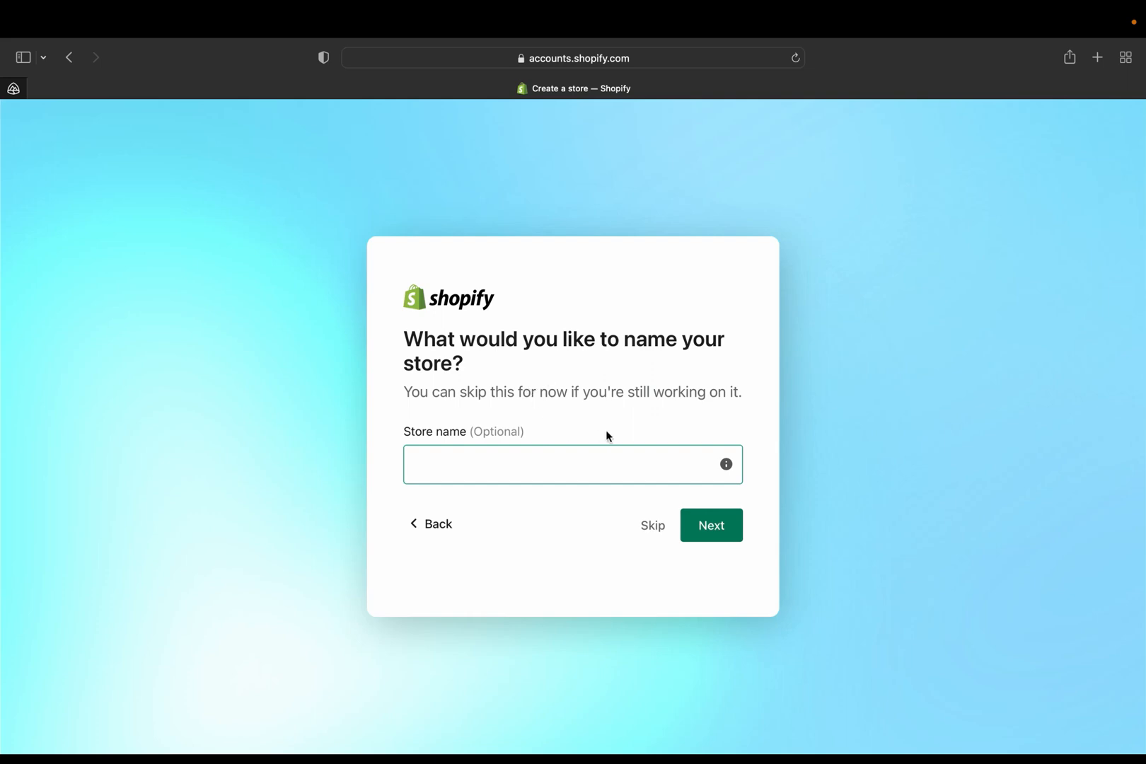
pyautogui.moveTo(591, 435)
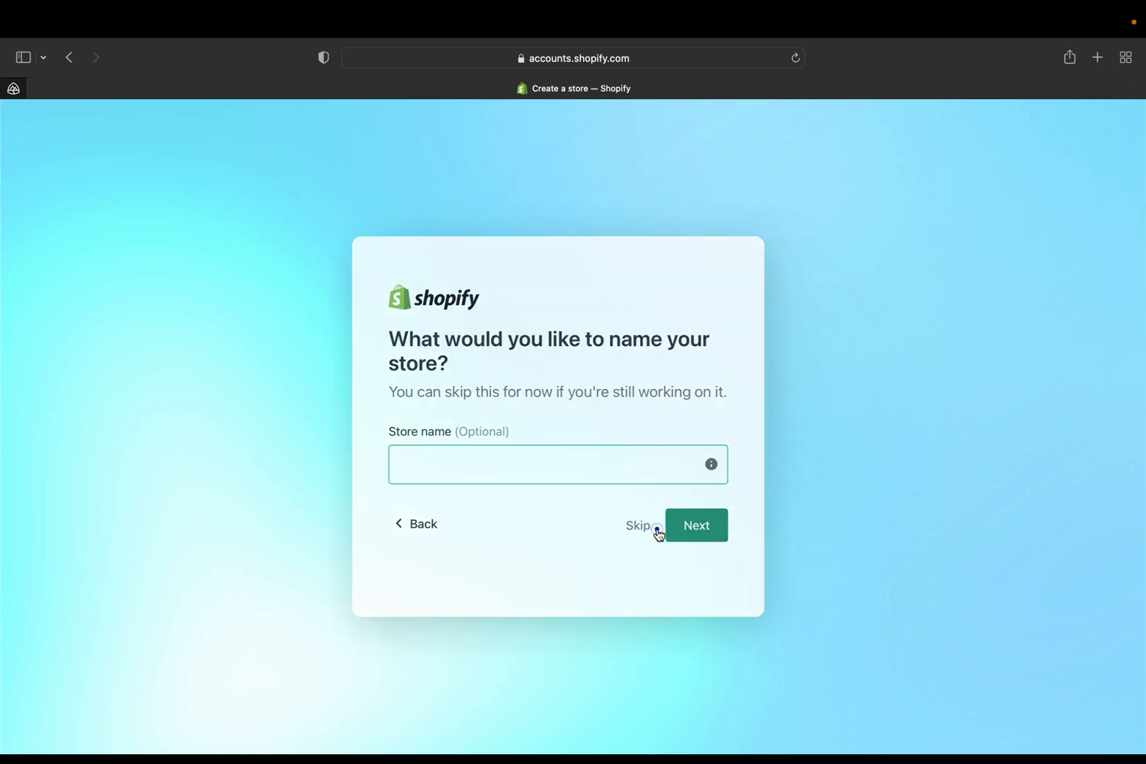
# - Skip the store-name step leaving the name empty
pyautogui.click(696, 525)
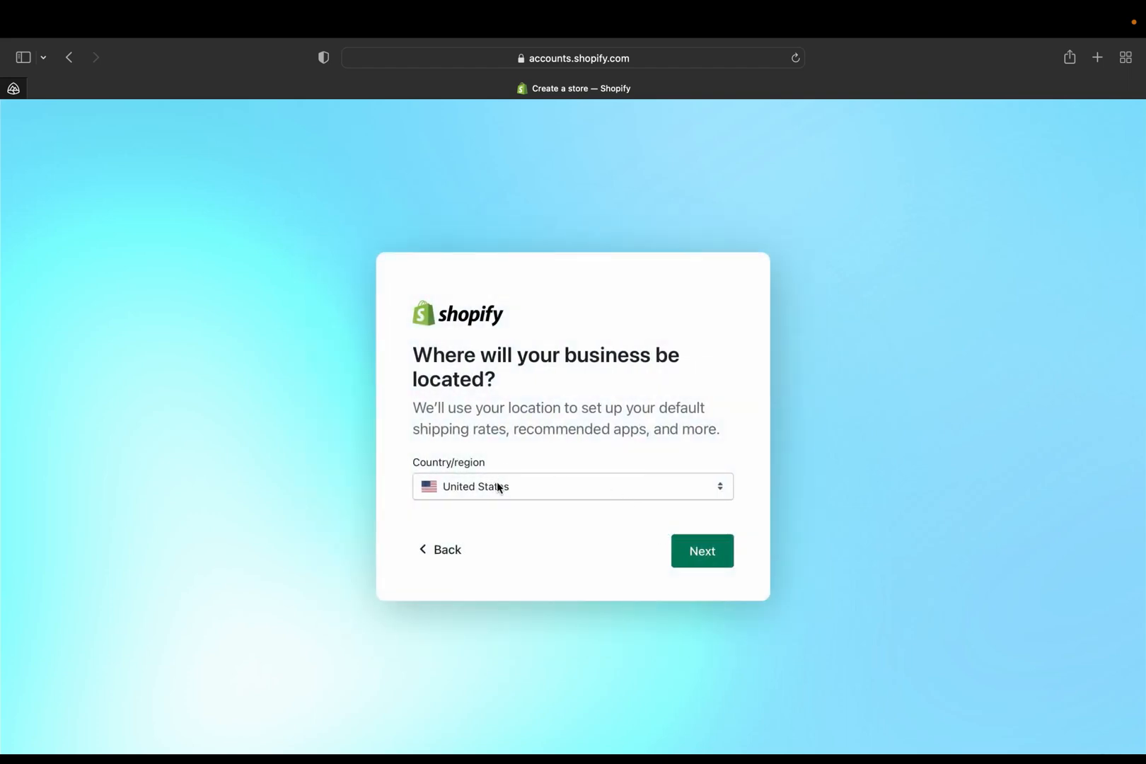
pyautogui.moveTo(526, 461)
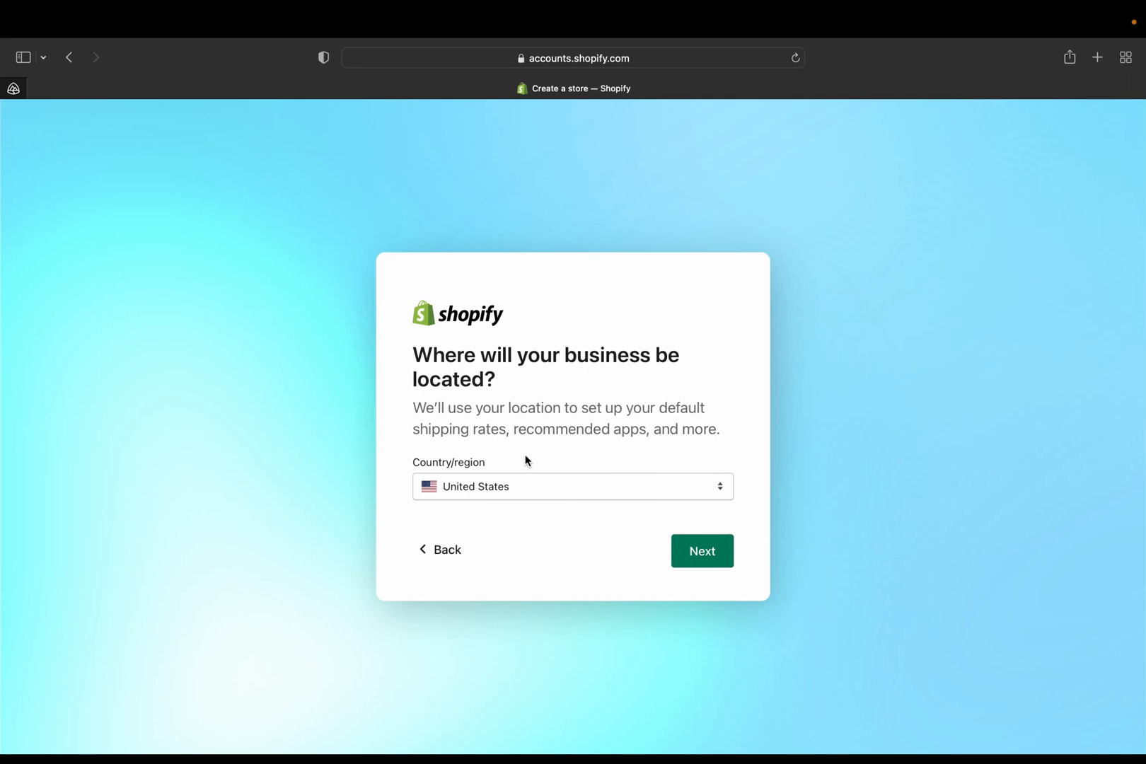
pyautogui.moveTo(549, 431)
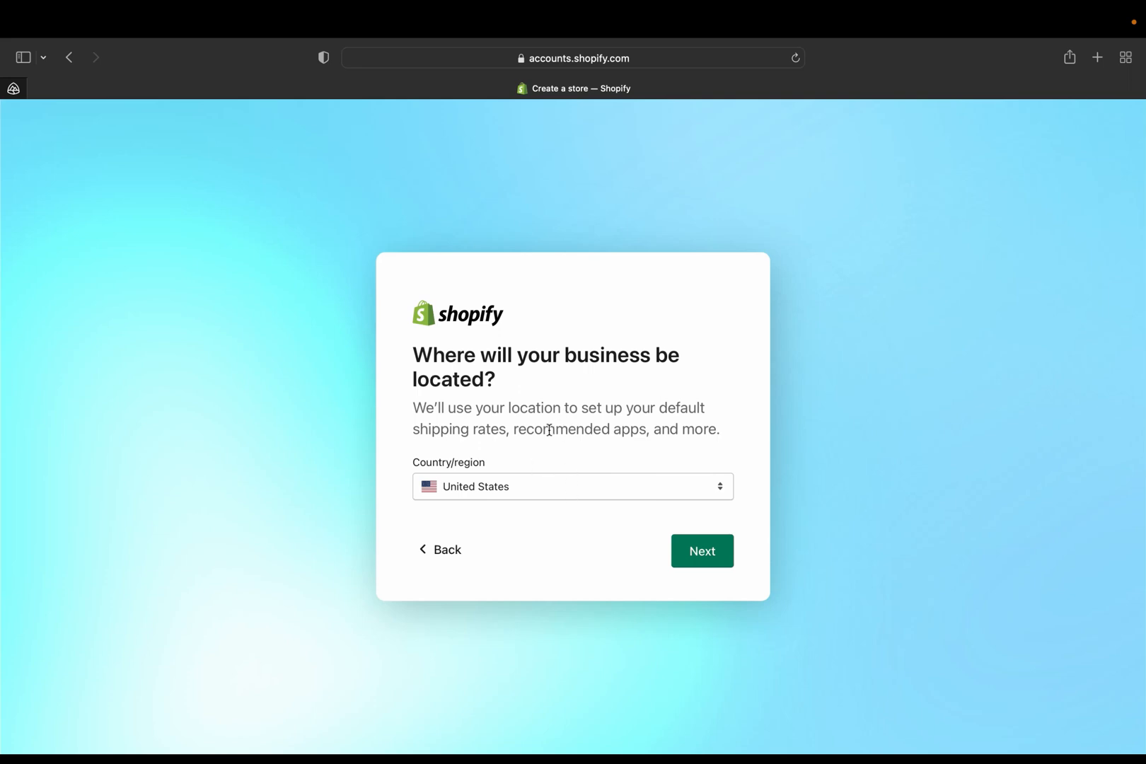
pyautogui.moveTo(572, 478)
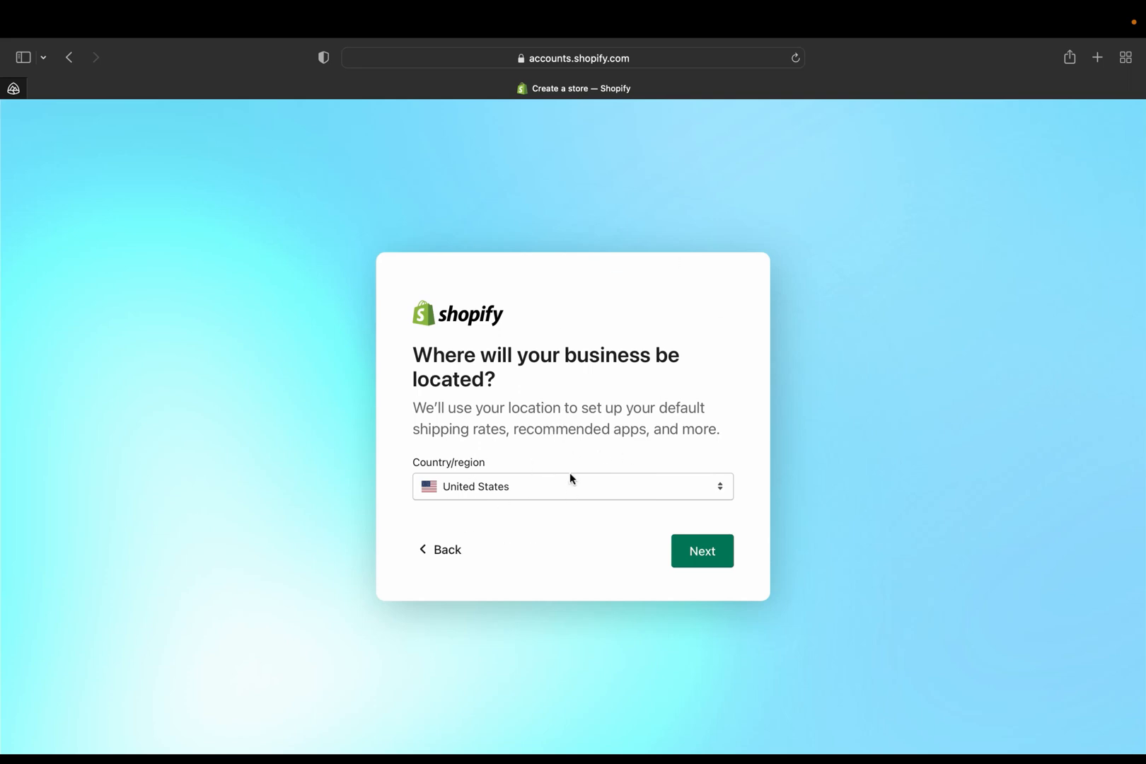
pyautogui.moveTo(686, 535)
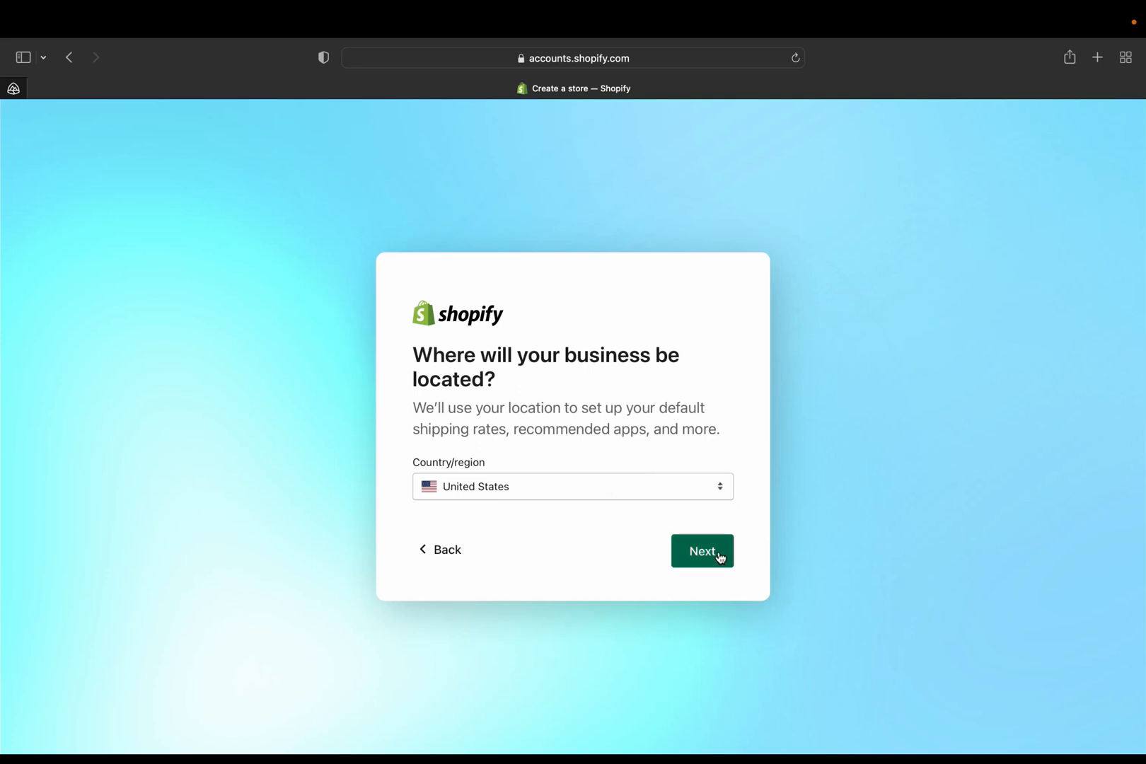
# - Confirm United States as the business location
pyautogui.click(701, 550)
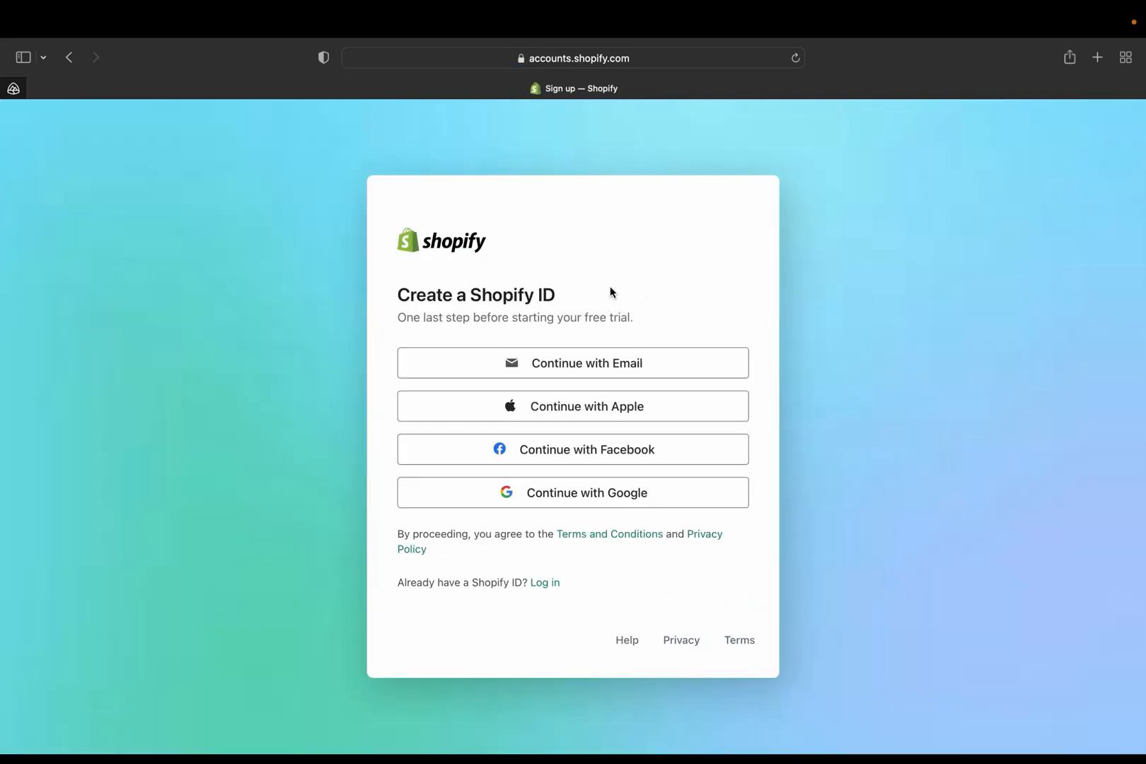
pyautogui.moveTo(571, 348)
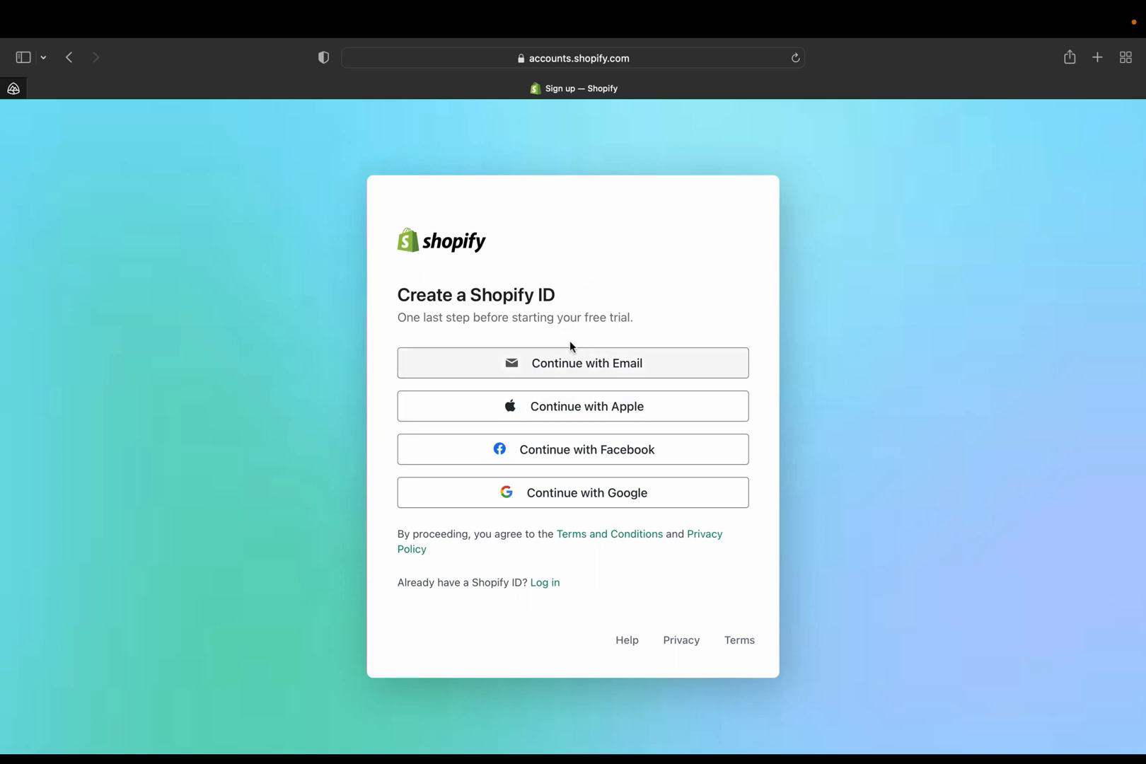
pyautogui.moveTo(543, 432)
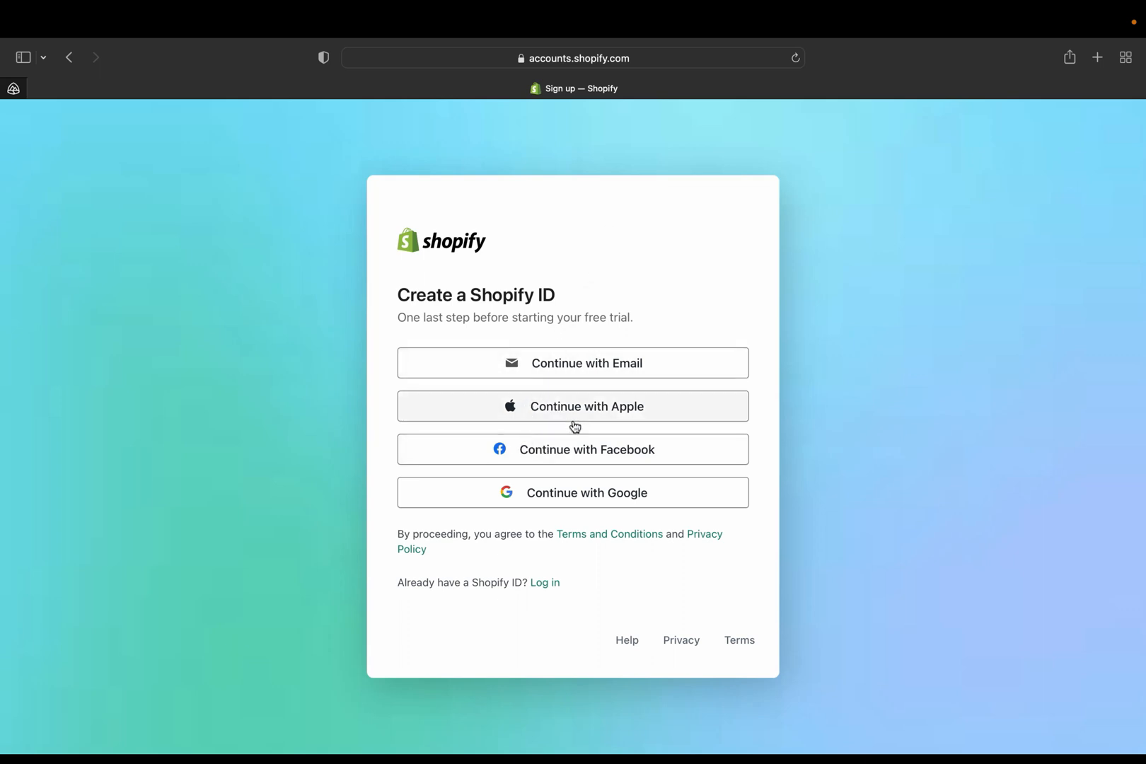
pyautogui.moveTo(588, 498)
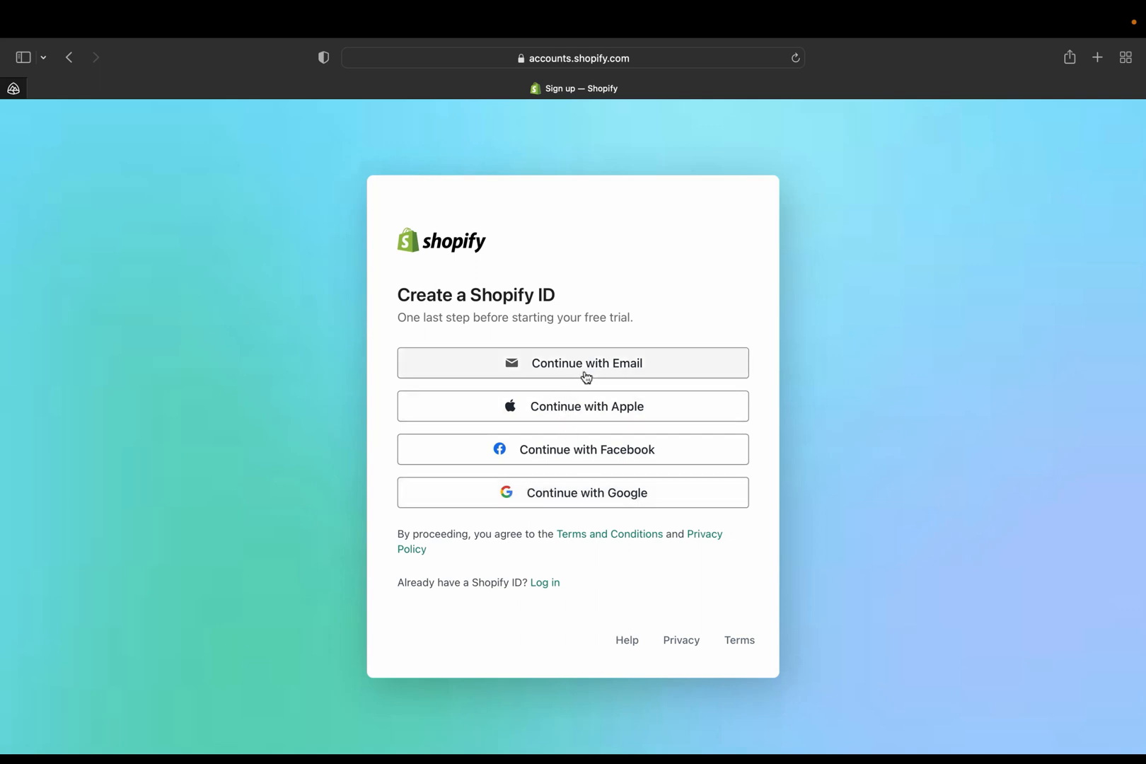
pyautogui.moveTo(580, 414)
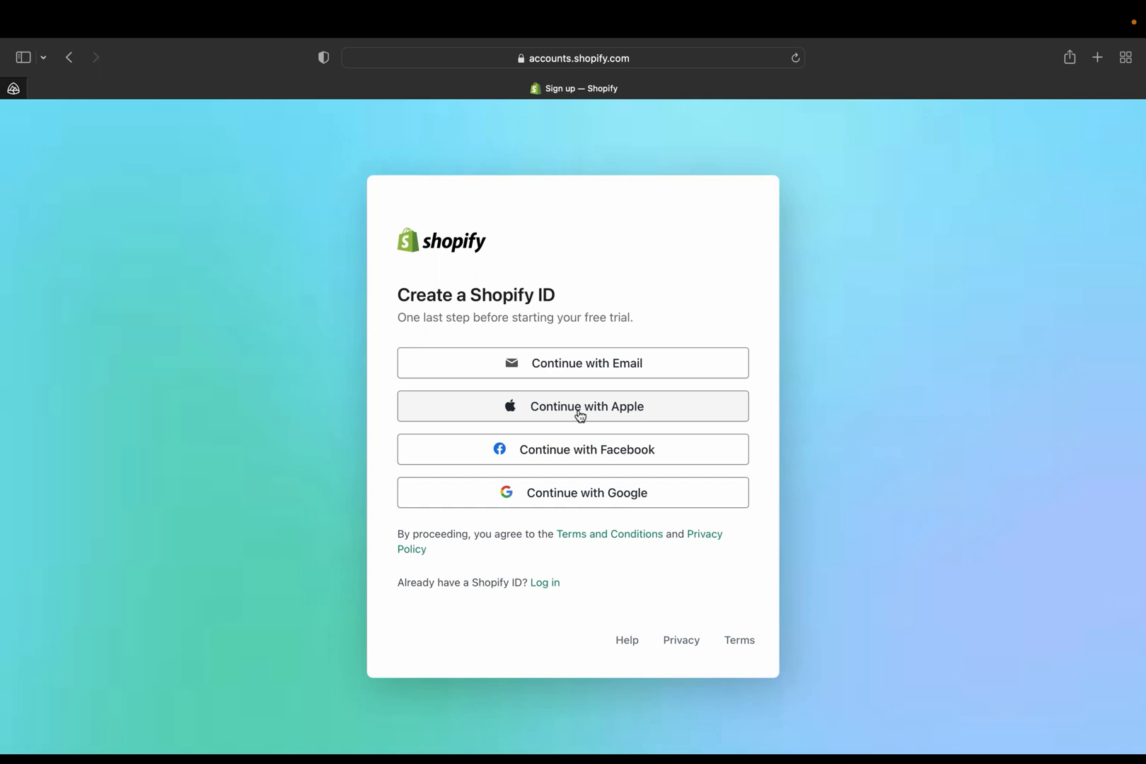
pyautogui.moveTo(568, 496)
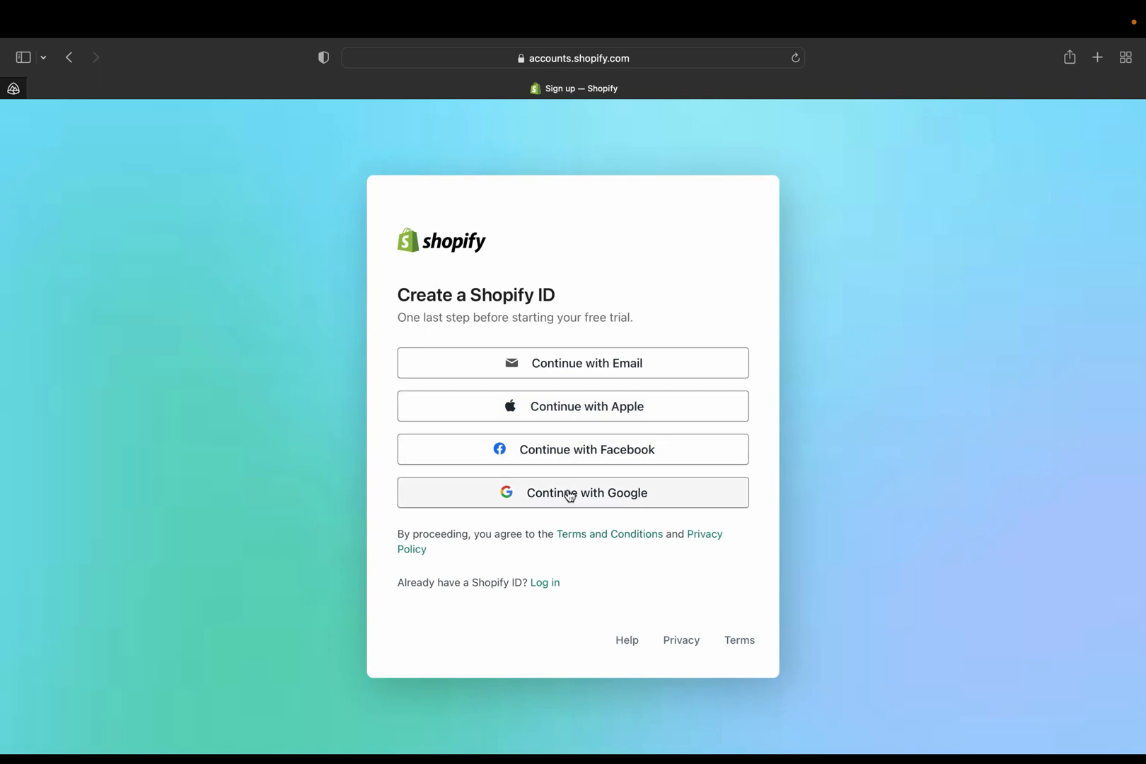
pyautogui.moveTo(580, 471)
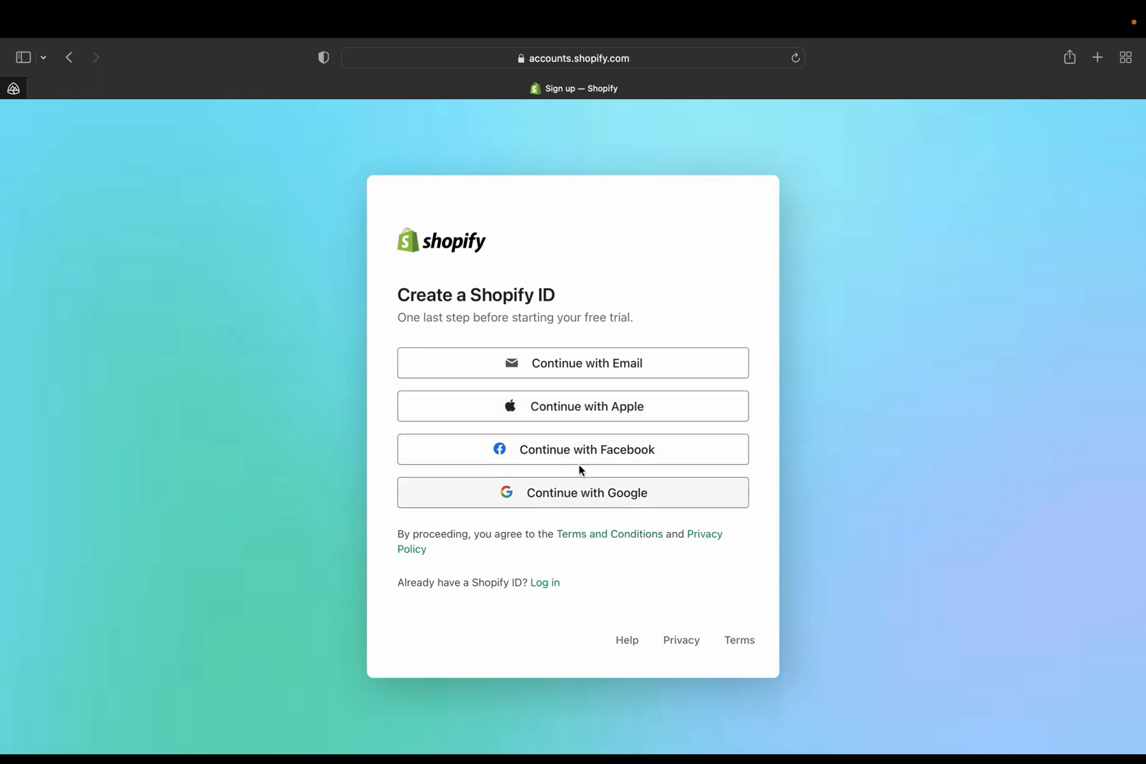
# - Choose Continue with Email for the Shopify ID sign-up
pyautogui.click(572, 364)
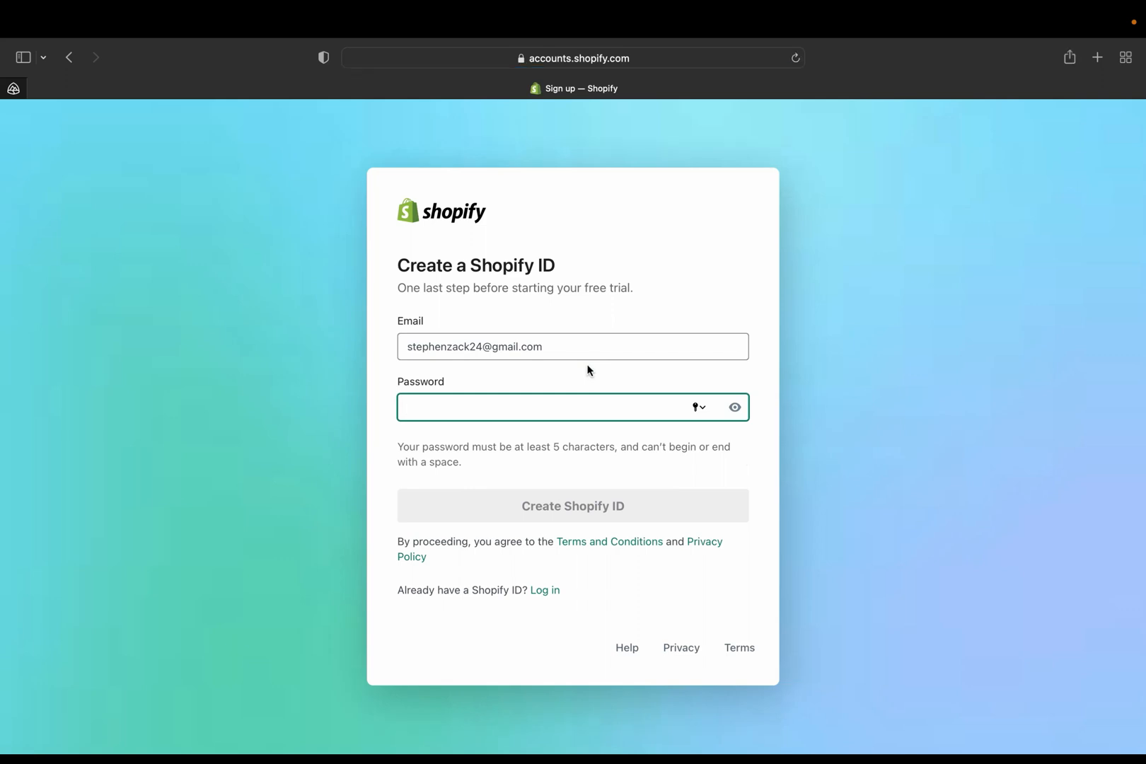
# - Enter a password, create the Shopify ID, and decline Safari's save-password prompt
pyautogui.click(529, 407)
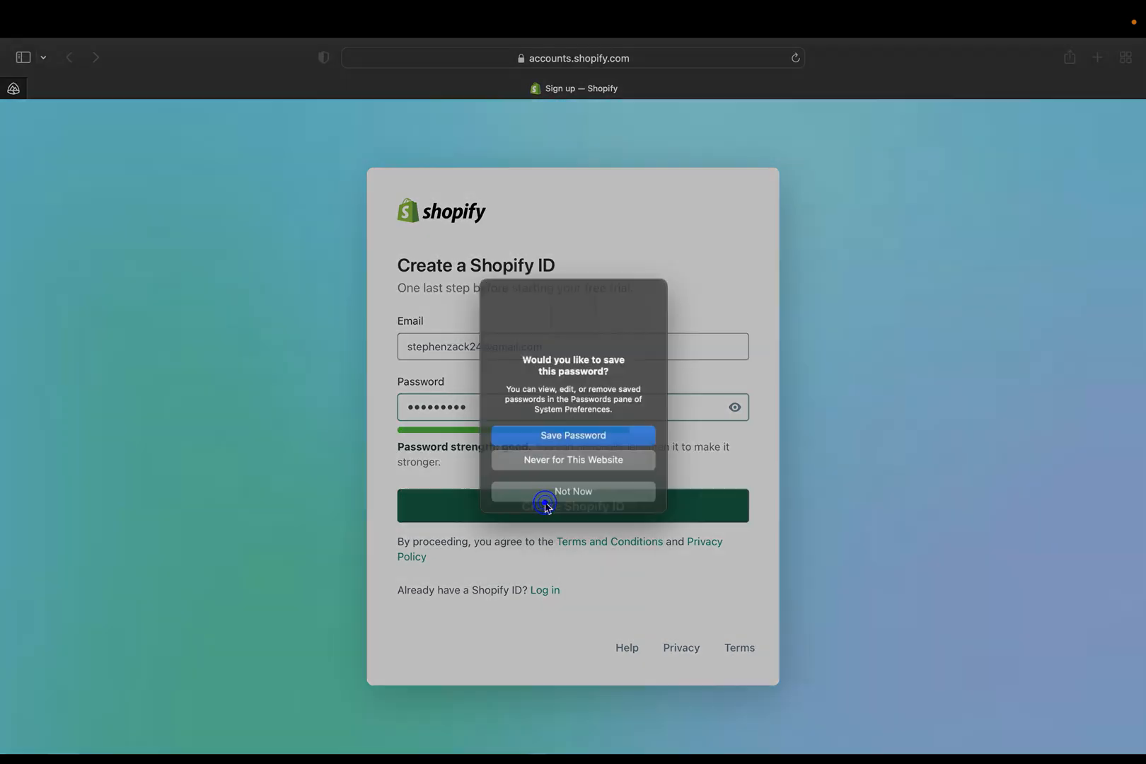
pyautogui.click(573, 491)
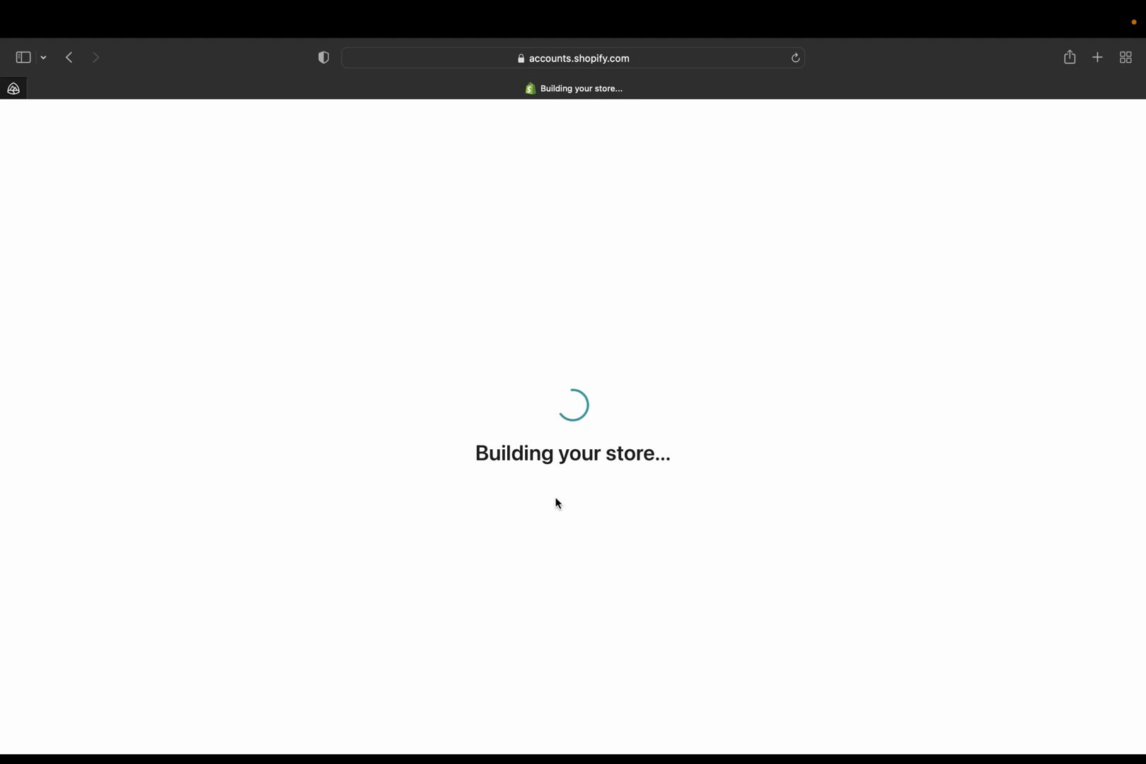
pyautogui.moveTo(634, 392)
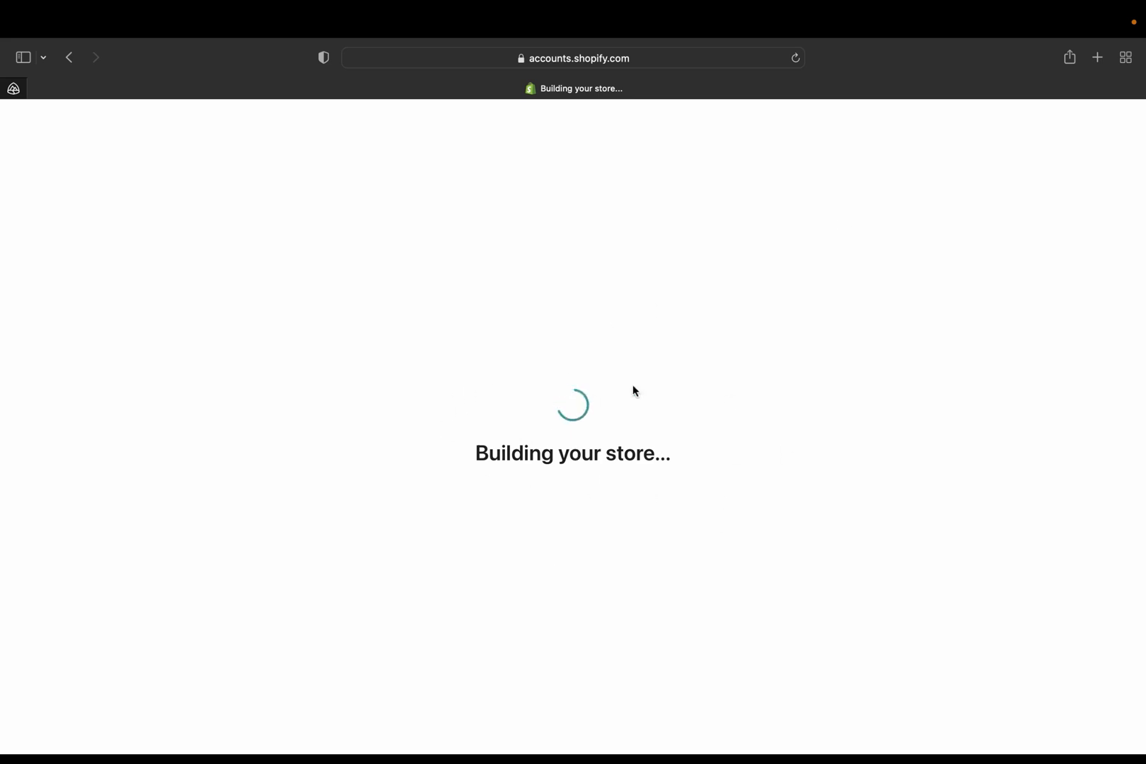
pyautogui.moveTo(501, 503)
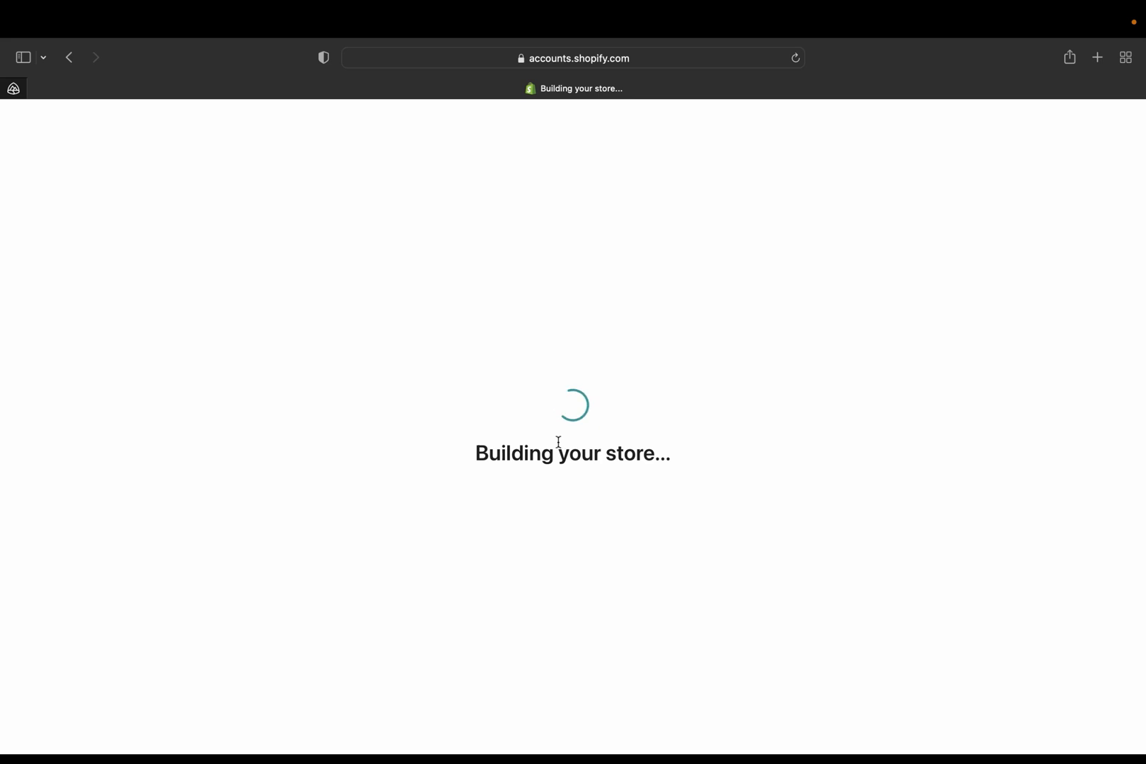
pyautogui.moveTo(546, 400)
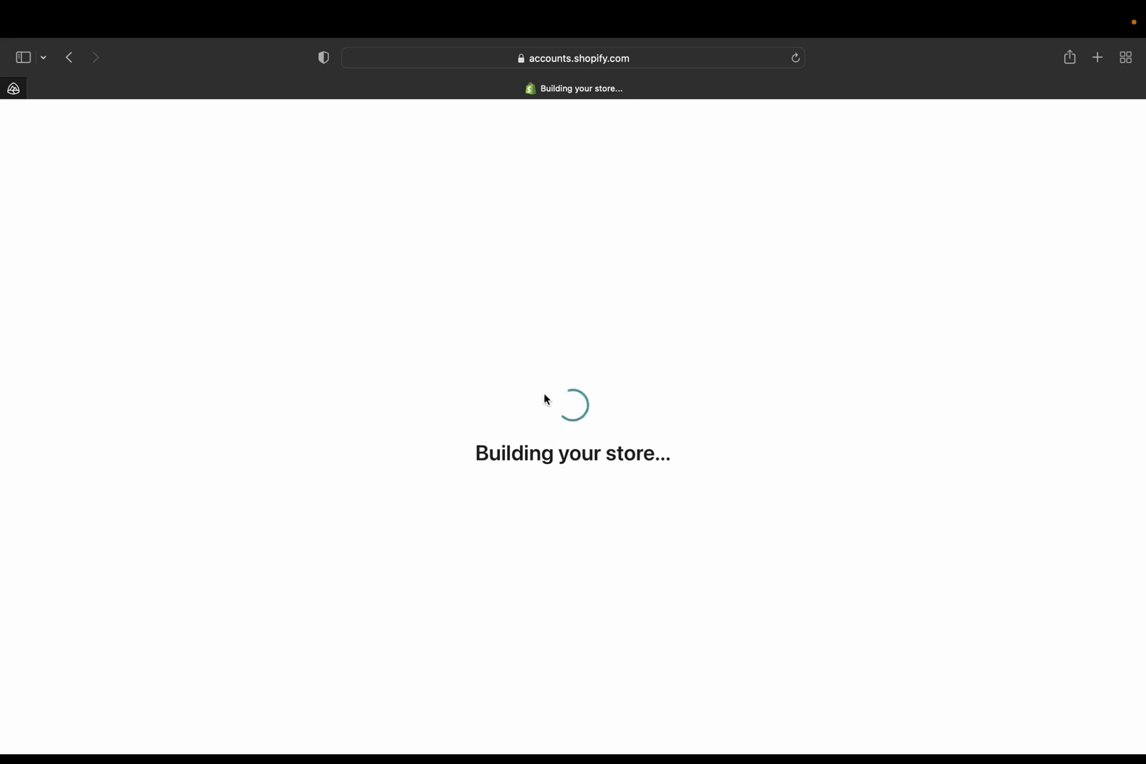
pyautogui.moveTo(481, 357)
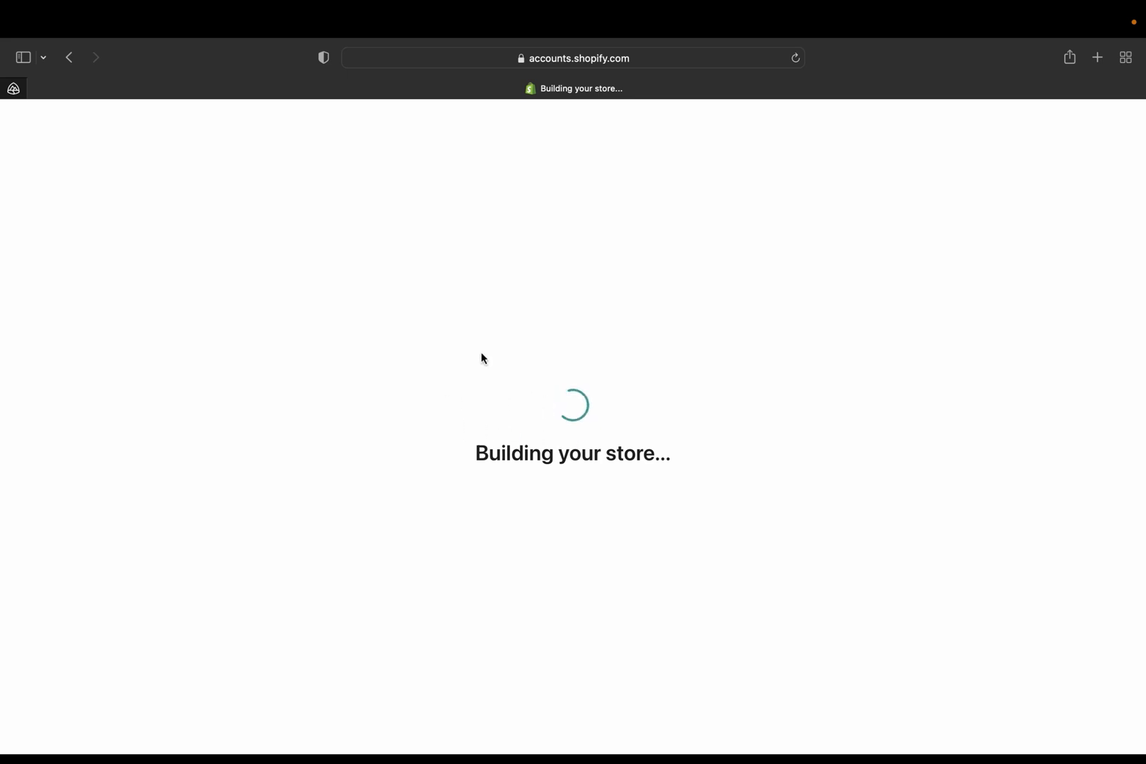
pyautogui.moveTo(485, 350)
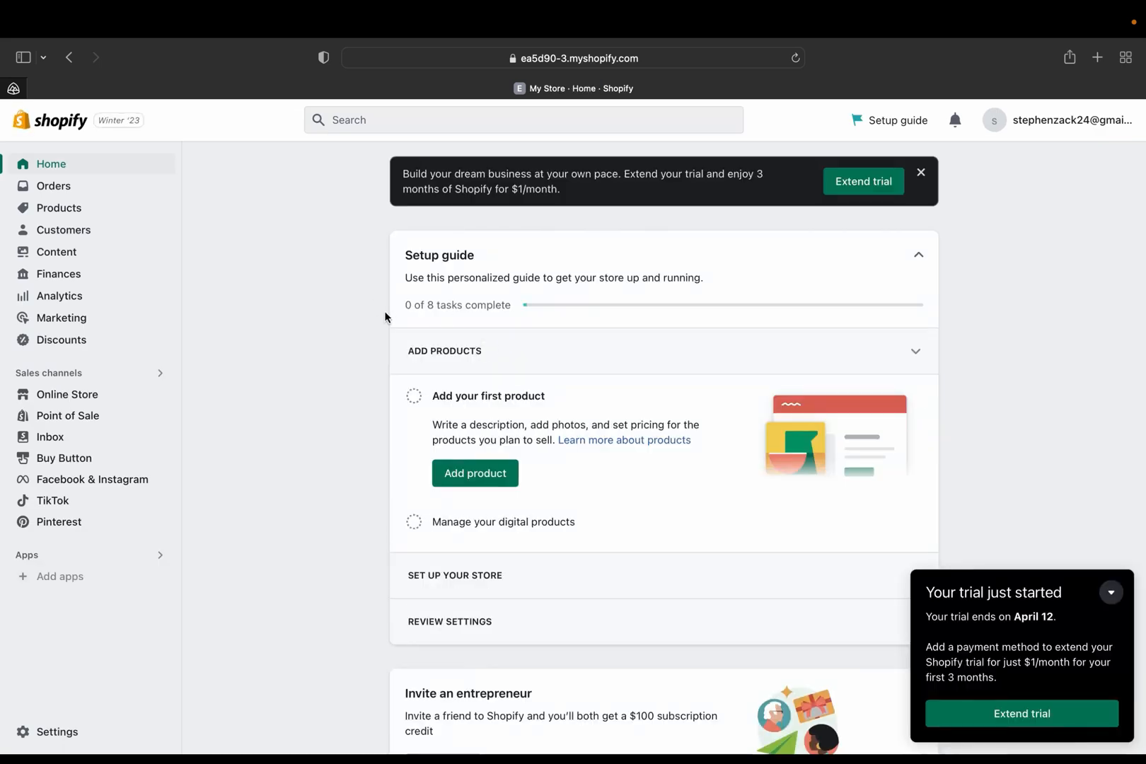
pyautogui.moveTo(362, 310)
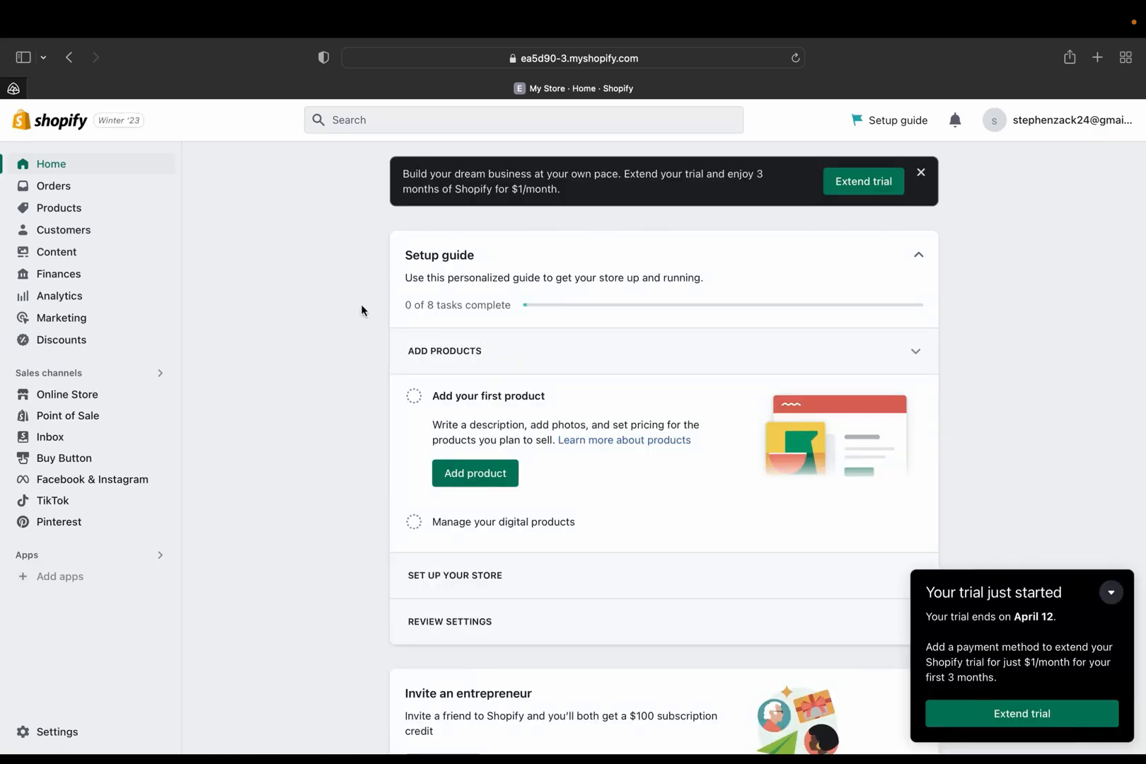
pyautogui.moveTo(359, 506)
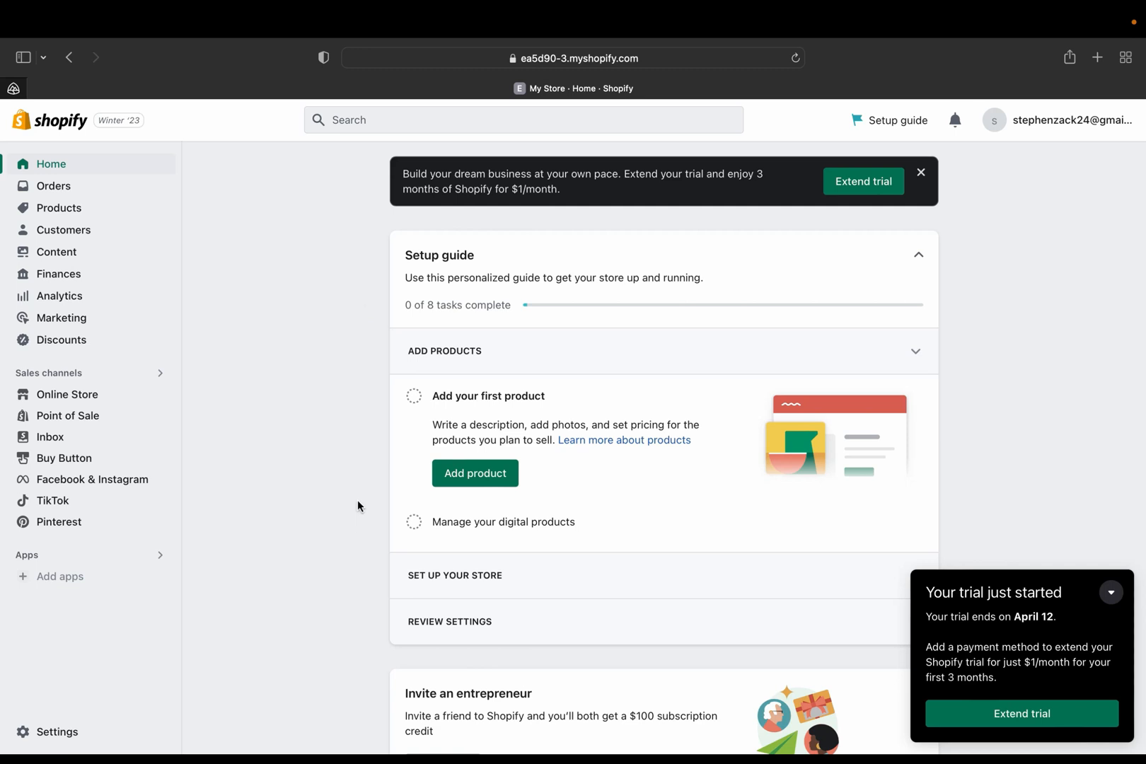
pyautogui.moveTo(354, 491)
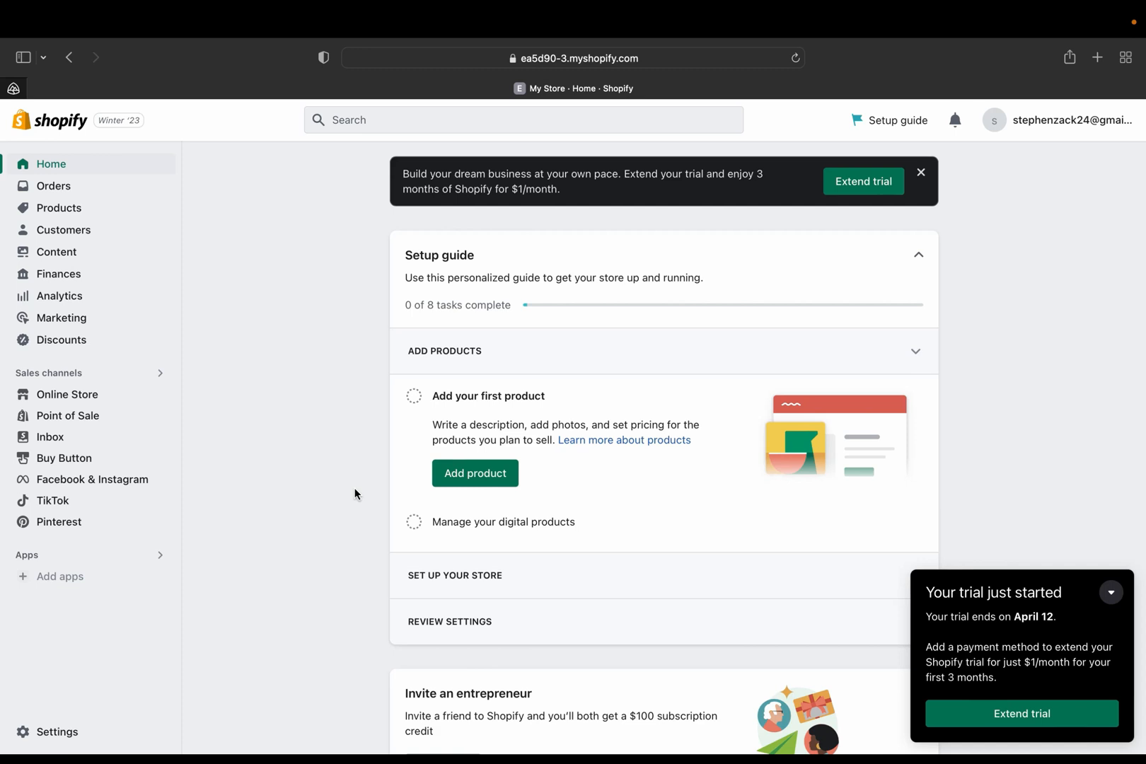
pyautogui.moveTo(358, 448)
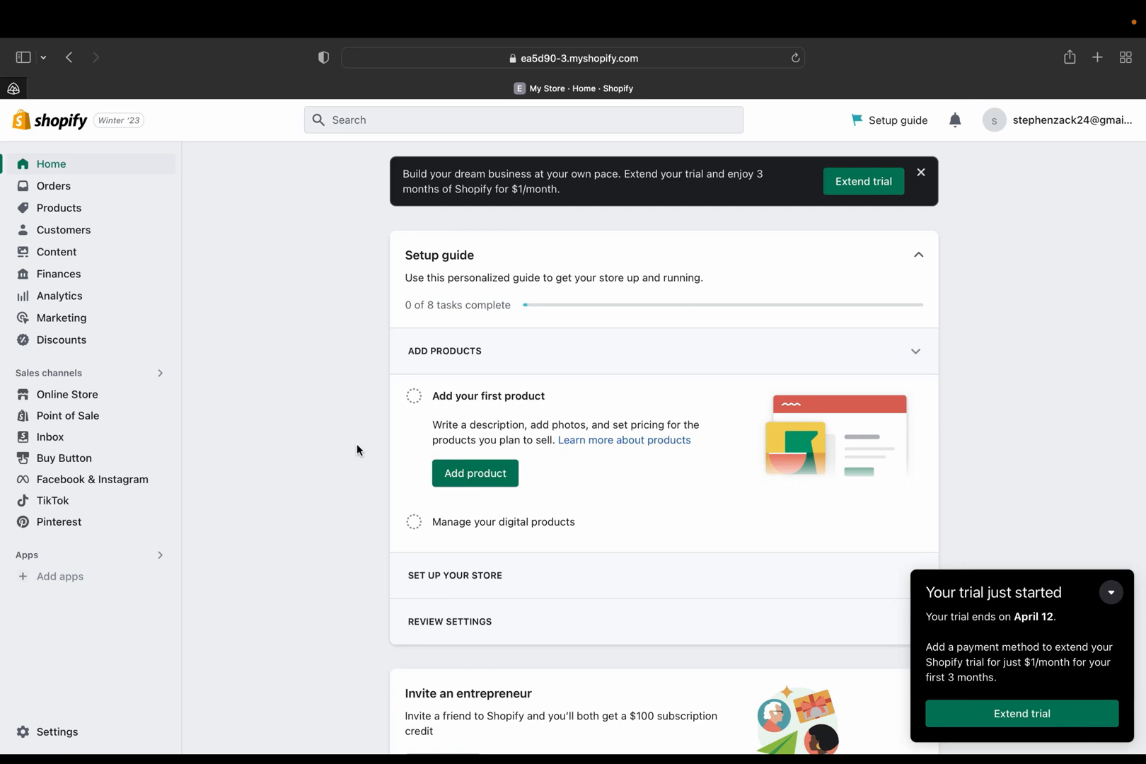
pyautogui.moveTo(360, 444)
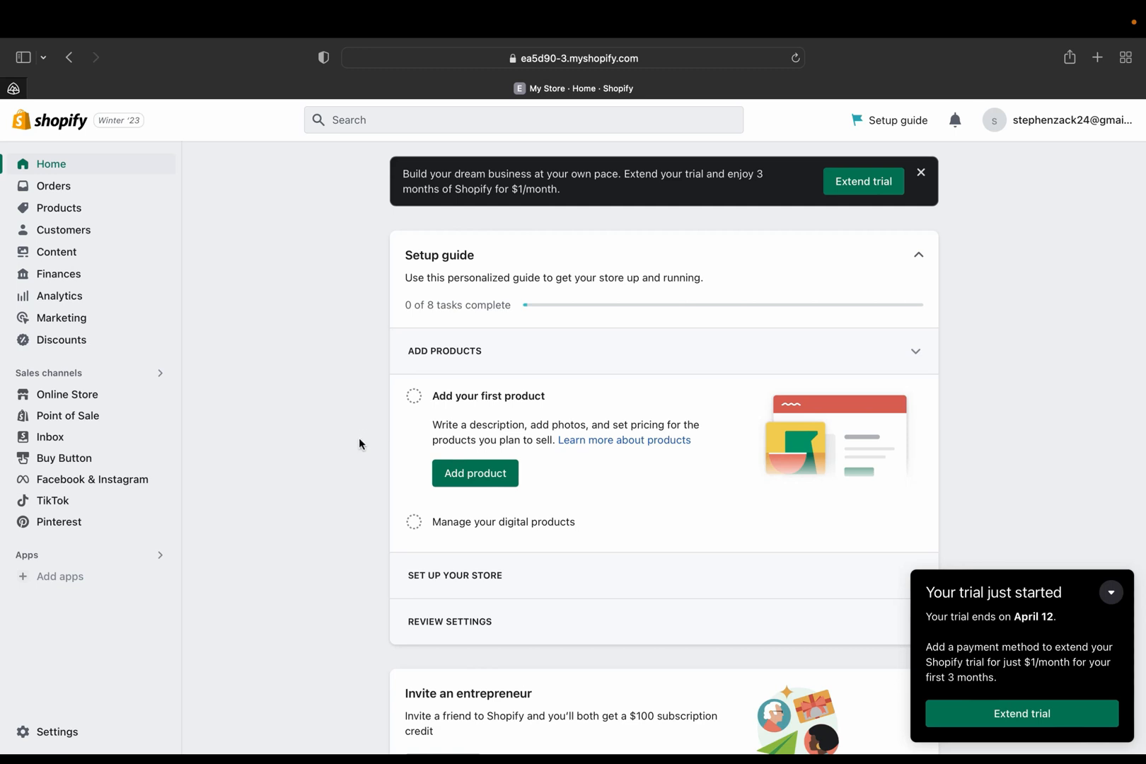
pyautogui.moveTo(329, 461)
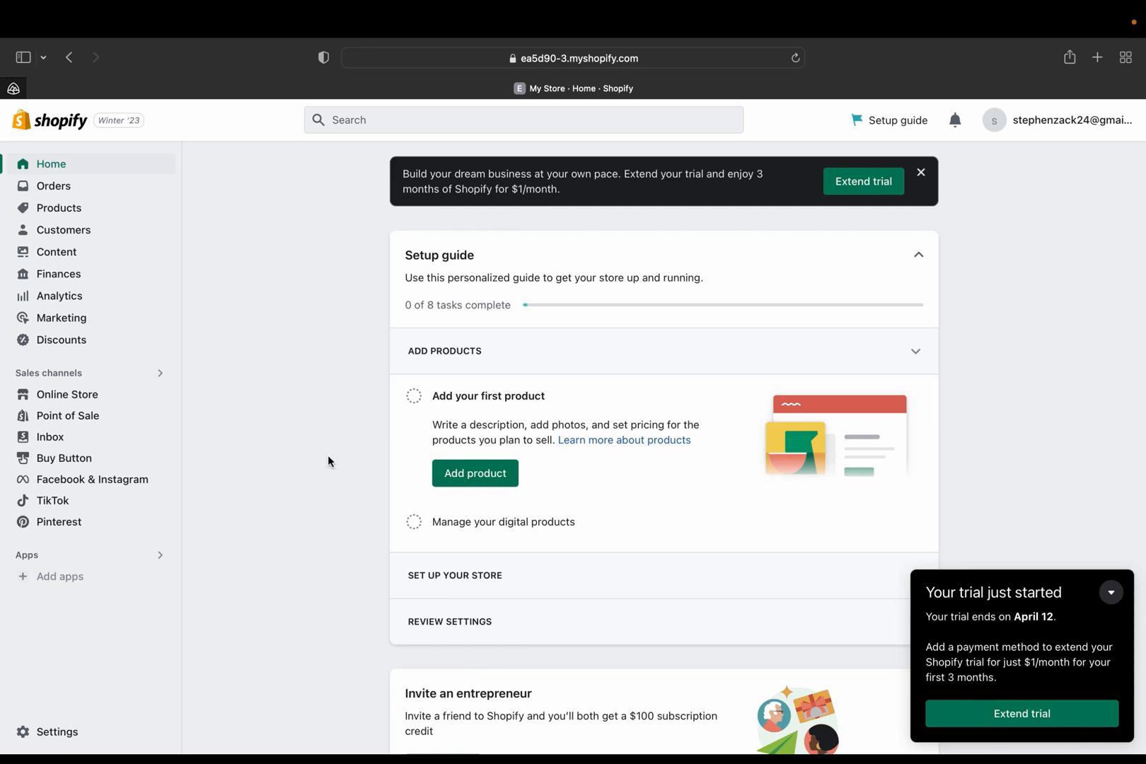
pyautogui.moveTo(332, 425)
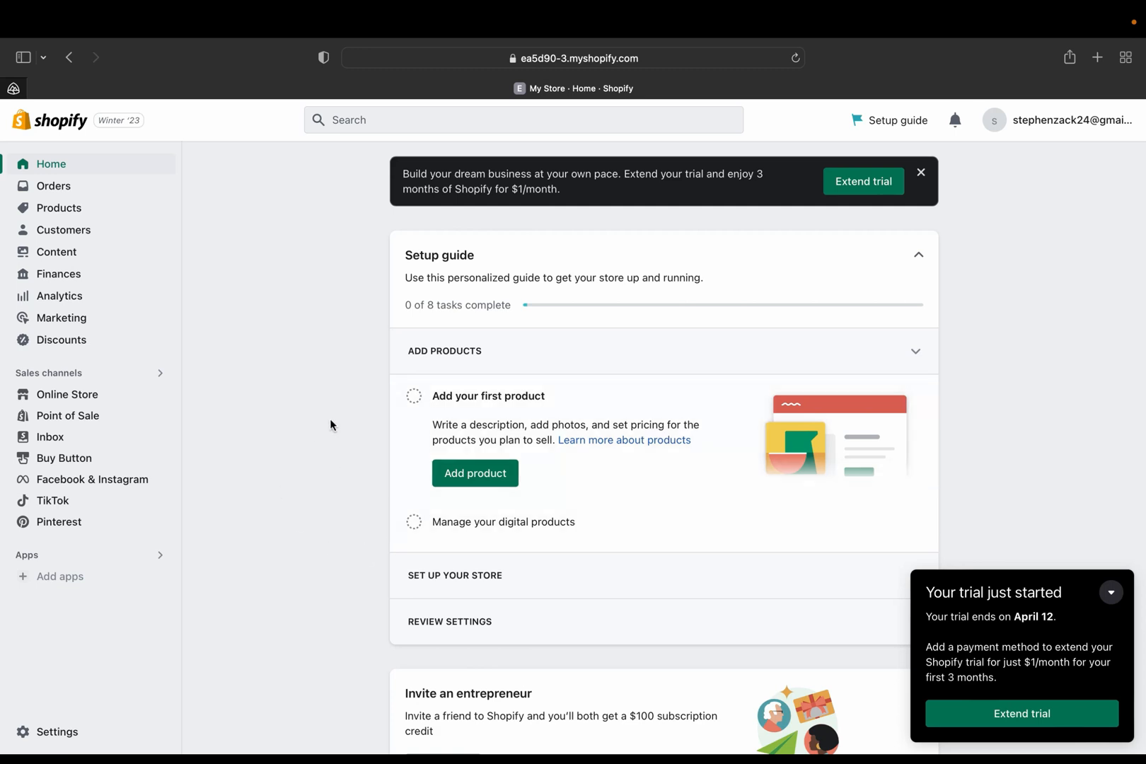
pyautogui.moveTo(235, 419)
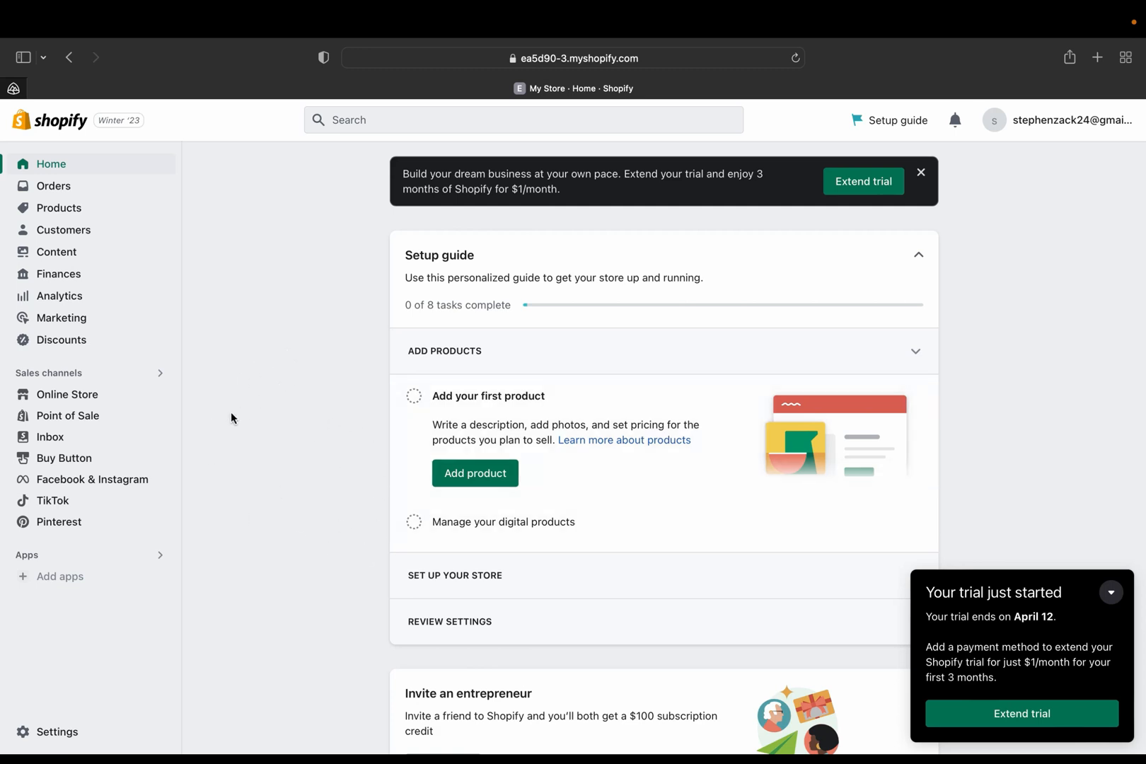
pyautogui.moveTo(297, 305)
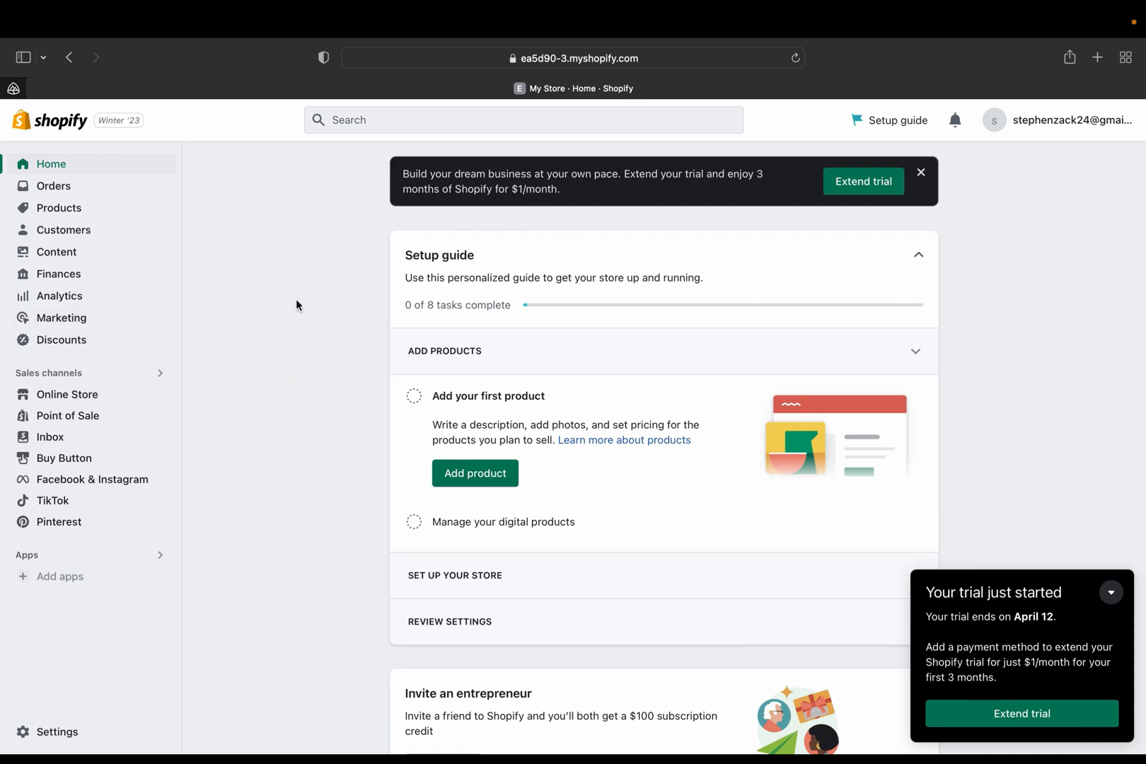
pyautogui.moveTo(882, 562)
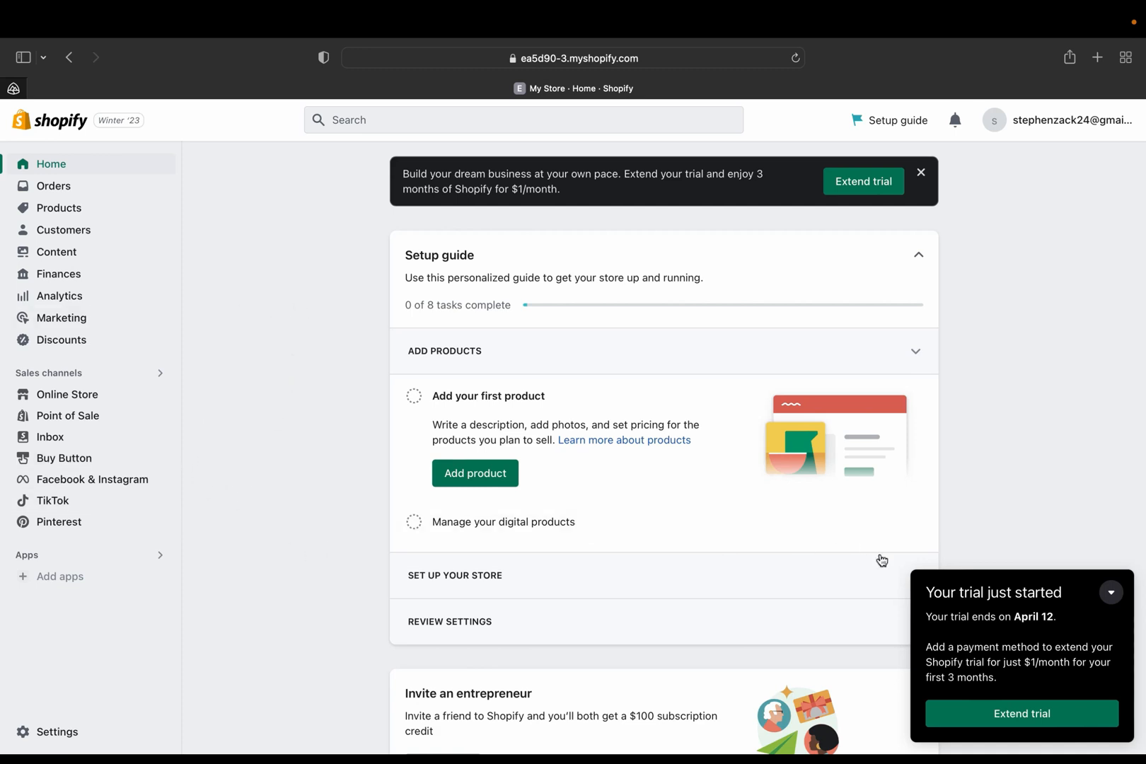
pyautogui.moveTo(979, 614)
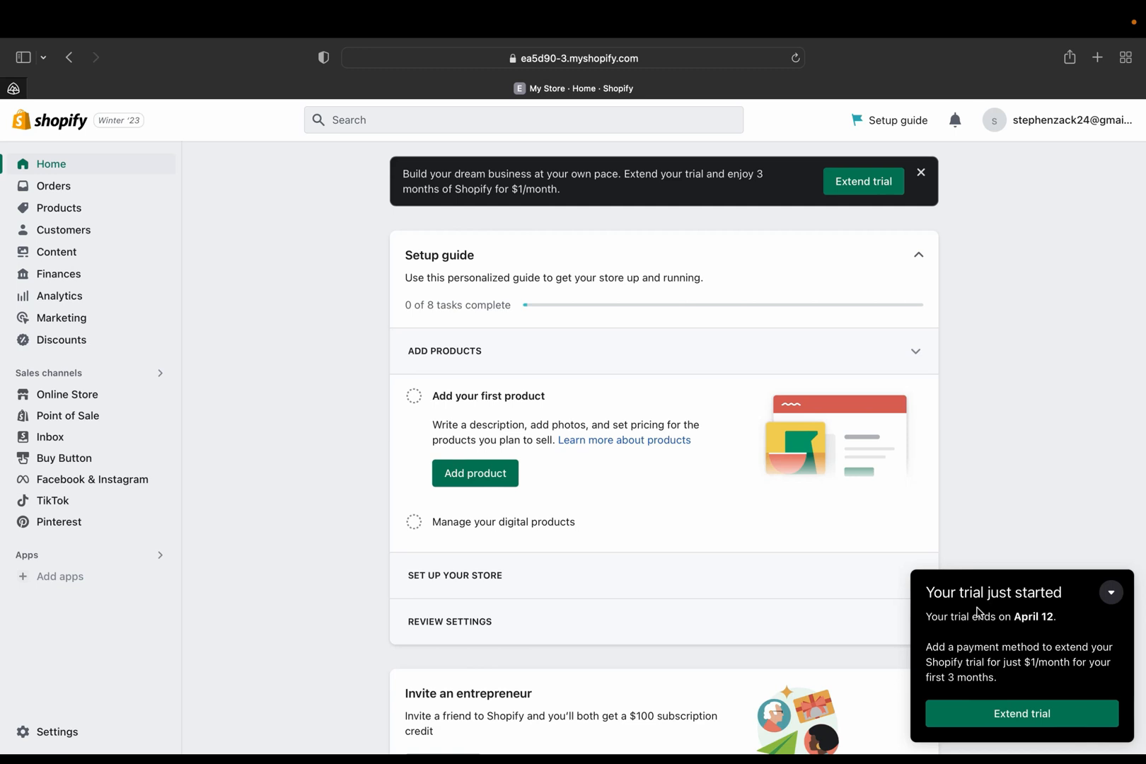
pyautogui.moveTo(1036, 609)
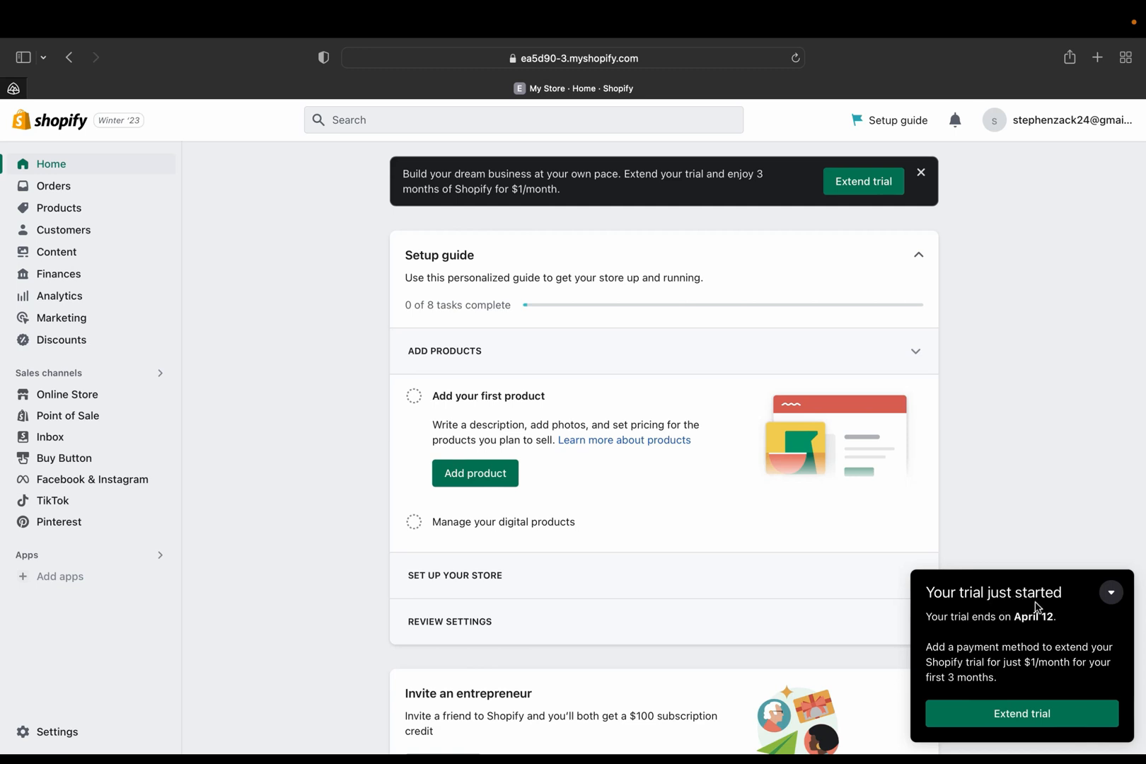
pyautogui.moveTo(965, 633)
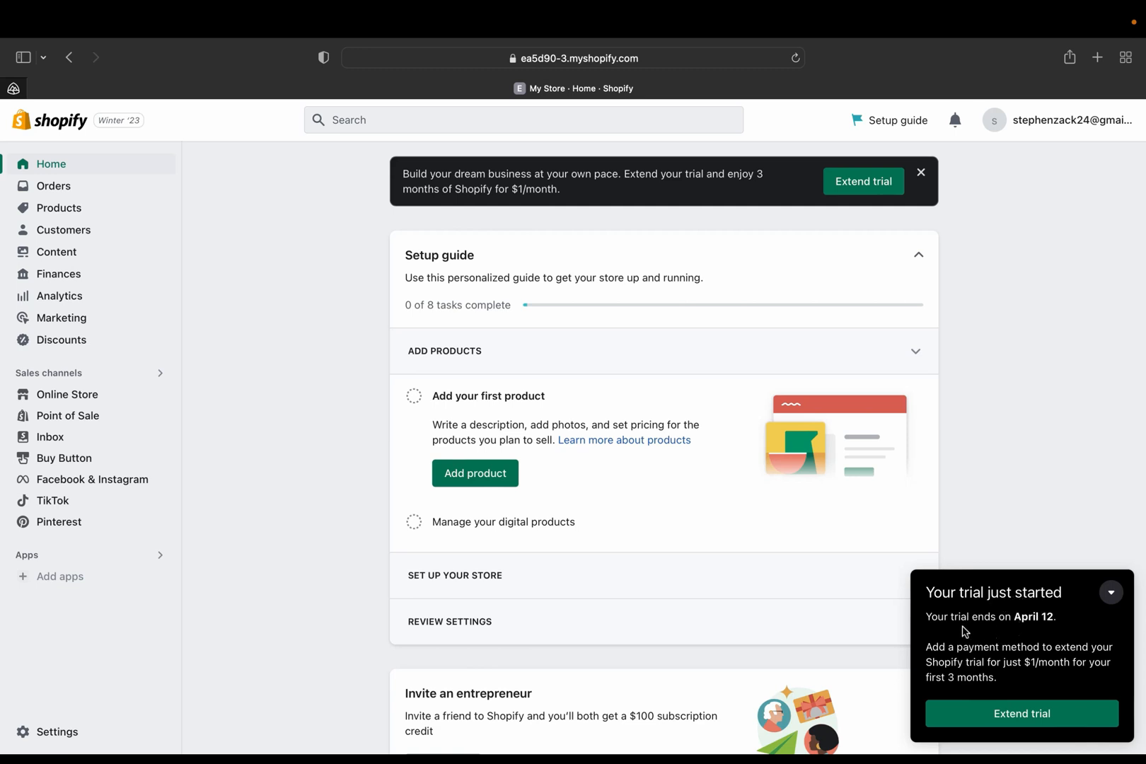
pyautogui.moveTo(1059, 630)
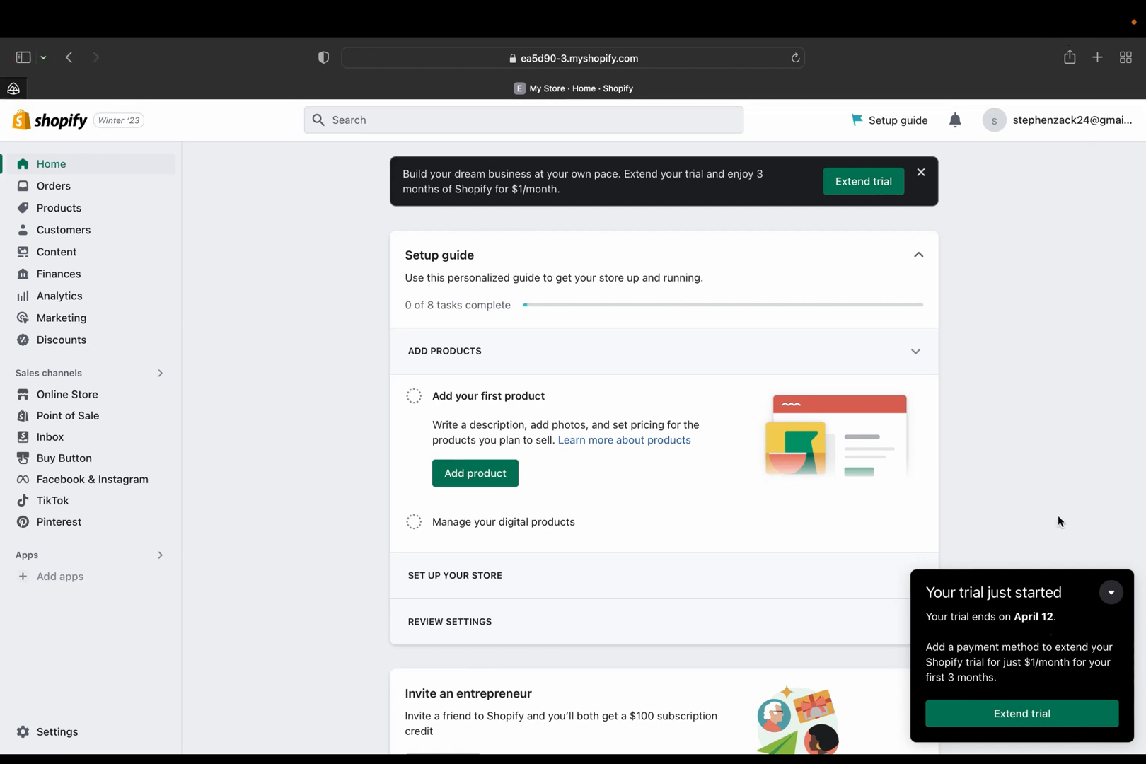
pyautogui.moveTo(1018, 655)
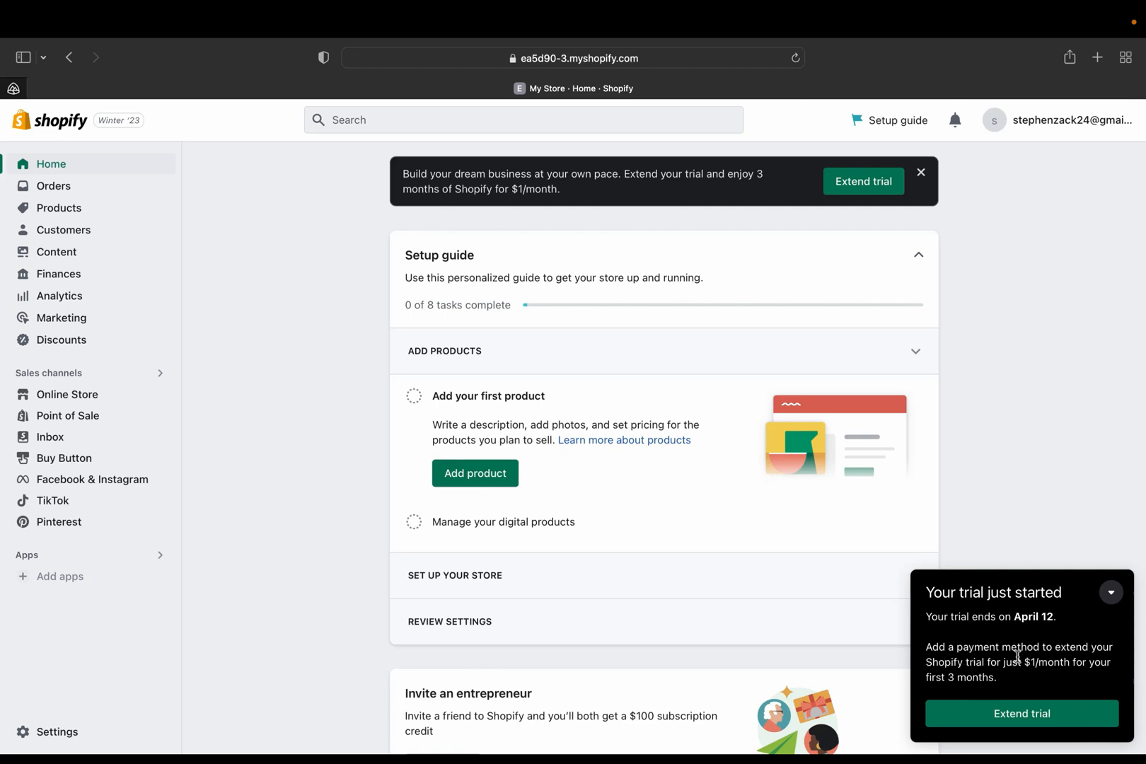
pyautogui.moveTo(1018, 693)
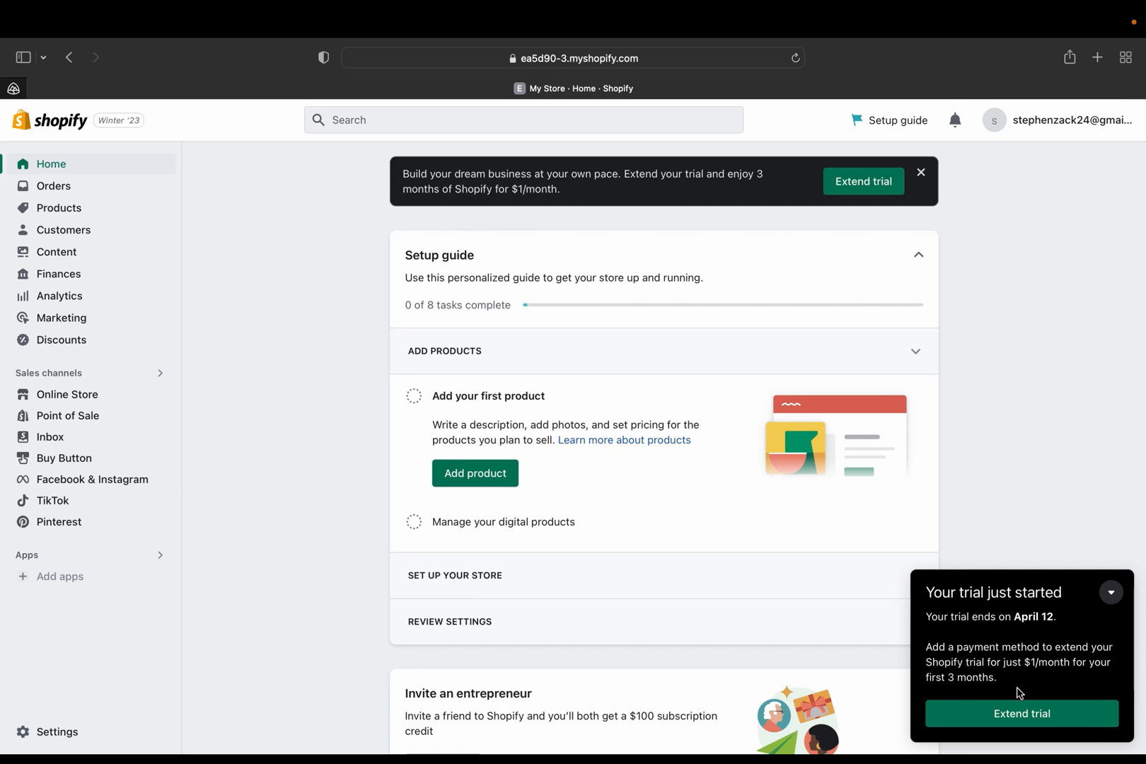
pyautogui.moveTo(1064, 685)
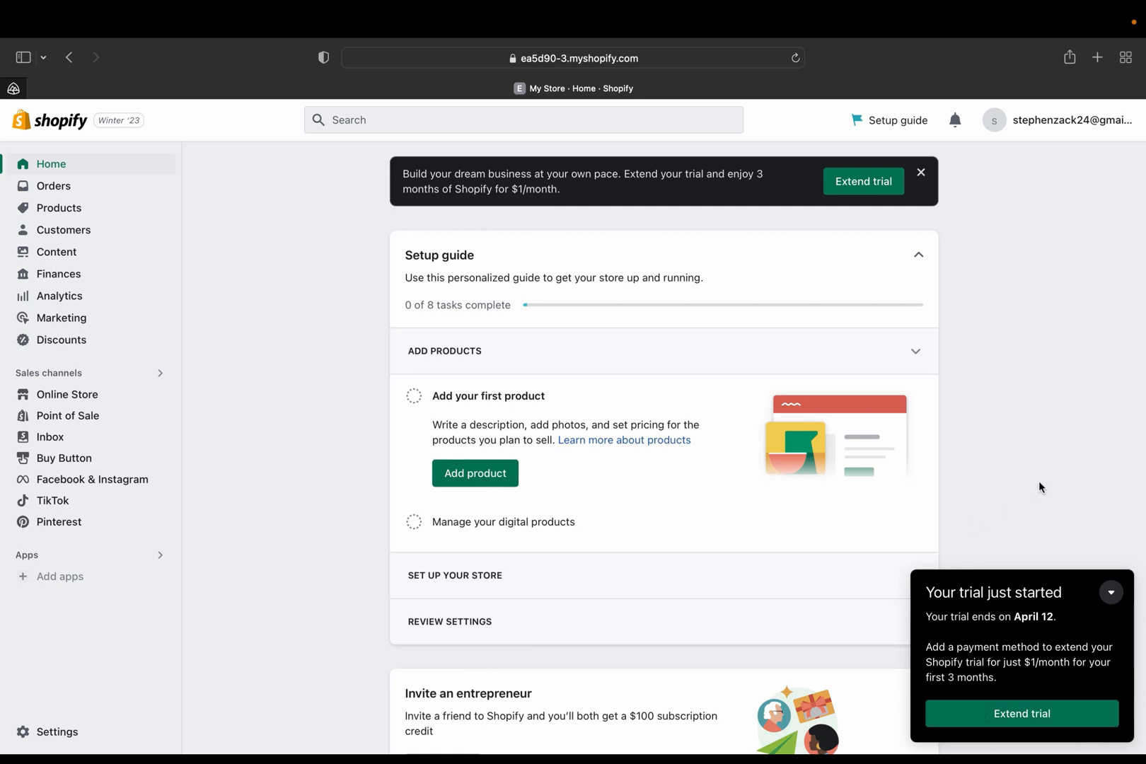
pyautogui.moveTo(251, 300)
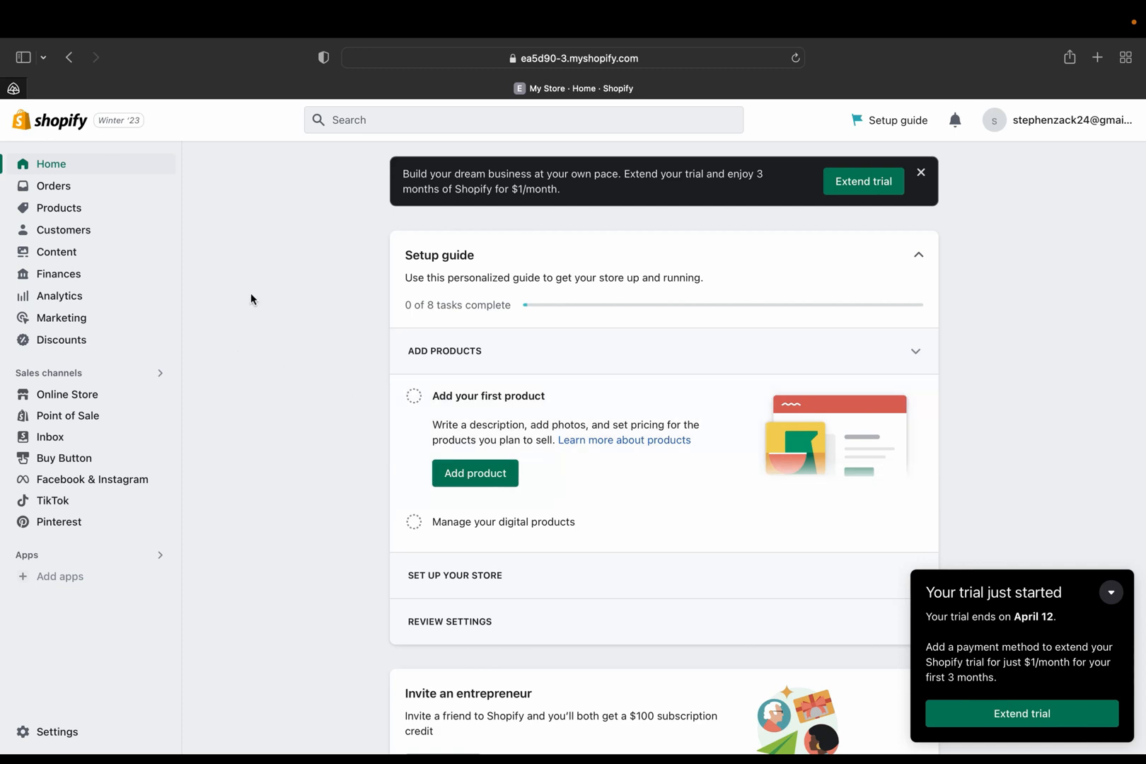
pyautogui.moveTo(237, 275)
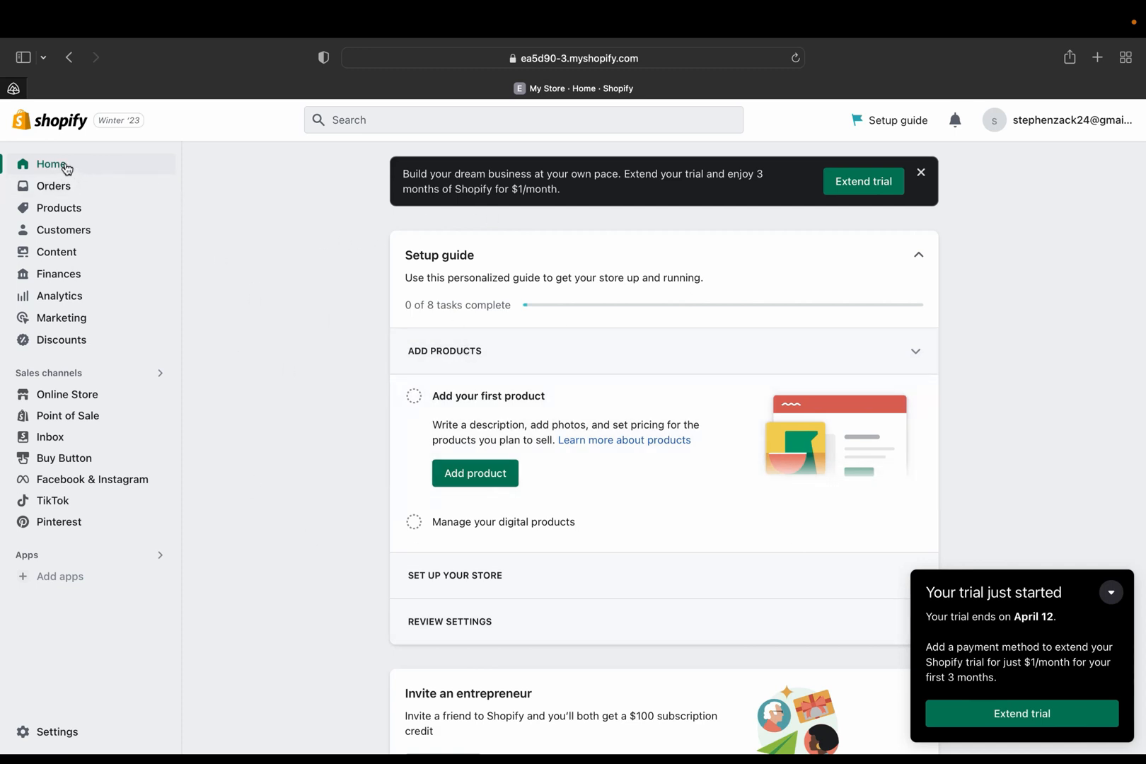
# - Scroll down the admin Home setup guide to the invite-an-entrepreneur card
pyautogui.scroll(-3)
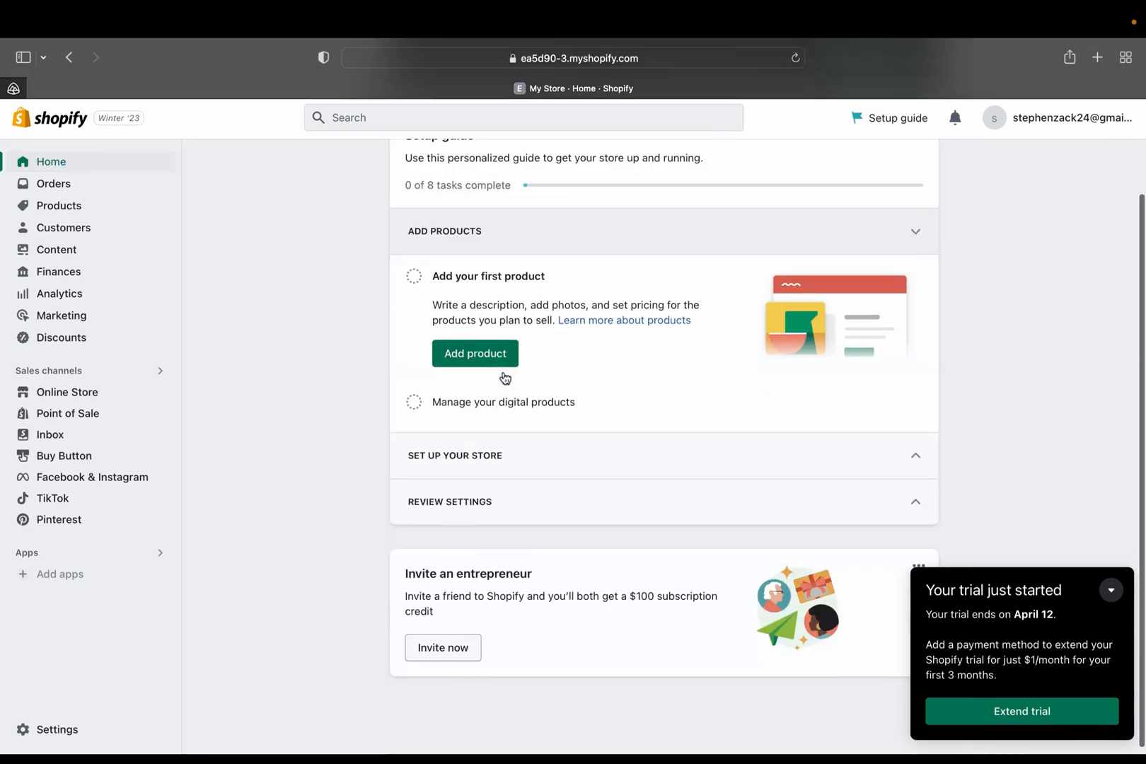
# - Tour the Orders section: Orders, Drafts, Shipping labels and Abandoned checkouts from the sidebar
pyautogui.click(51, 184)
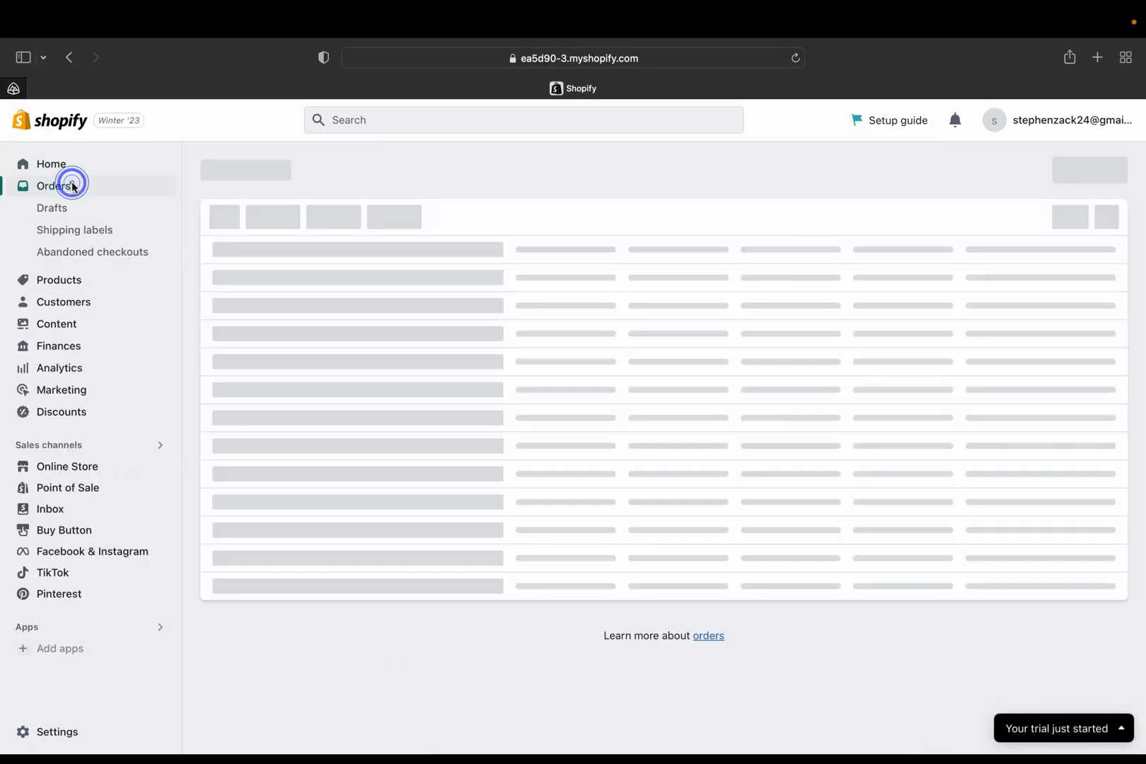
pyautogui.click(51, 187)
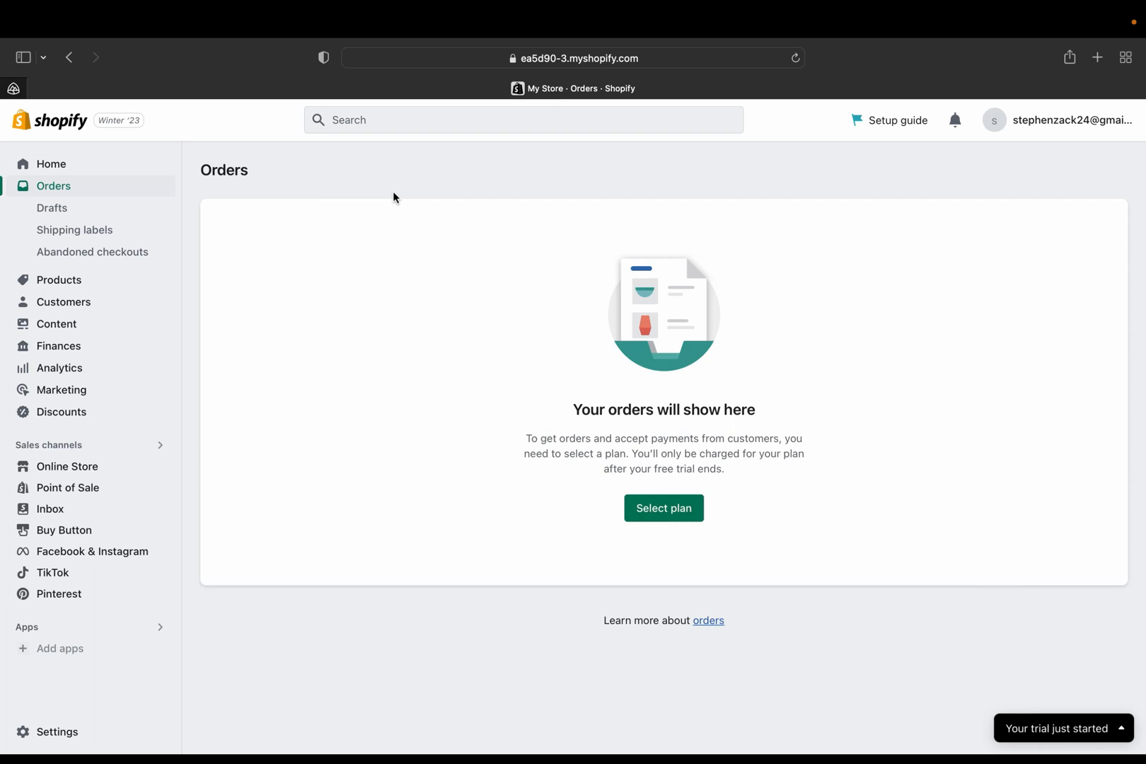
pyautogui.moveTo(463, 285)
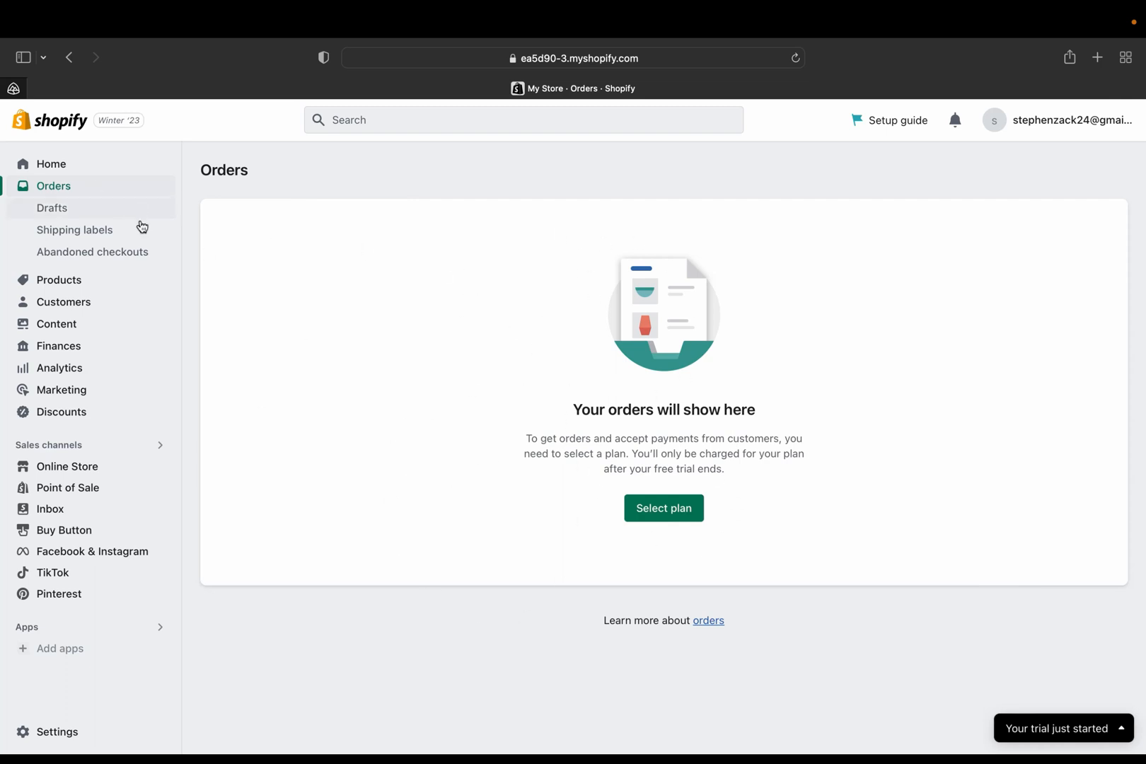
pyautogui.click(51, 208)
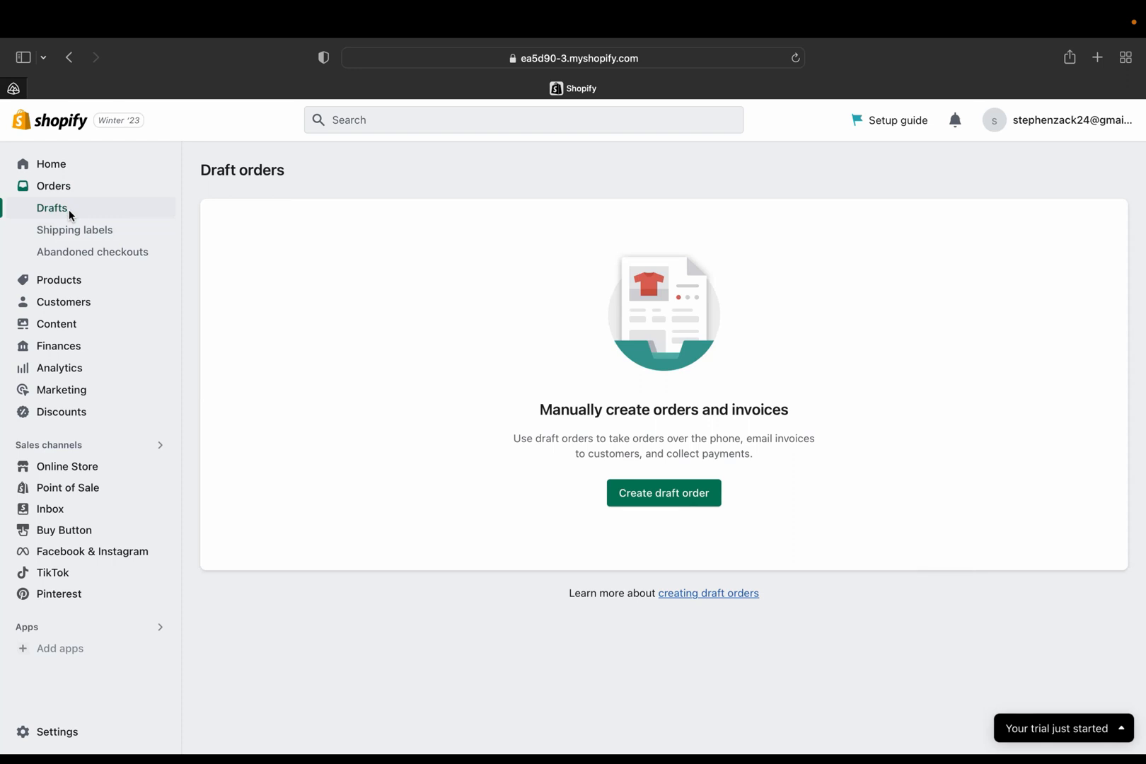
pyautogui.moveTo(86, 242)
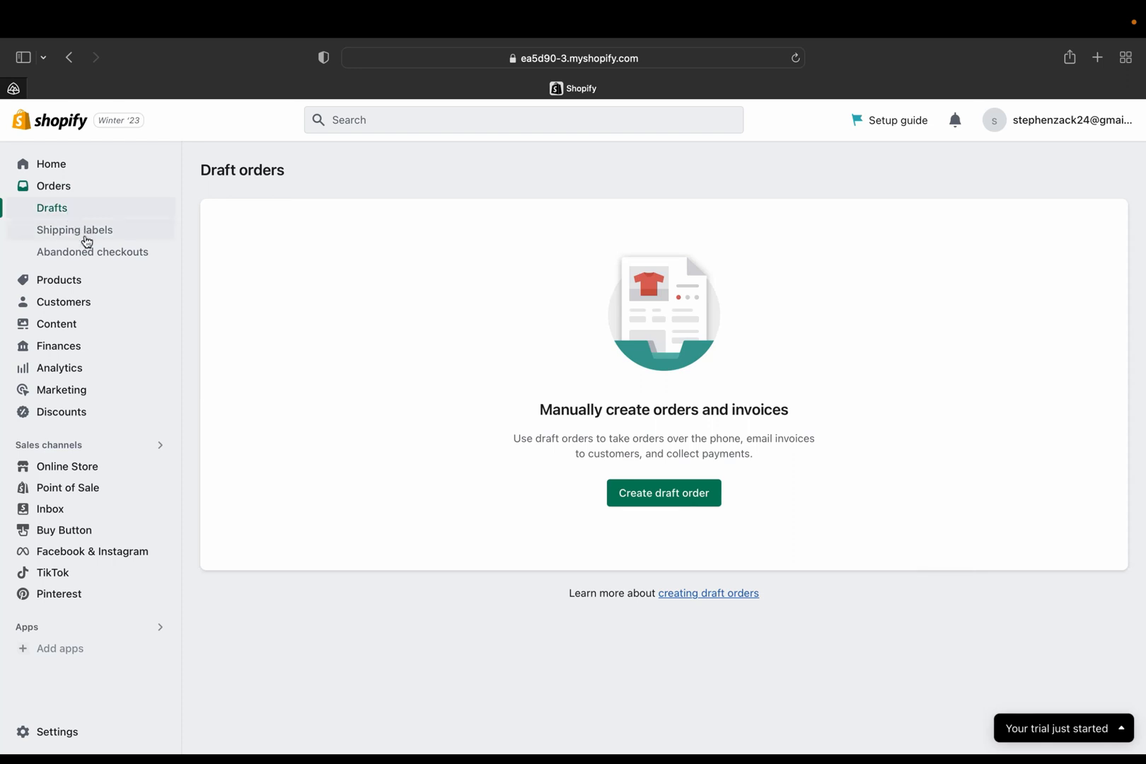
pyautogui.click(72, 231)
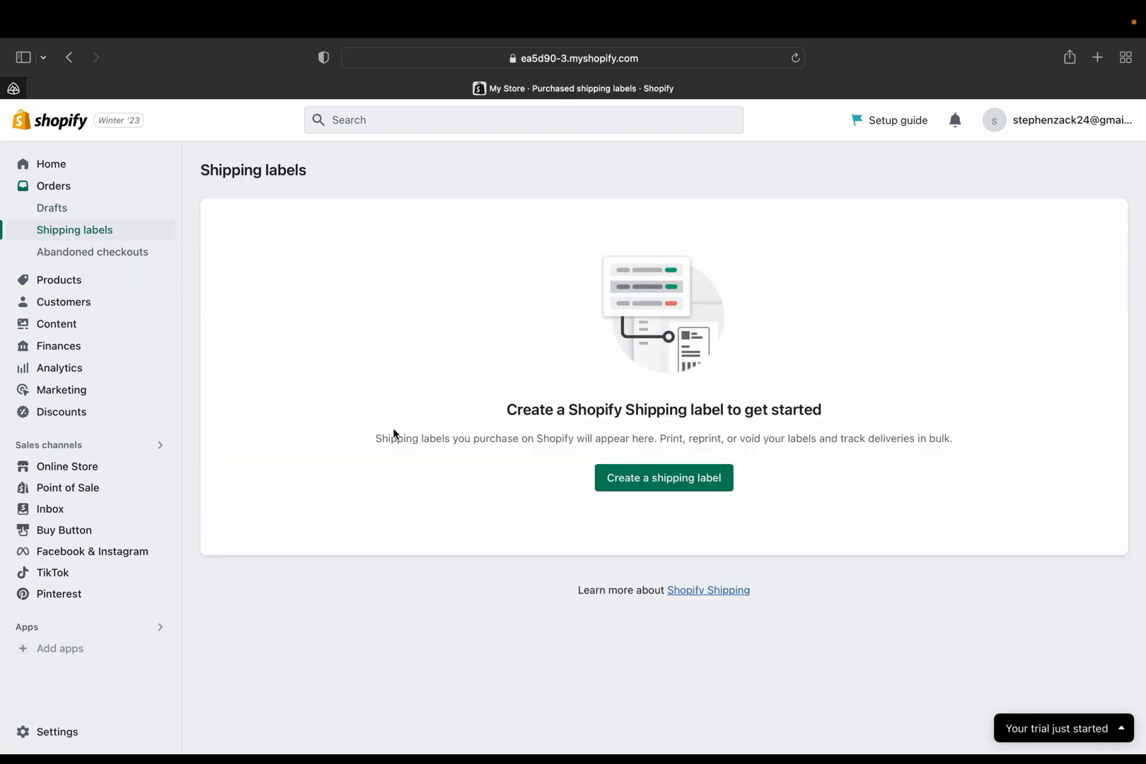
pyautogui.click(92, 252)
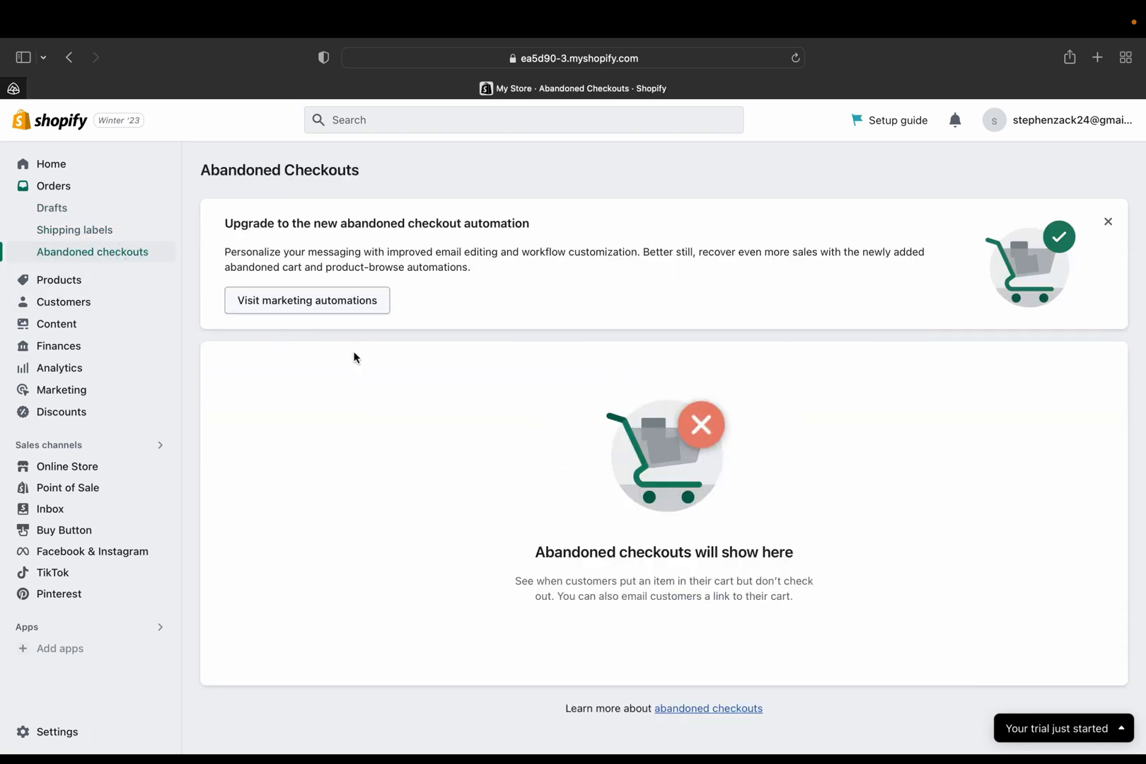
pyautogui.moveTo(304, 500)
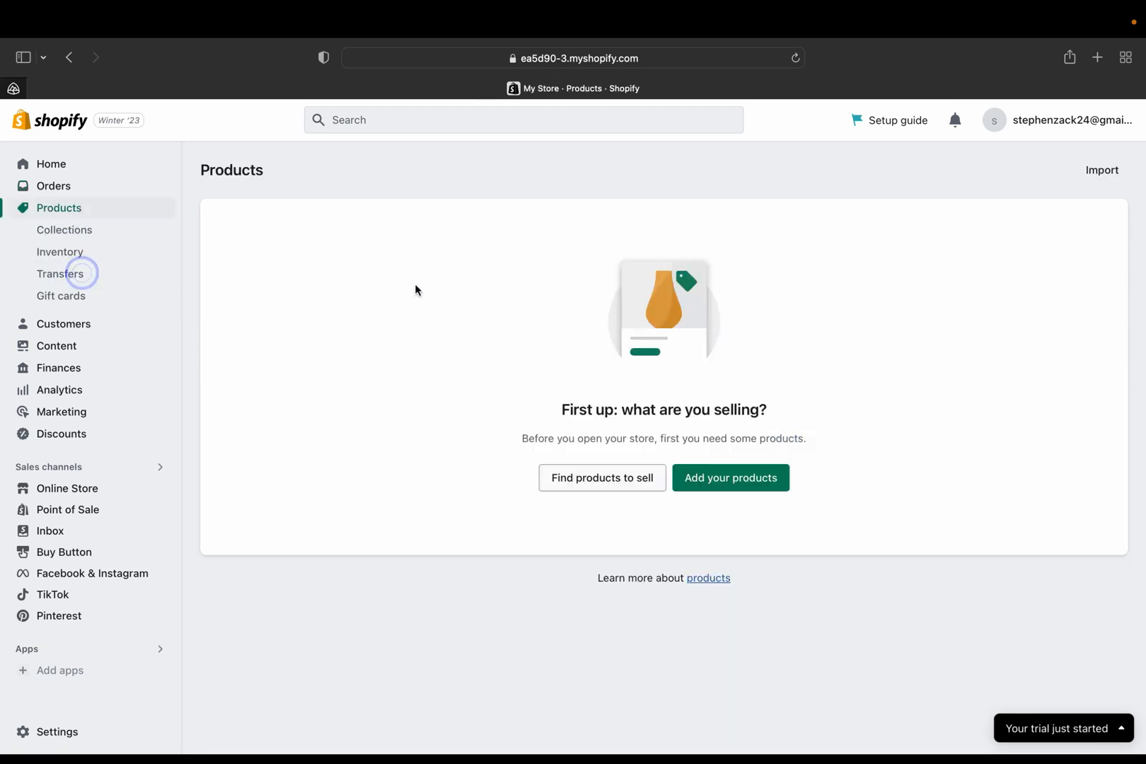
pyautogui.moveTo(119, 240)
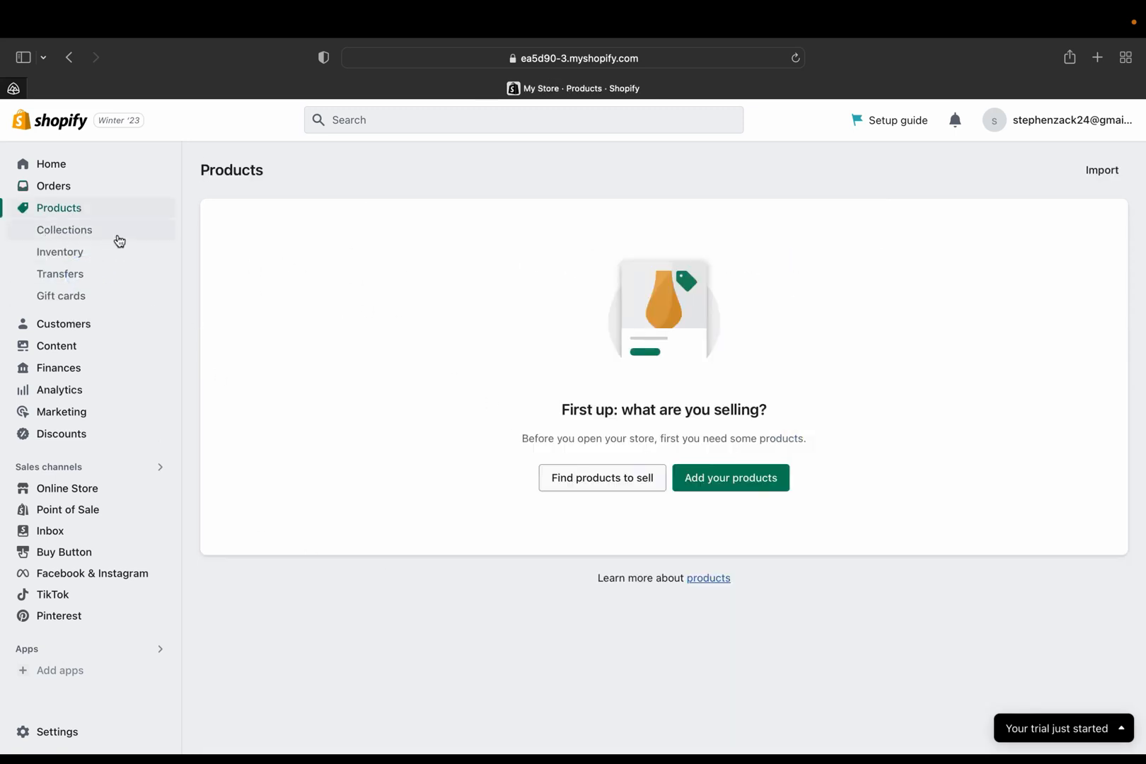
pyautogui.moveTo(113, 238)
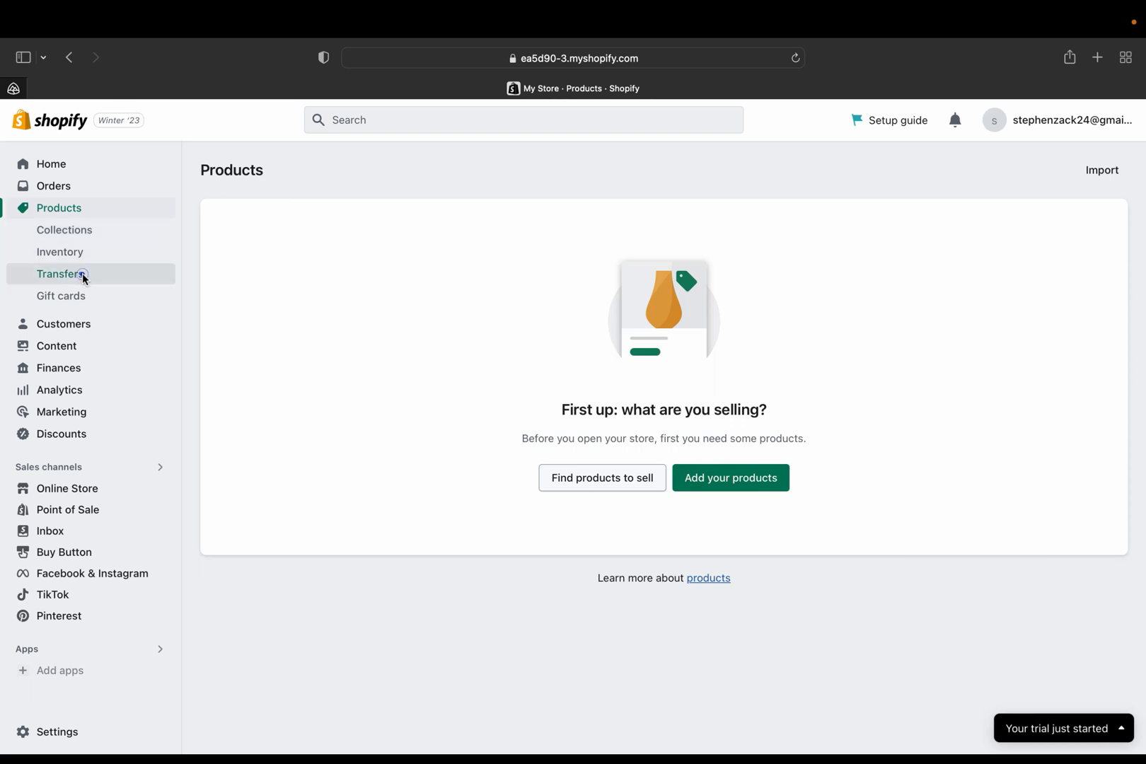
# - Go to the Gift cards page under Products in the sidebar
pyautogui.click(59, 296)
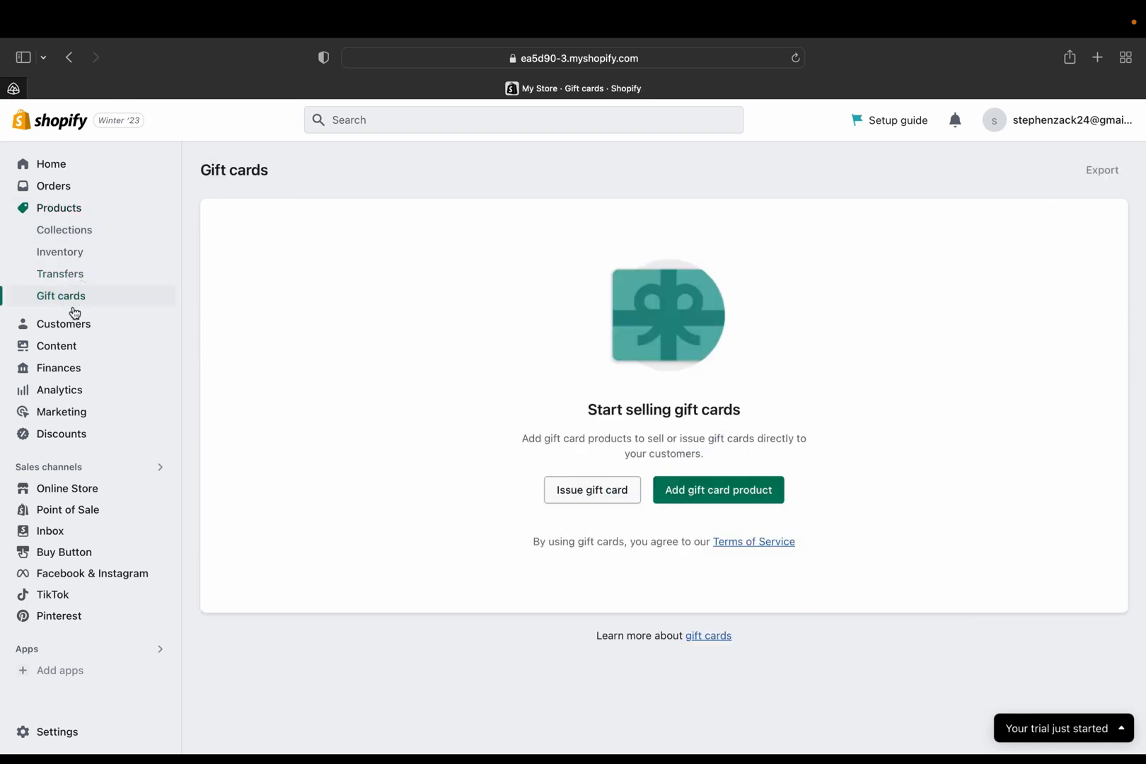
pyautogui.moveTo(82, 525)
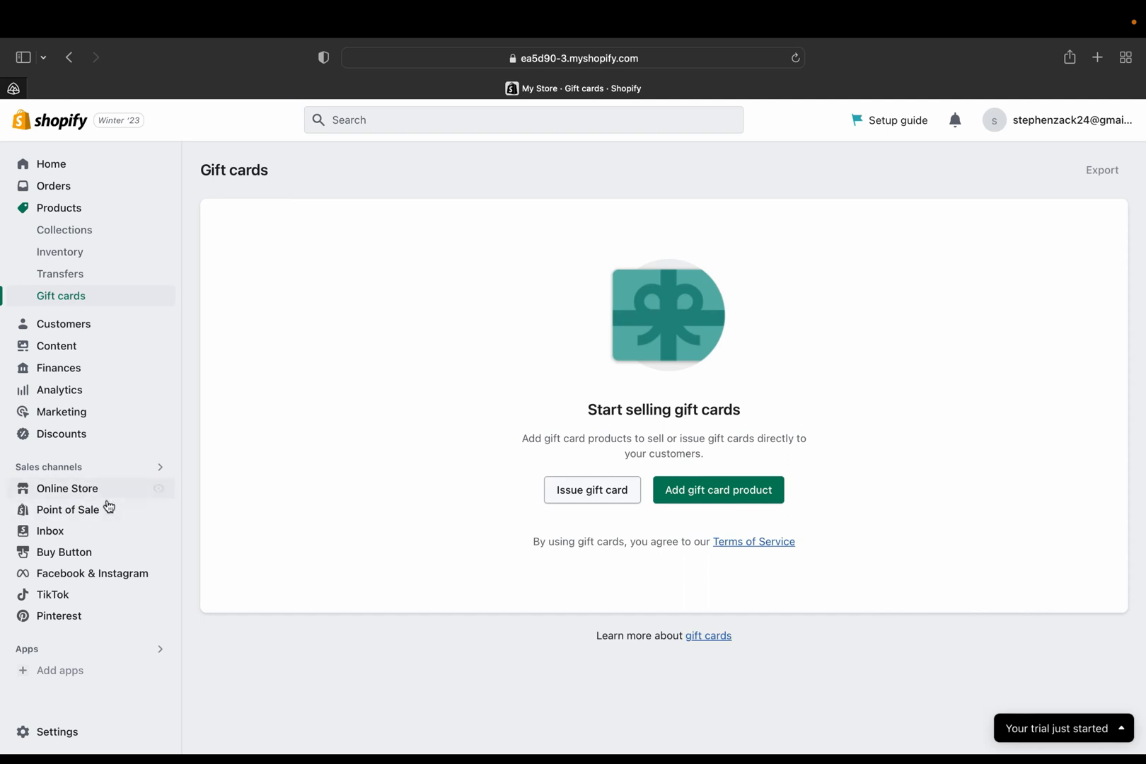
pyautogui.moveTo(85, 519)
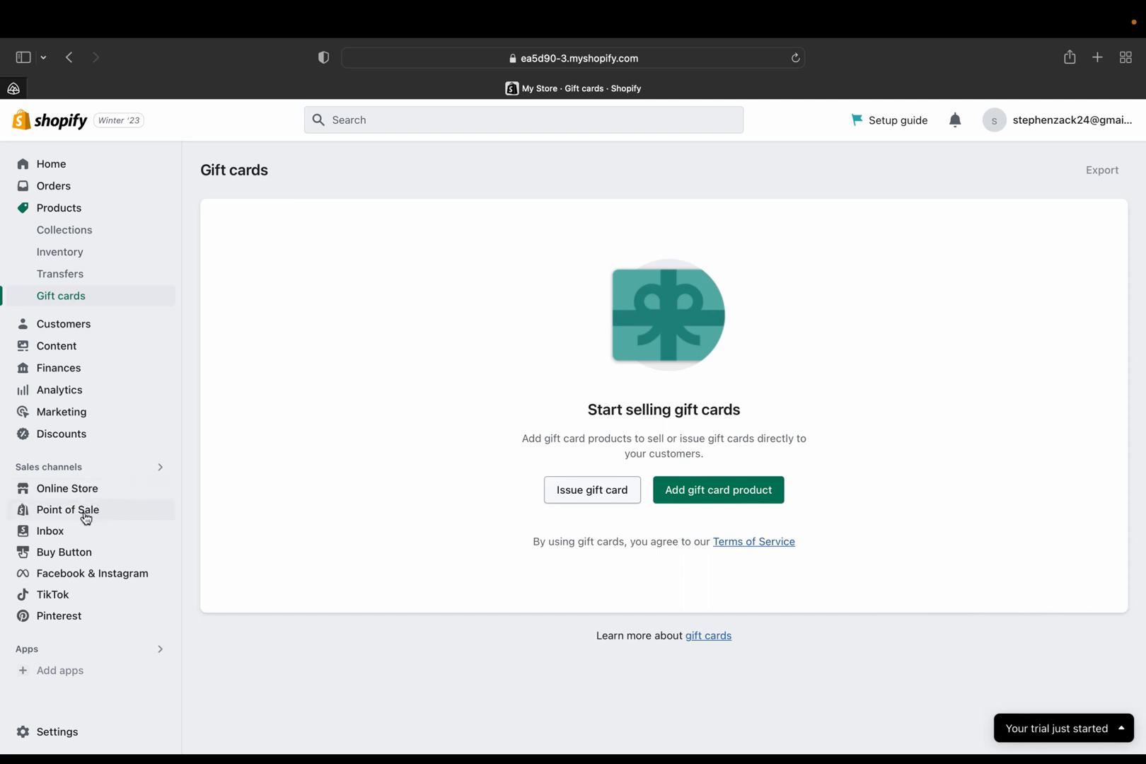
pyautogui.moveTo(89, 558)
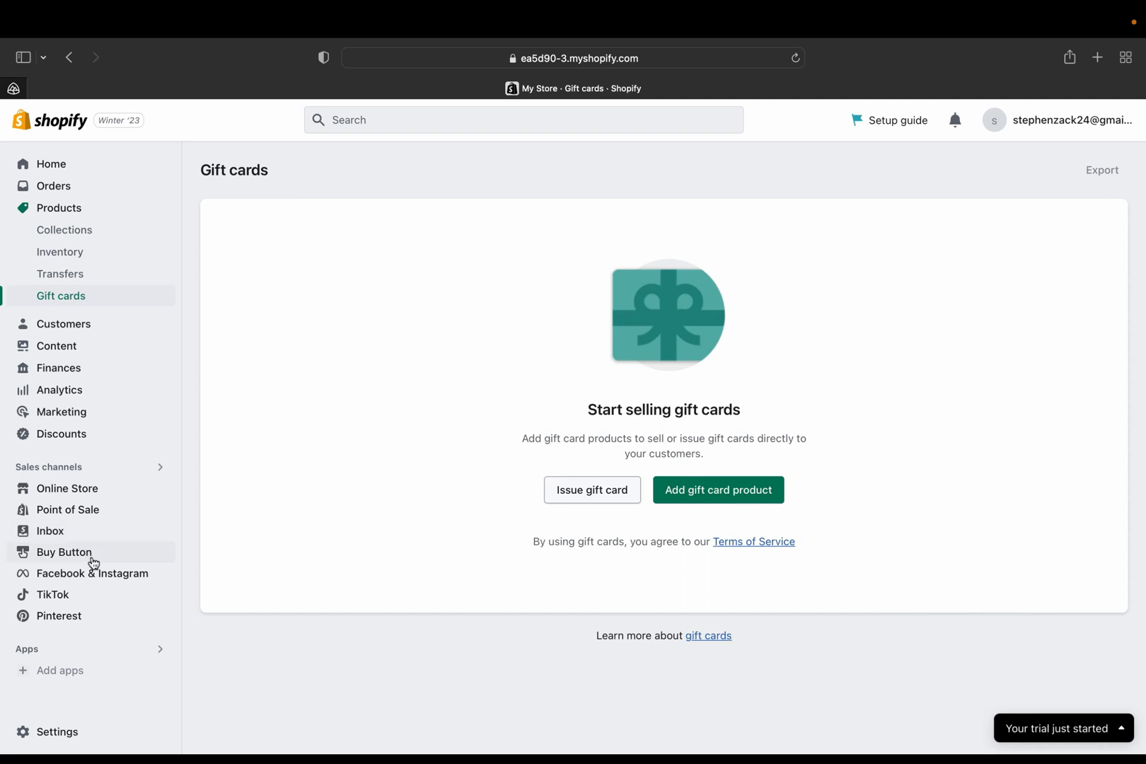
pyautogui.moveTo(96, 582)
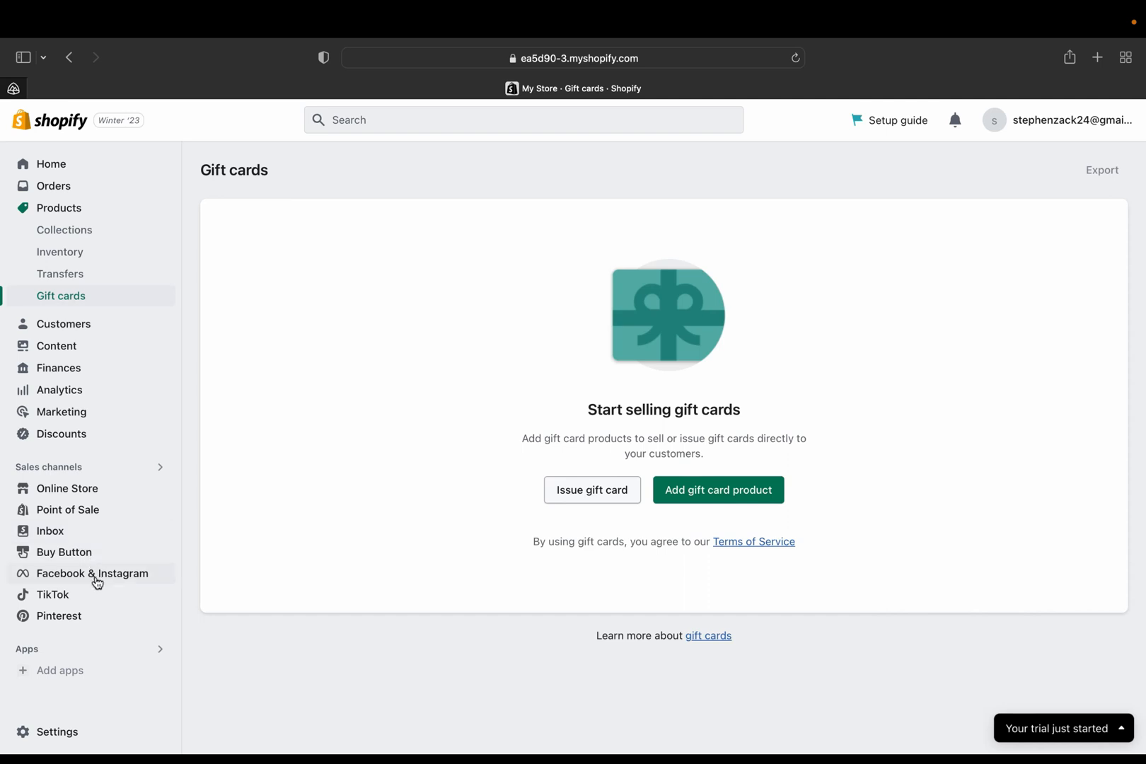
# - Visit the Pinterest sales channel's Enable cookies prompt, then return to the Home dashboard
pyautogui.click(58, 615)
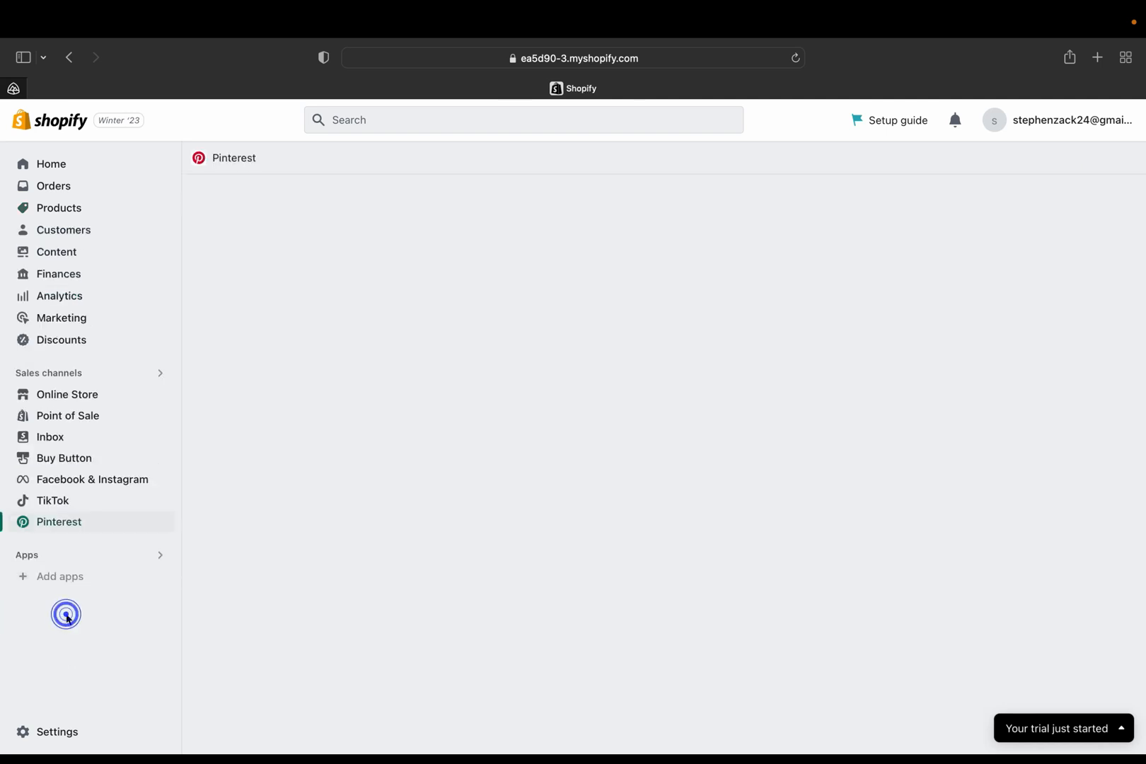
pyautogui.click(60, 522)
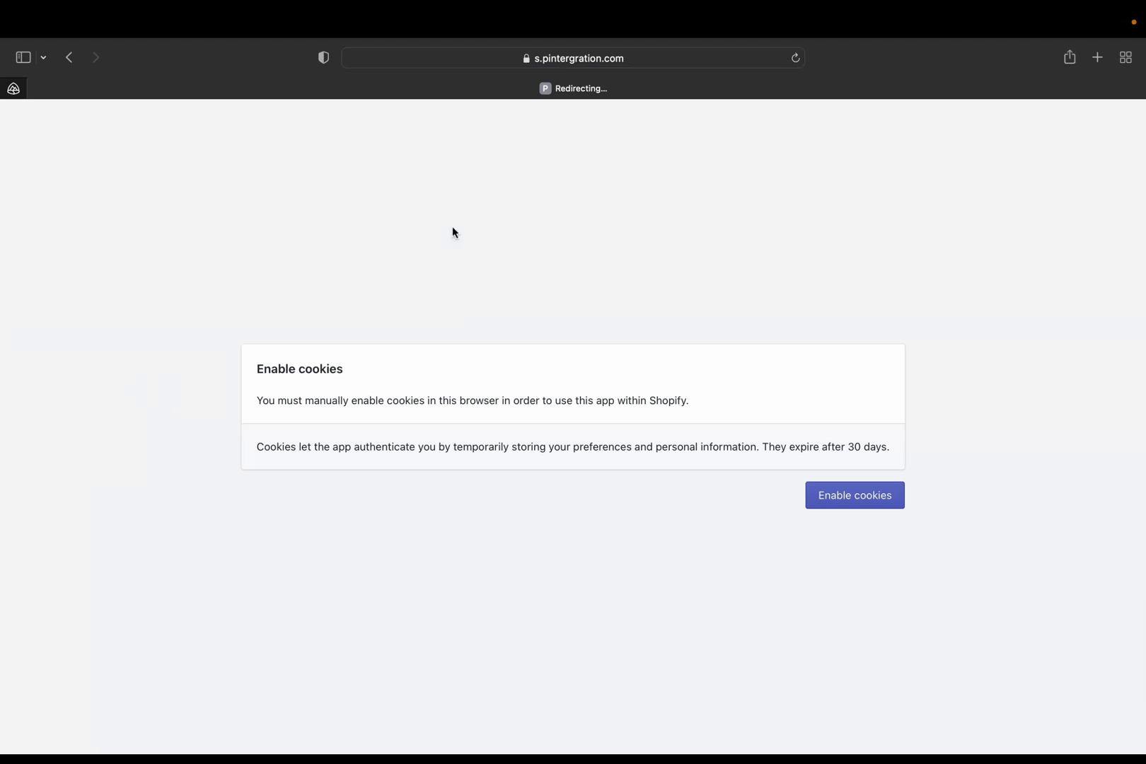
pyautogui.click(854, 495)
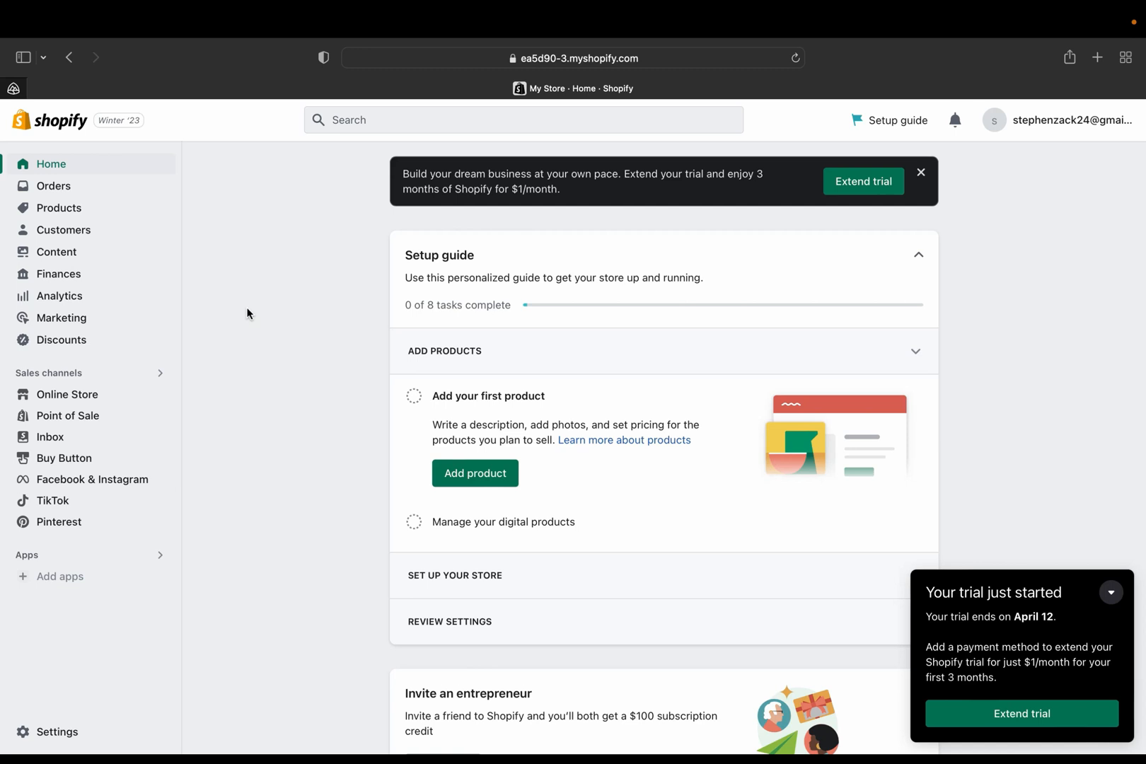
pyautogui.moveTo(307, 298)
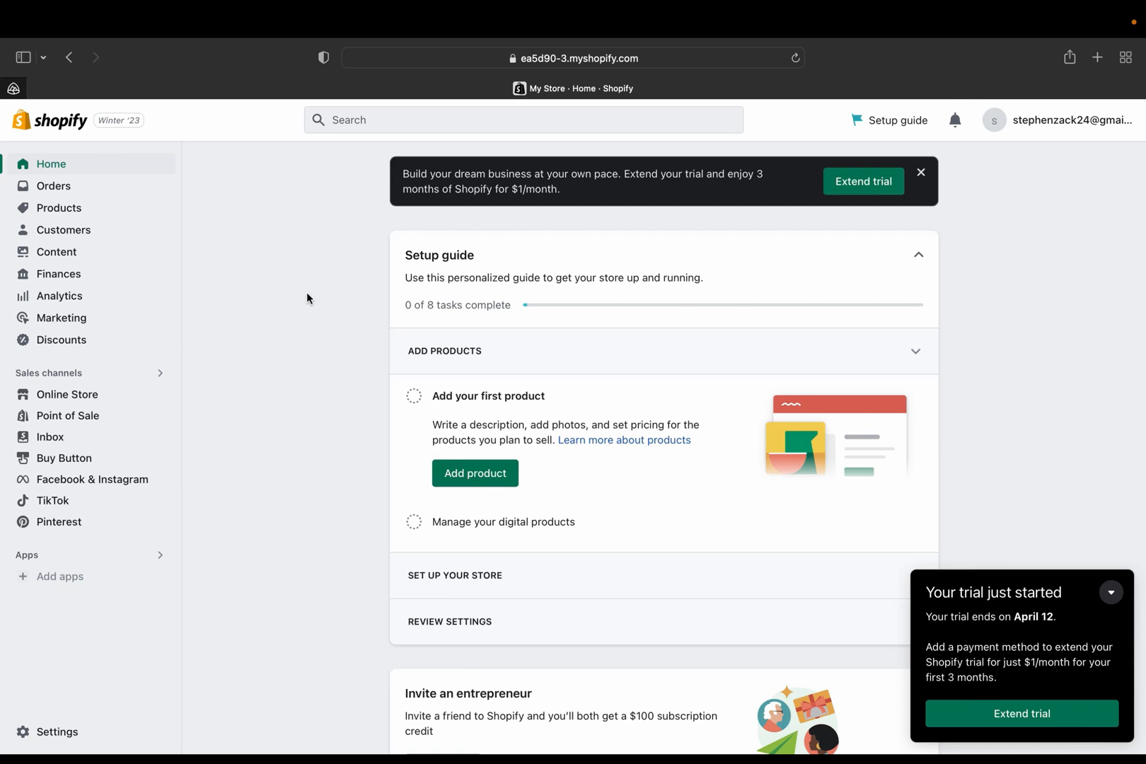
pyautogui.moveTo(198, 449)
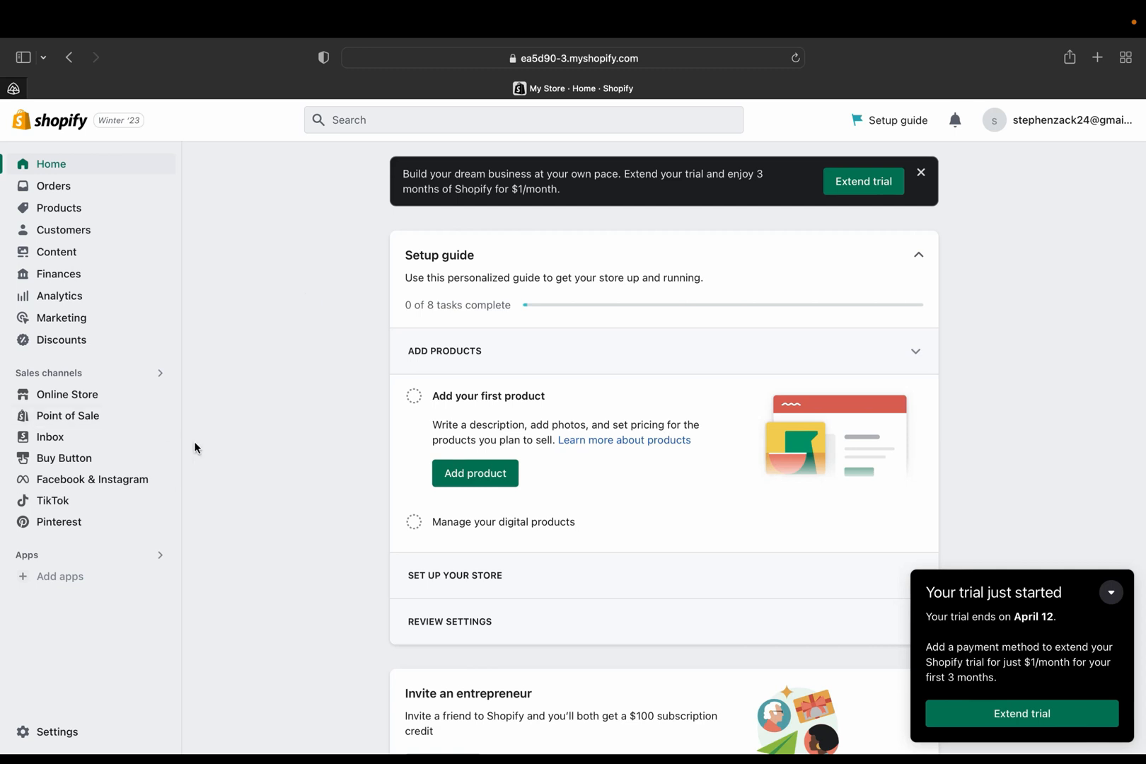
pyautogui.moveTo(550, 385)
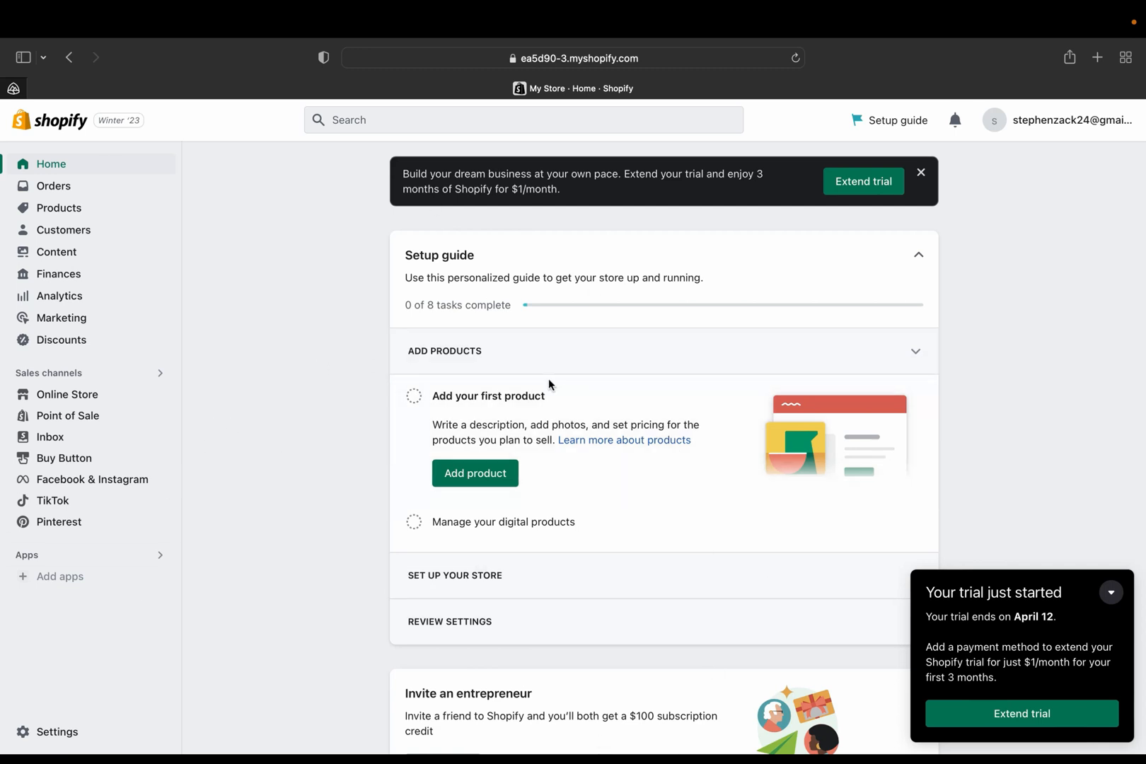